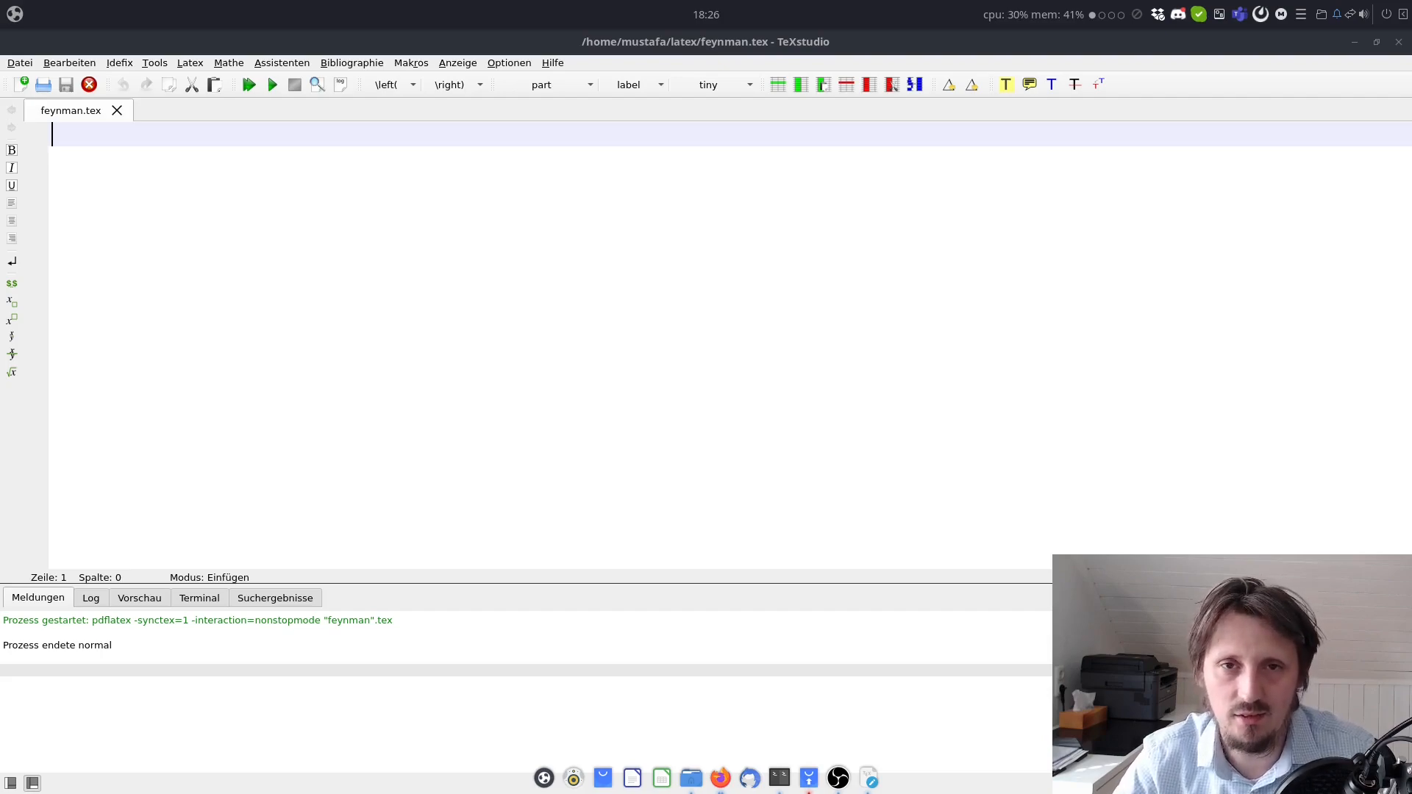
mouse_move(230, 179)
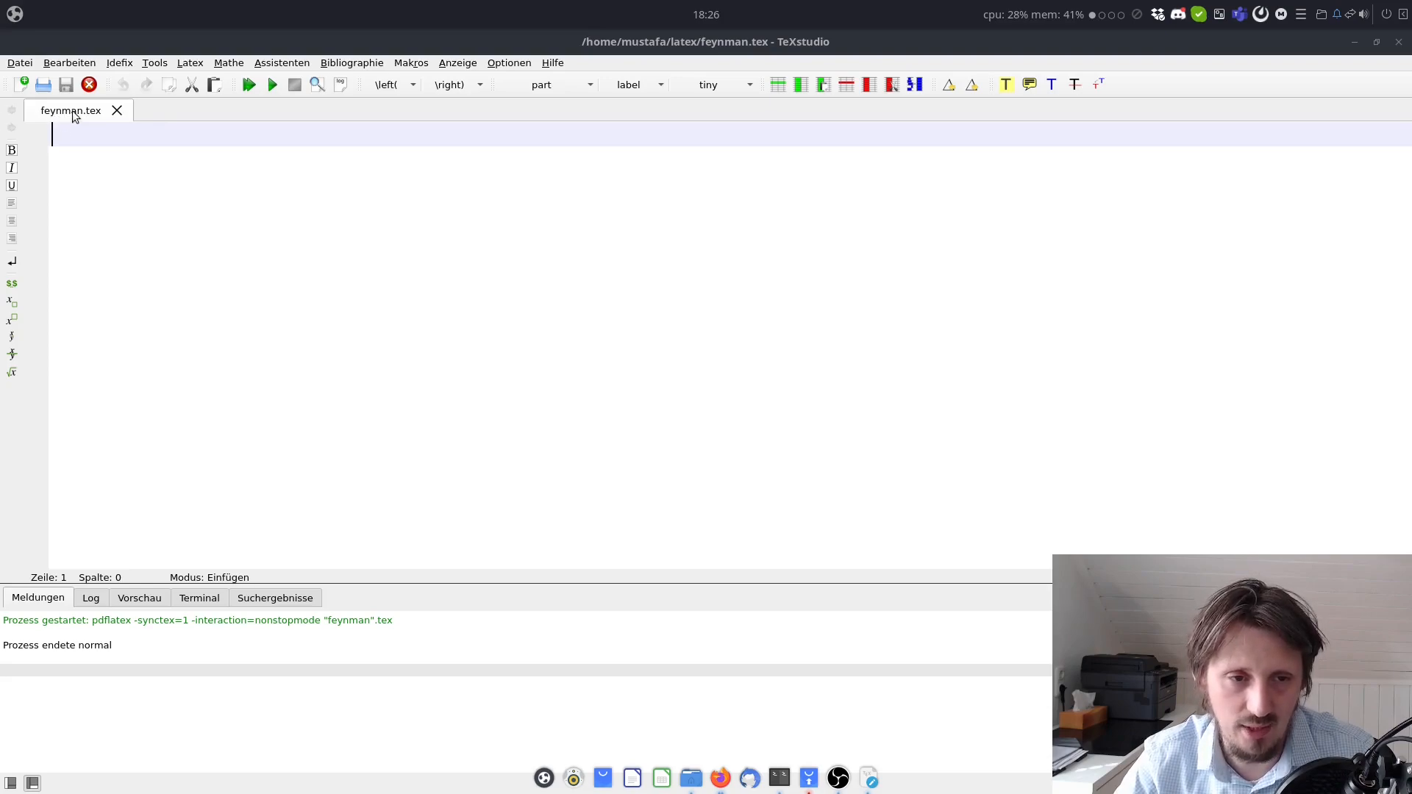
mouse_move(203, 222)
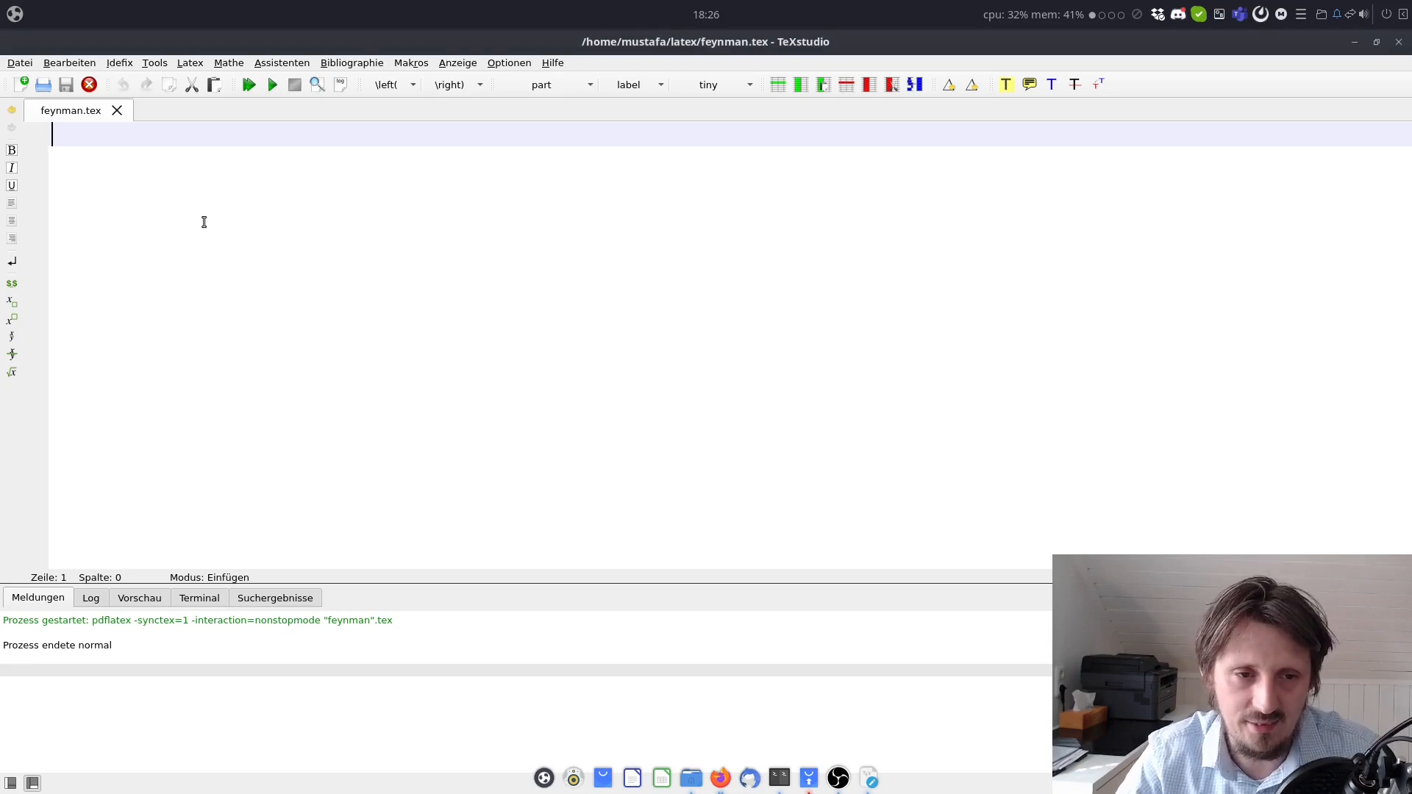
Step: Declare \documentclass{standalone} and insert the document environment from autocomplete
type("\\documentclass{standa")
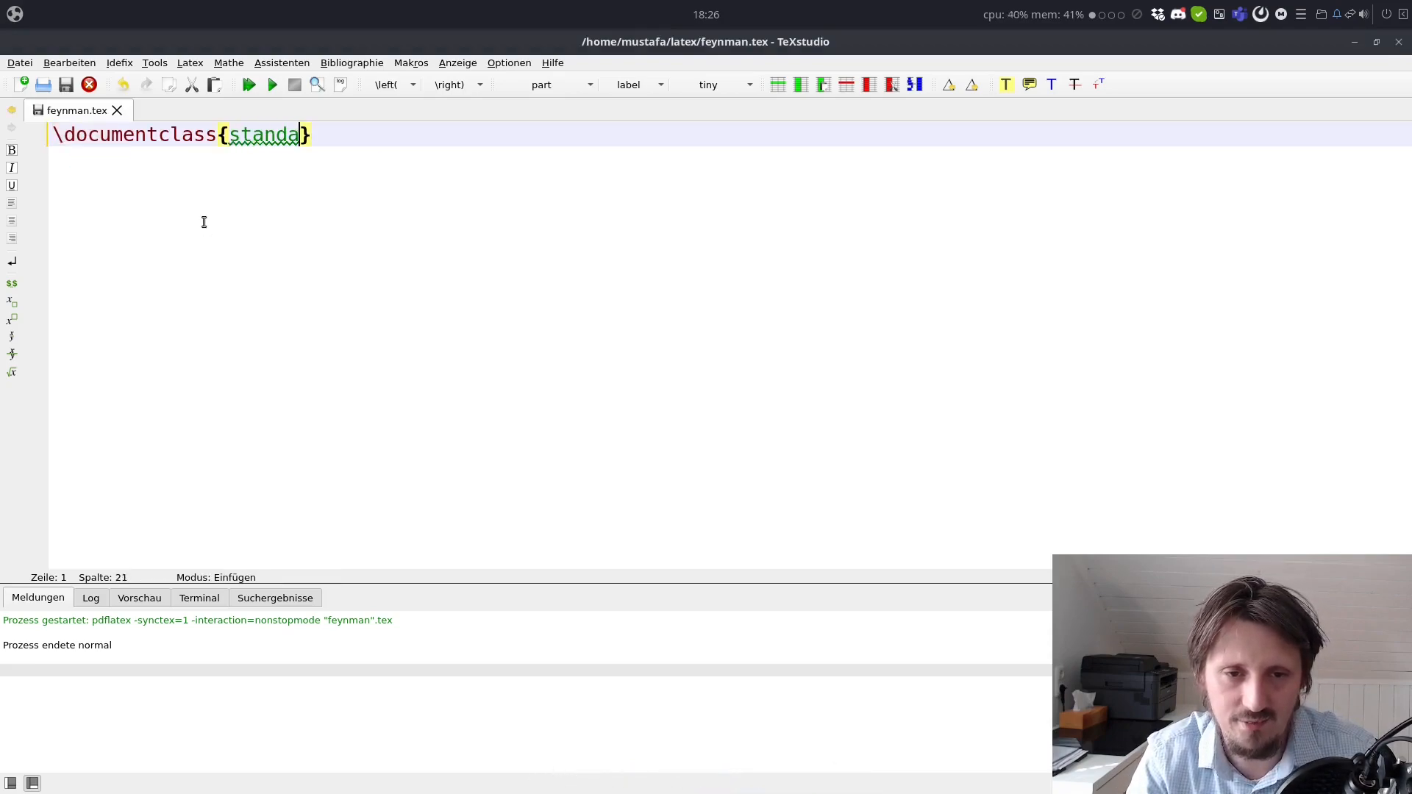
type("lone")
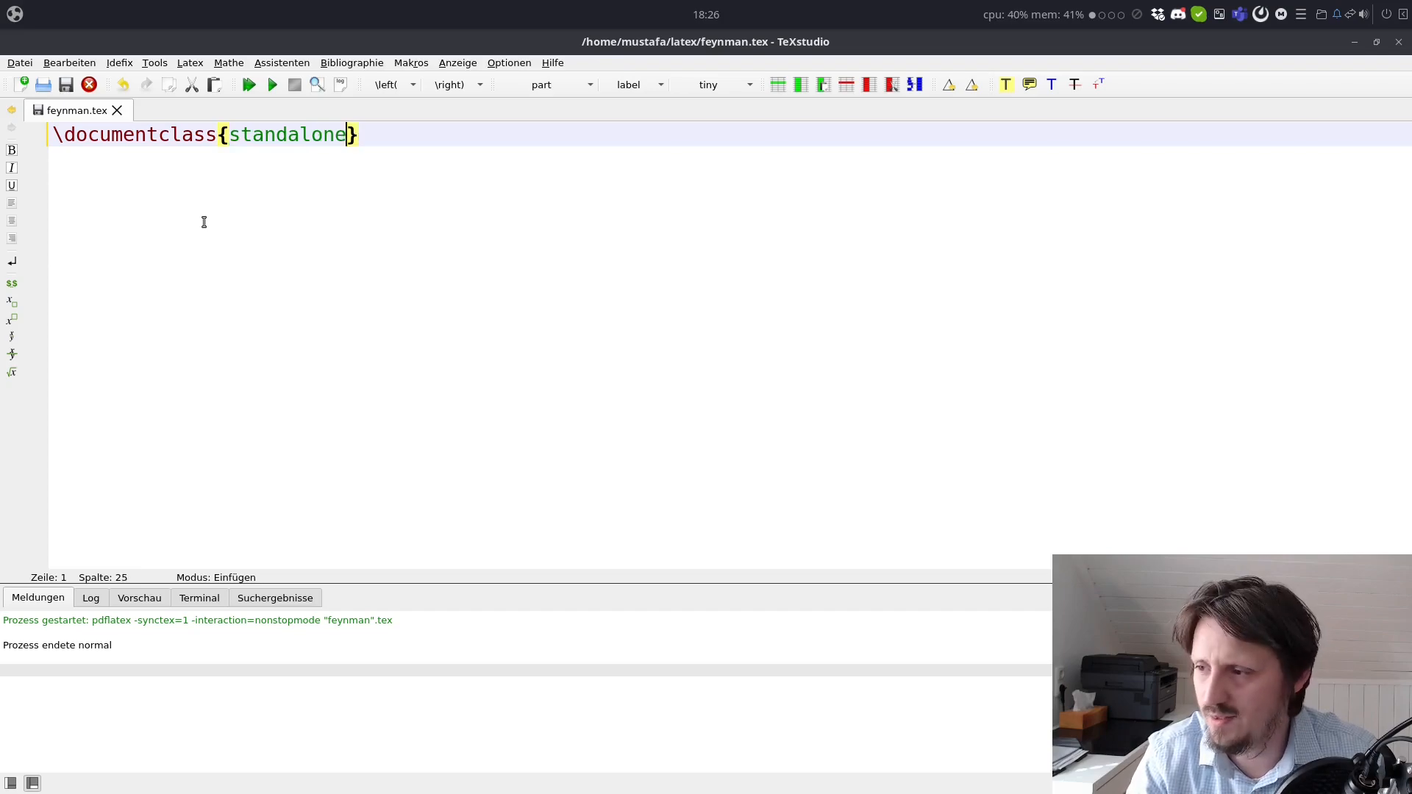
key("Right")
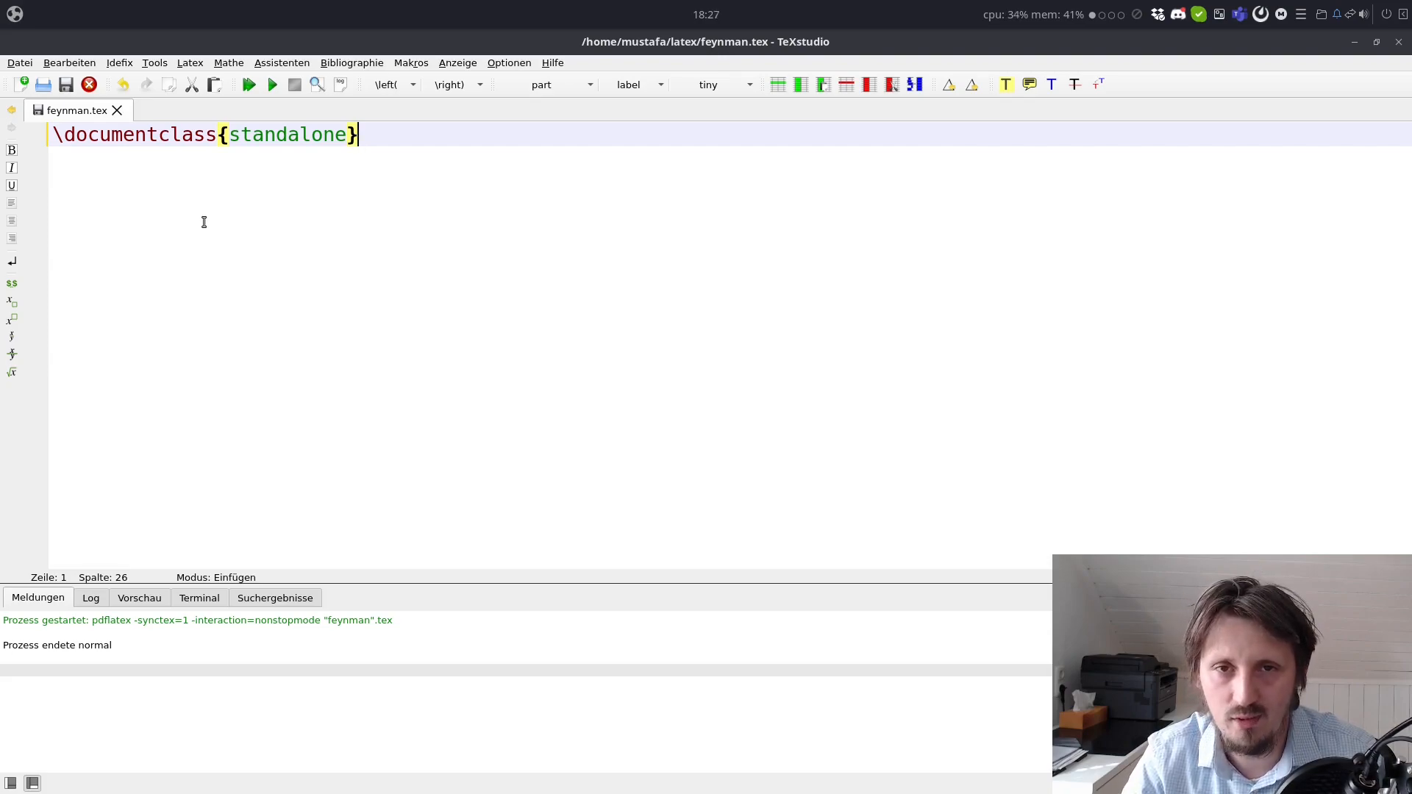
type("\\be")
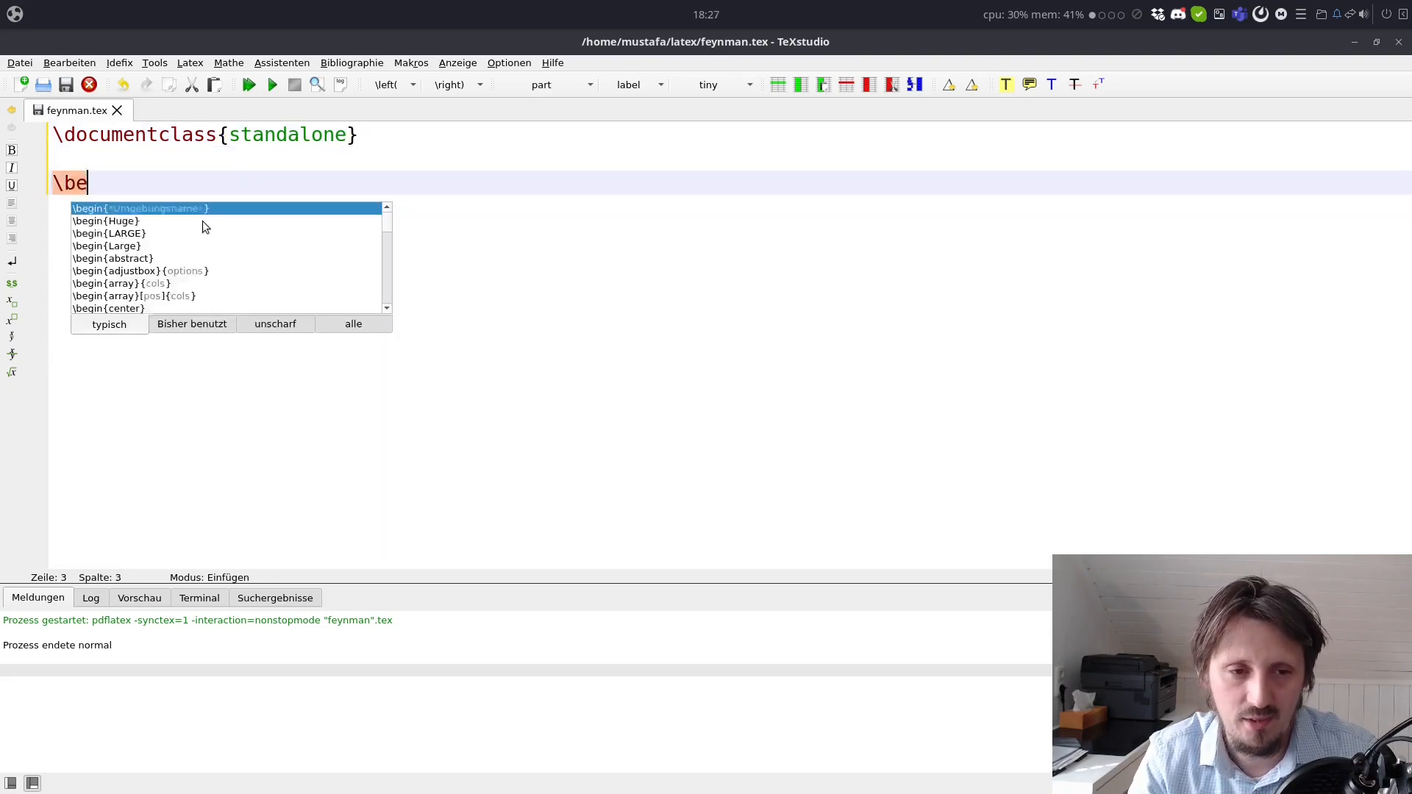
left_click(136, 207)
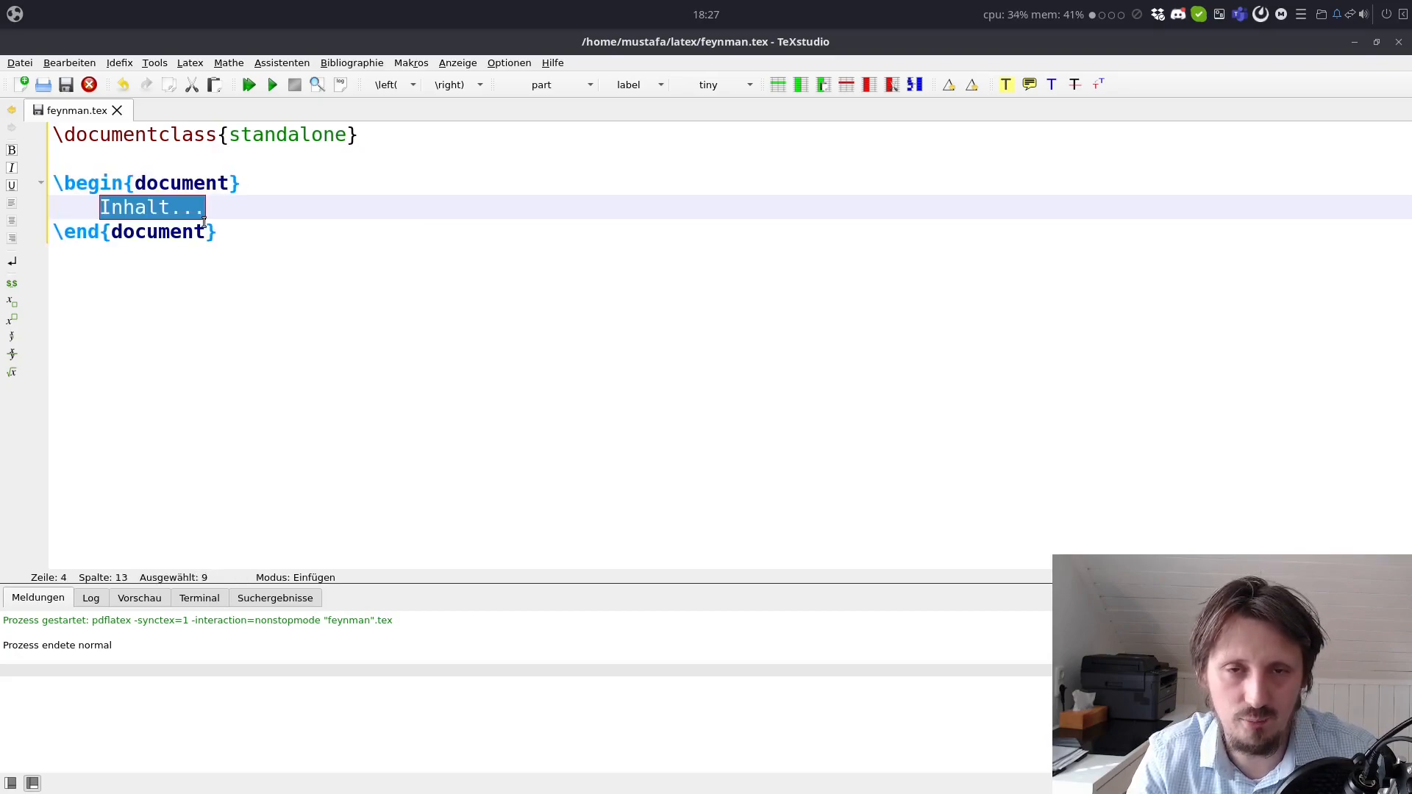
Step: Add an empty tikzpicture environment and load \usepackage{tikz-feynman}
type("\\begin")
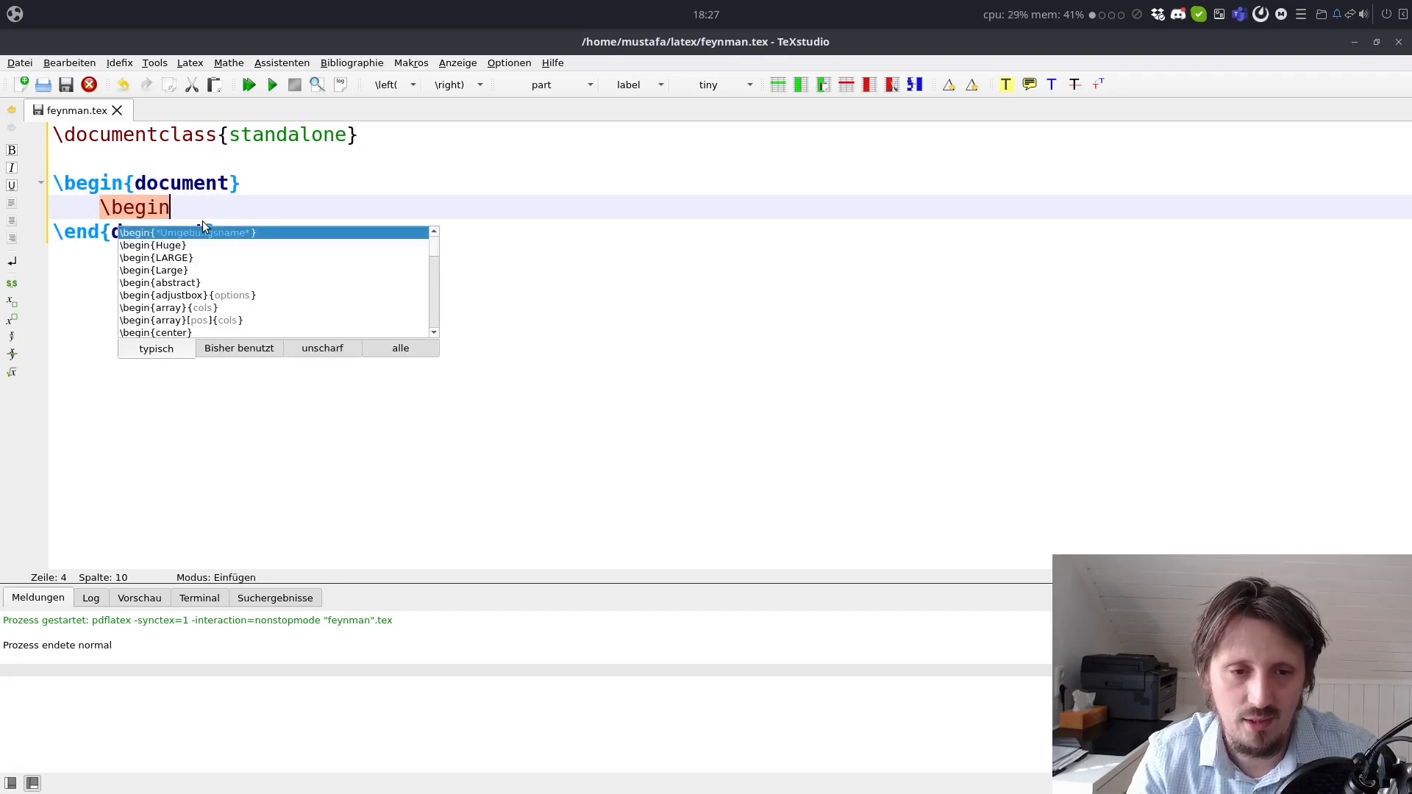
type("{tikzpicture")
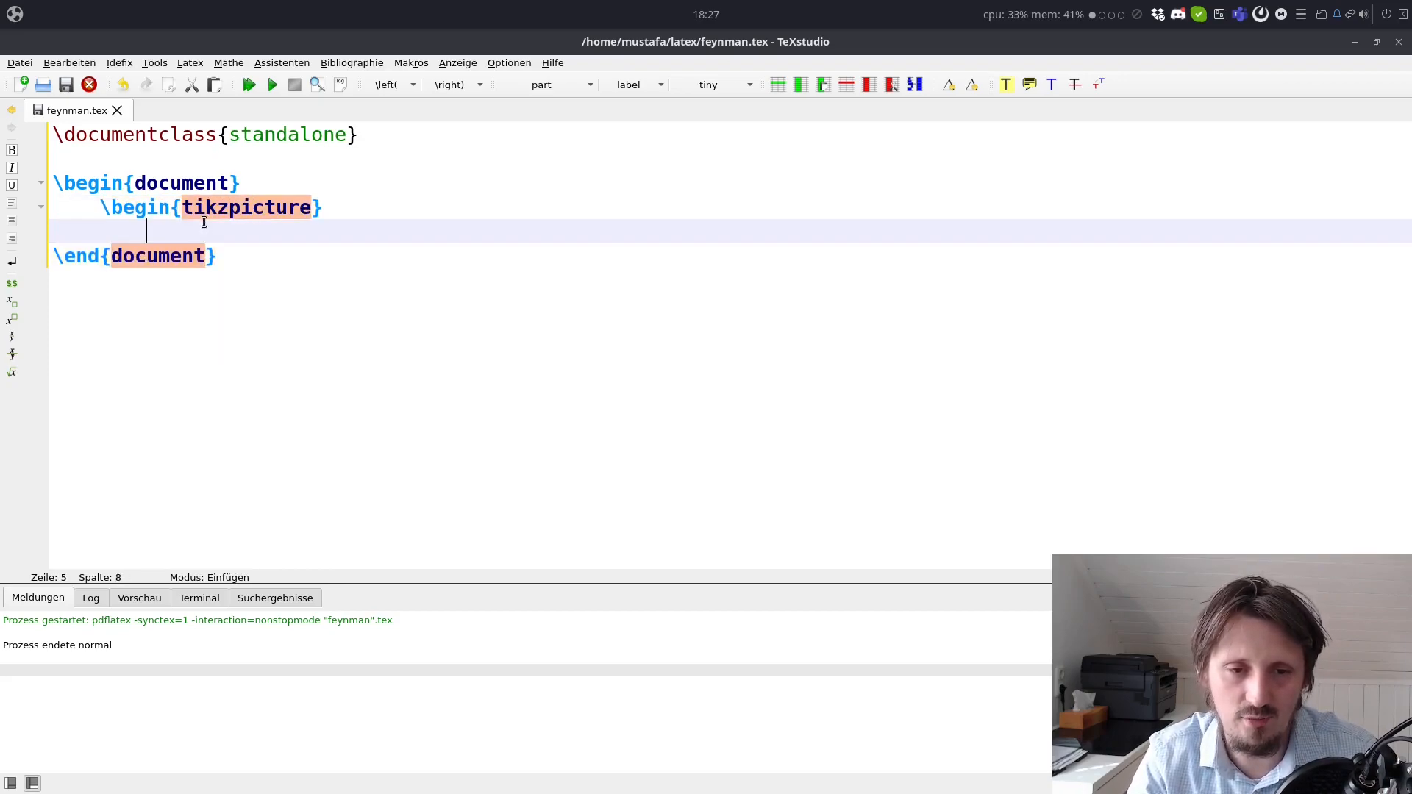
type("\\end{tikzpicture")
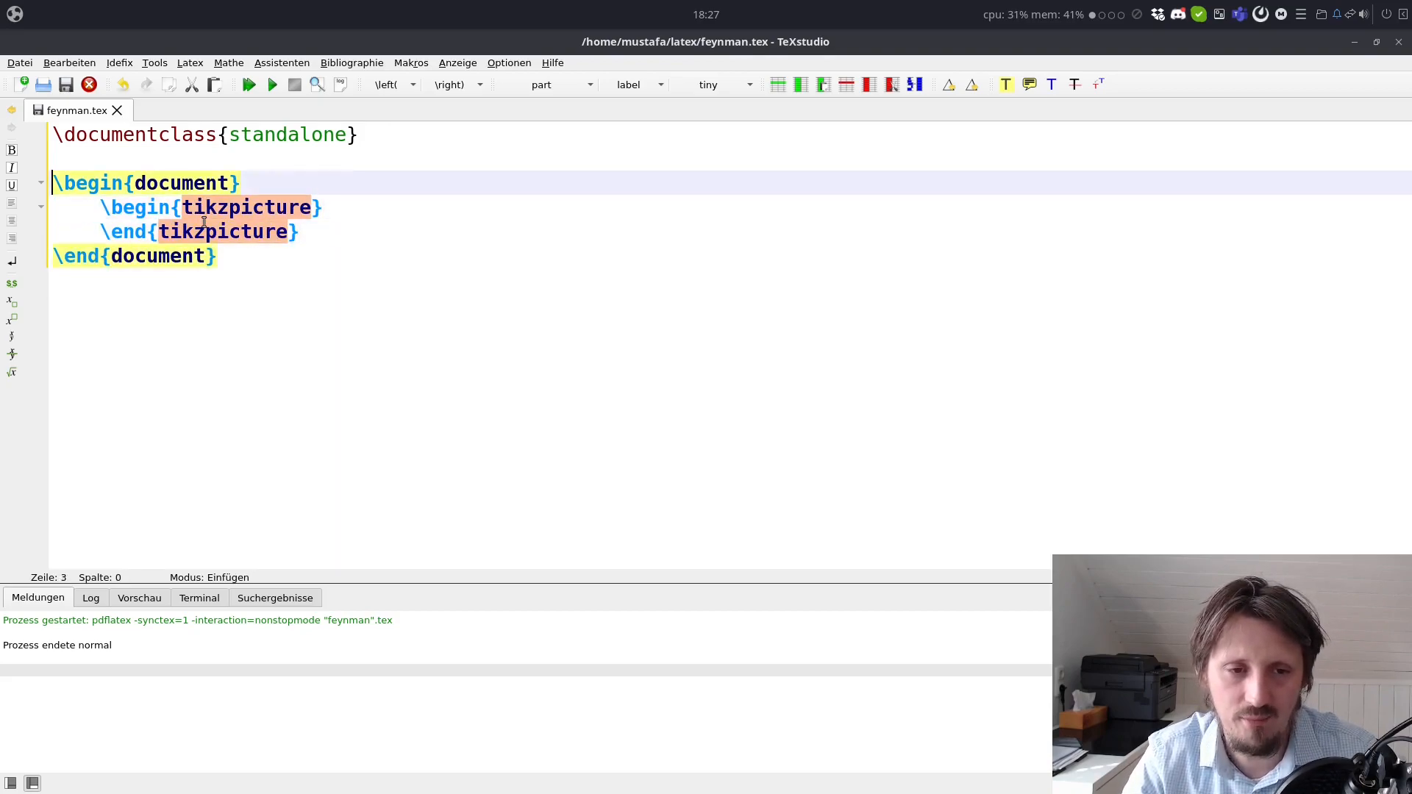
type("\\usepackage{package")
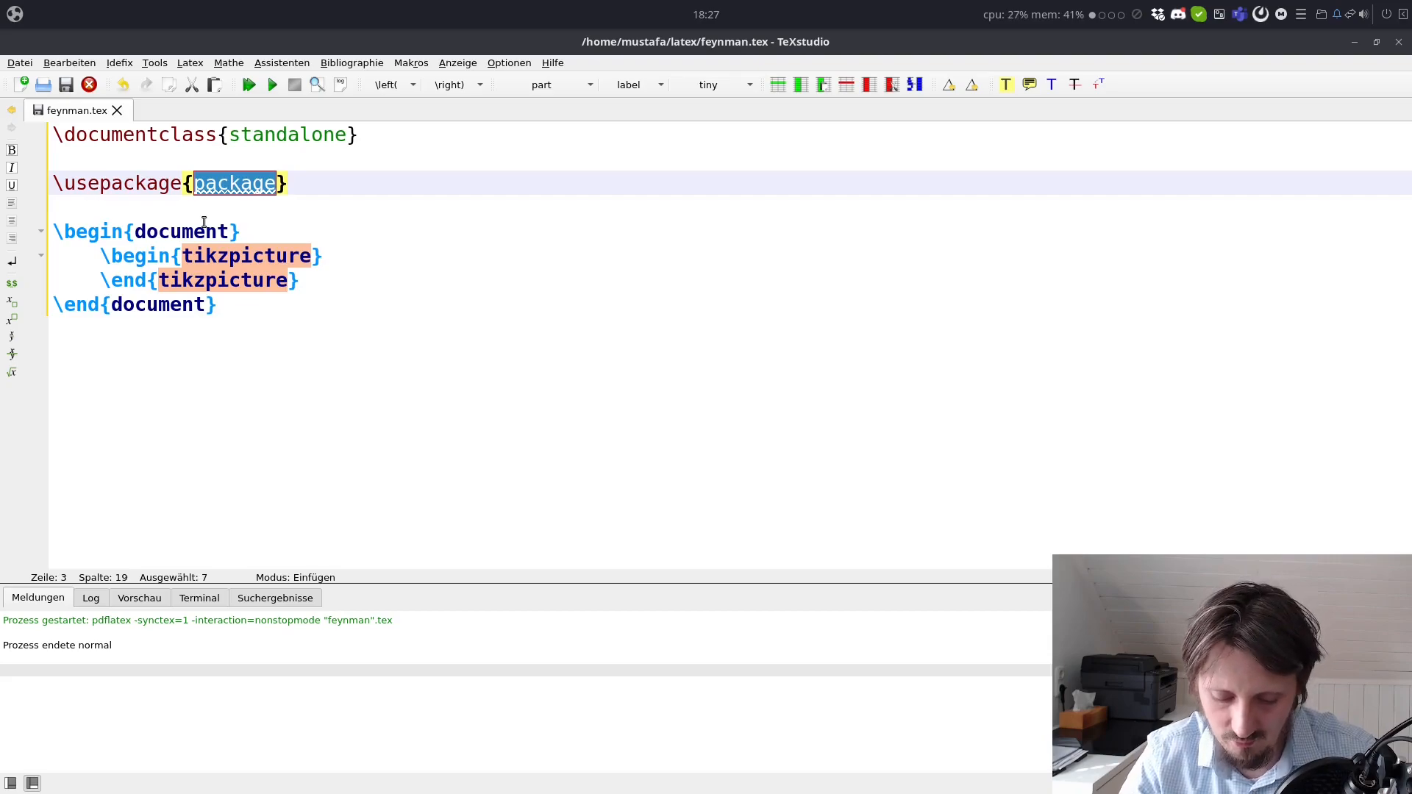
type("ti")
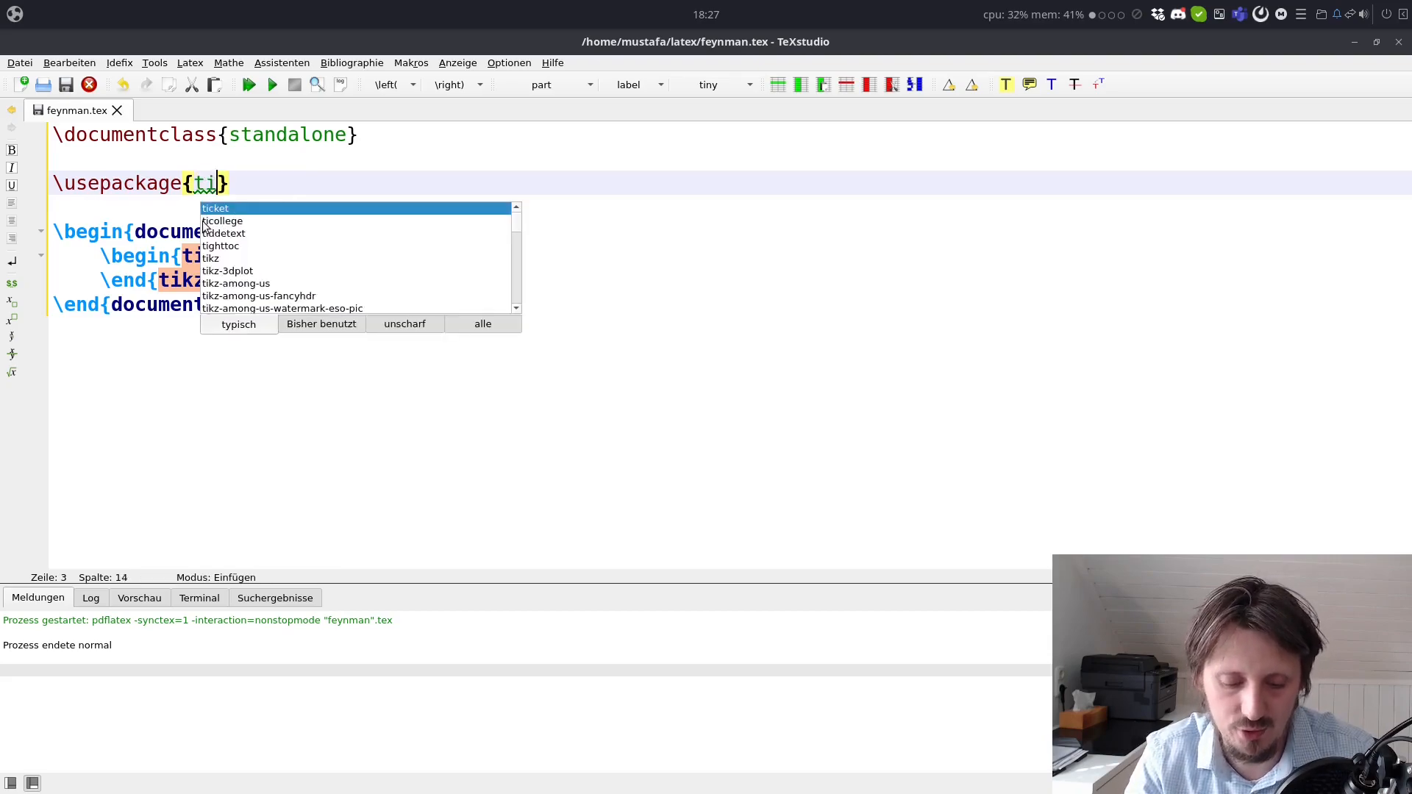
type("kz-feynman")
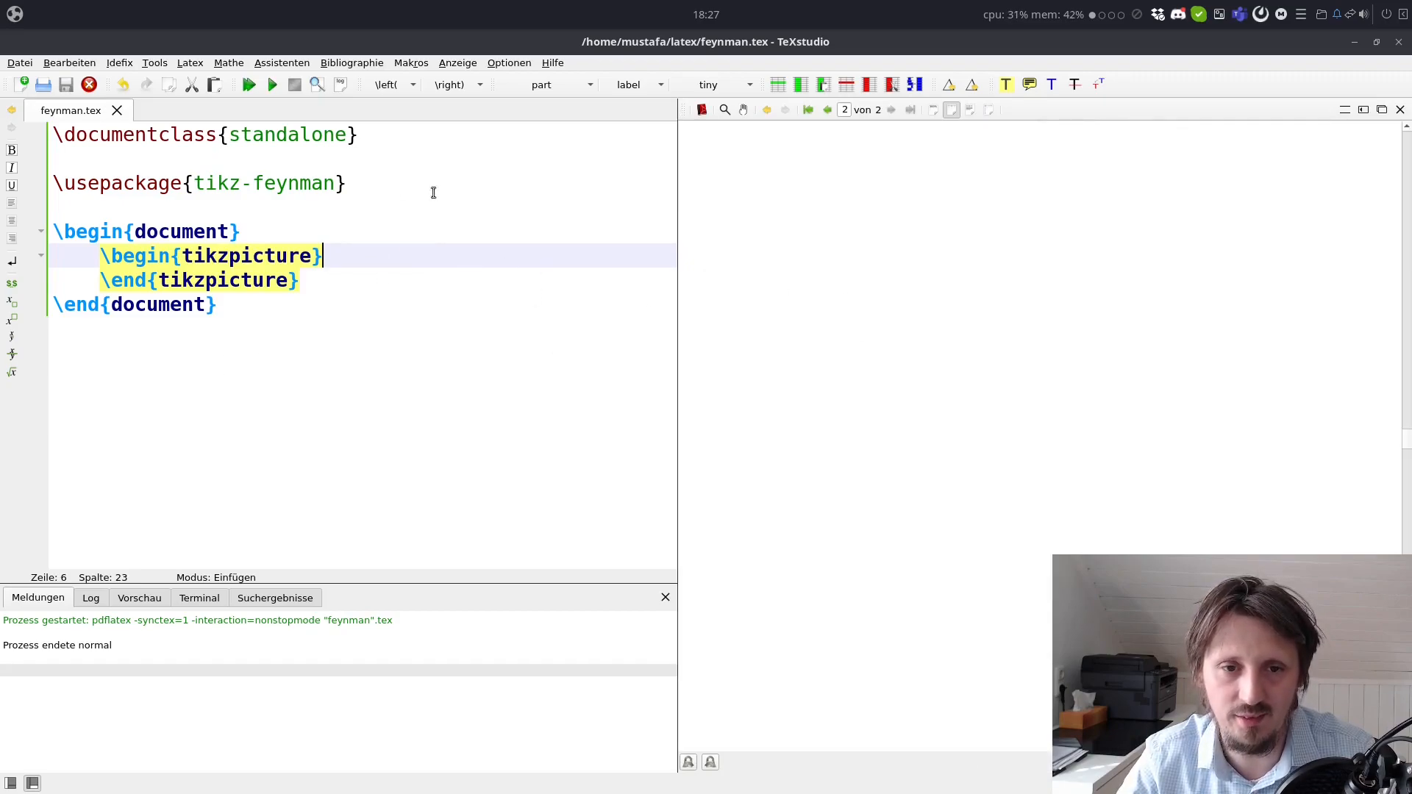
mouse_move(292, 183)
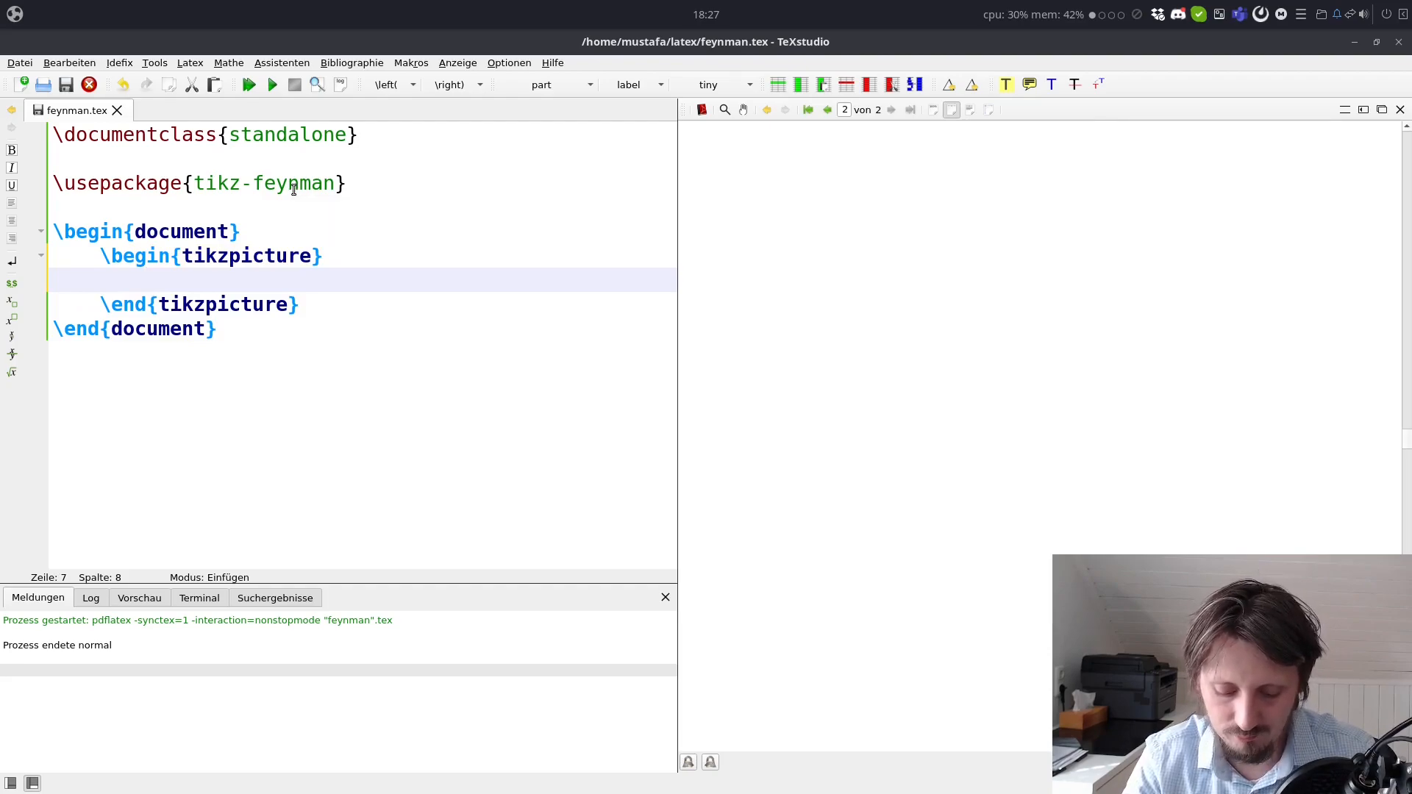
Step: Write \vertex (a) as the first diagram element inside the tikzpicture
type("\\")
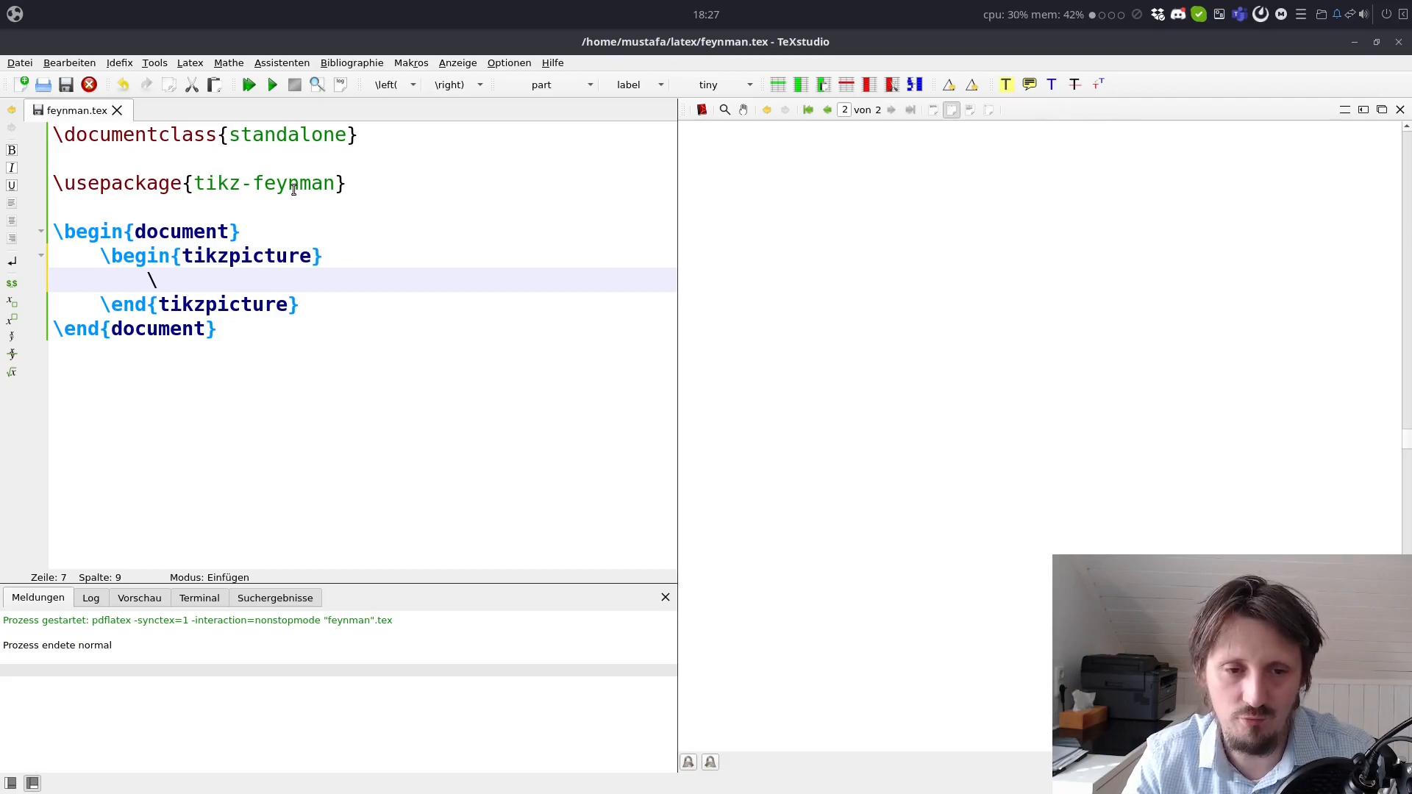
type("vert")
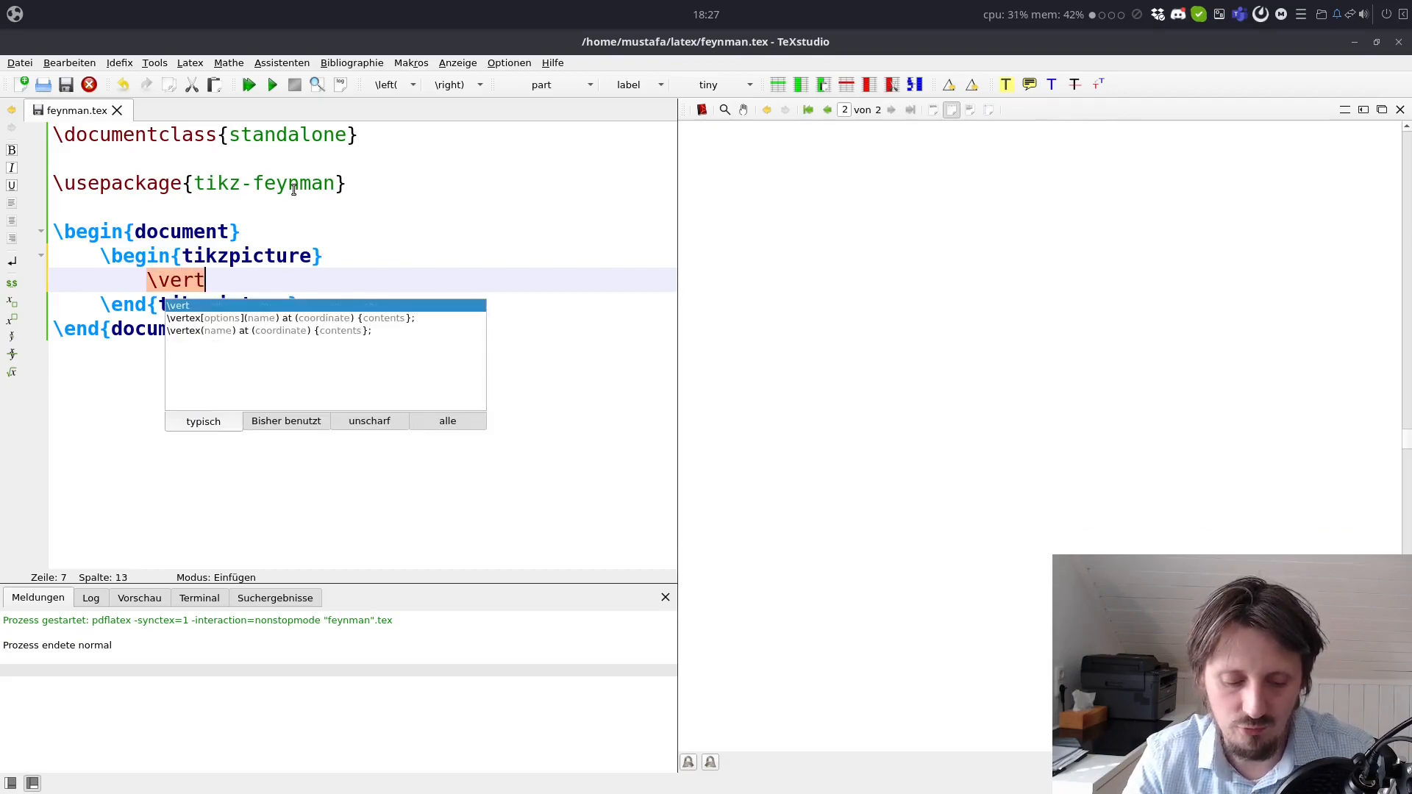
type("ex")
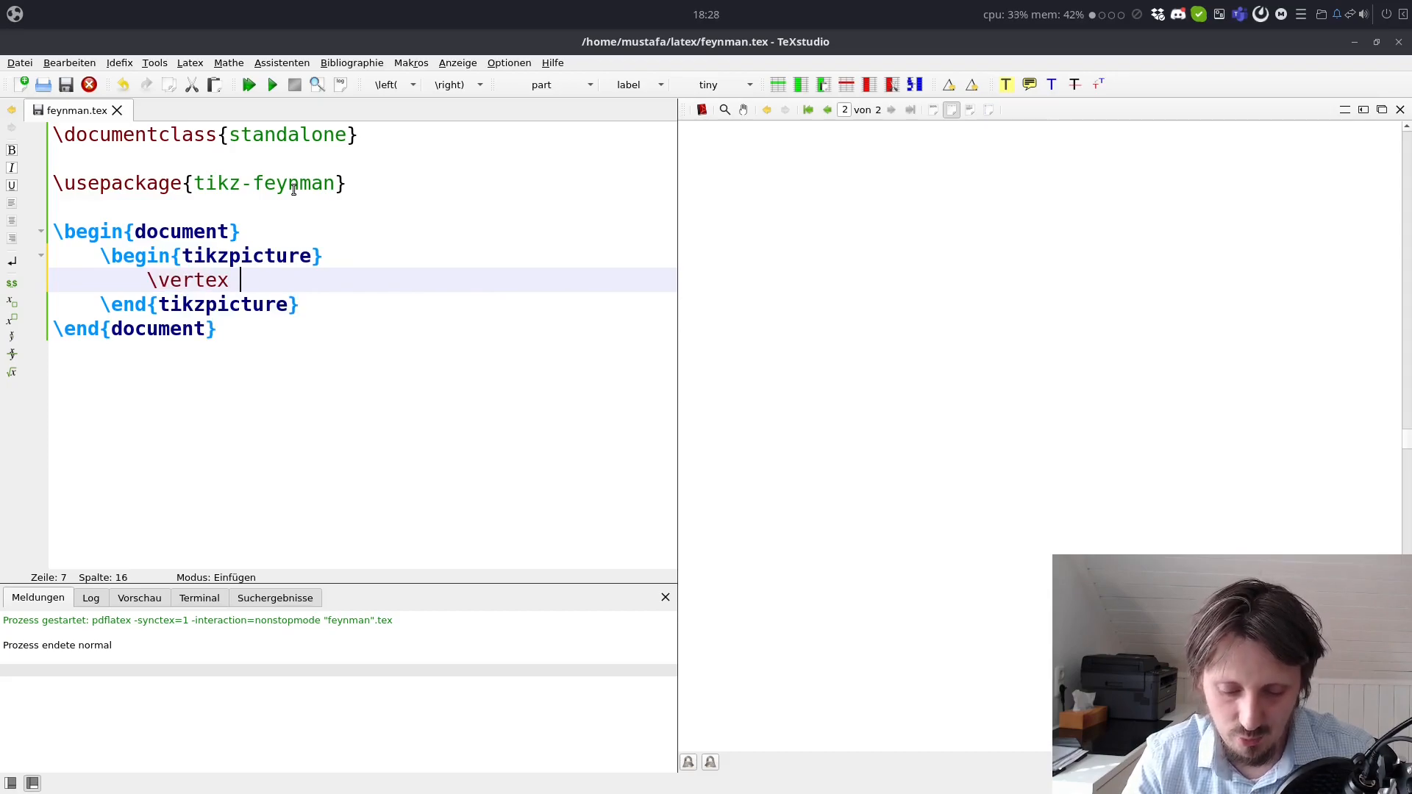
type("(a)")
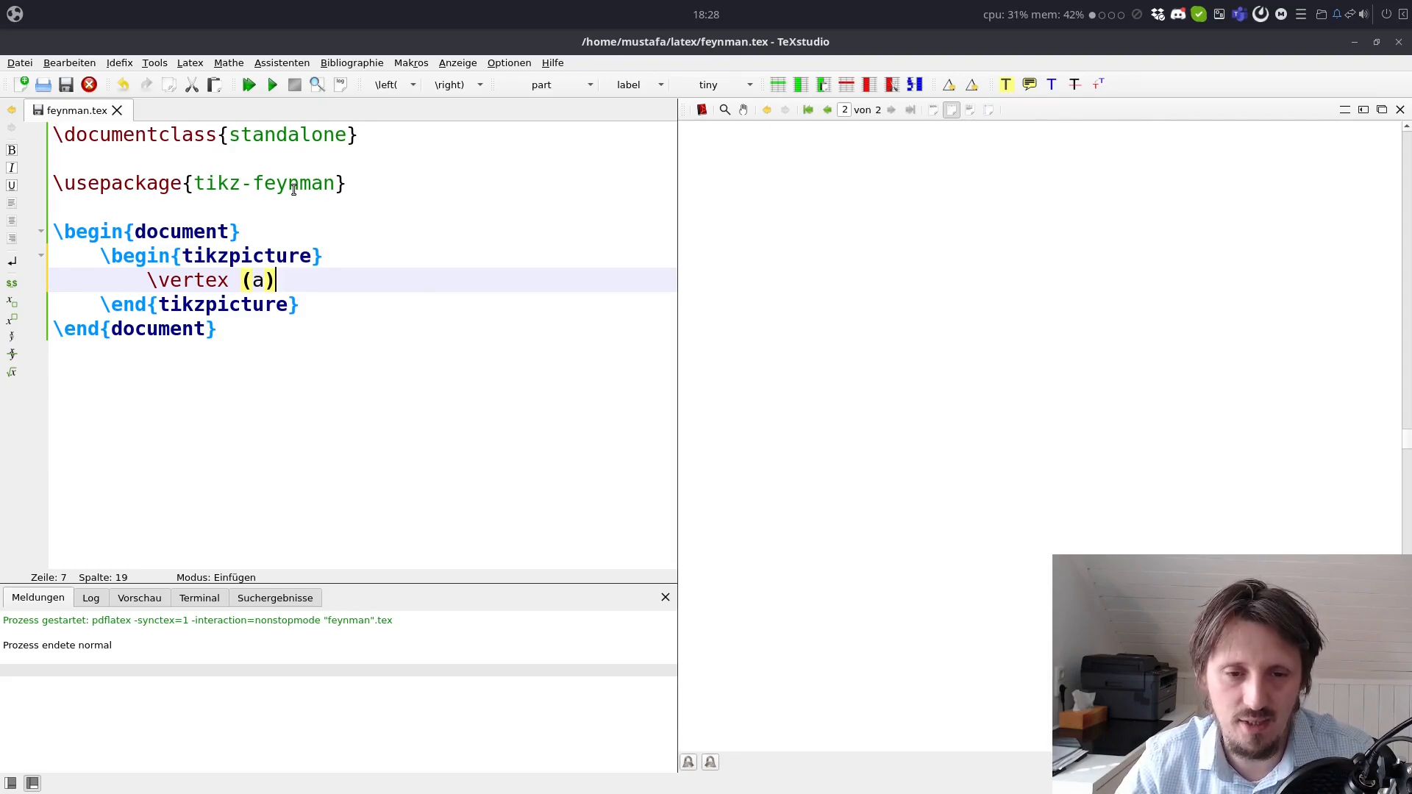
mouse_move(293, 182)
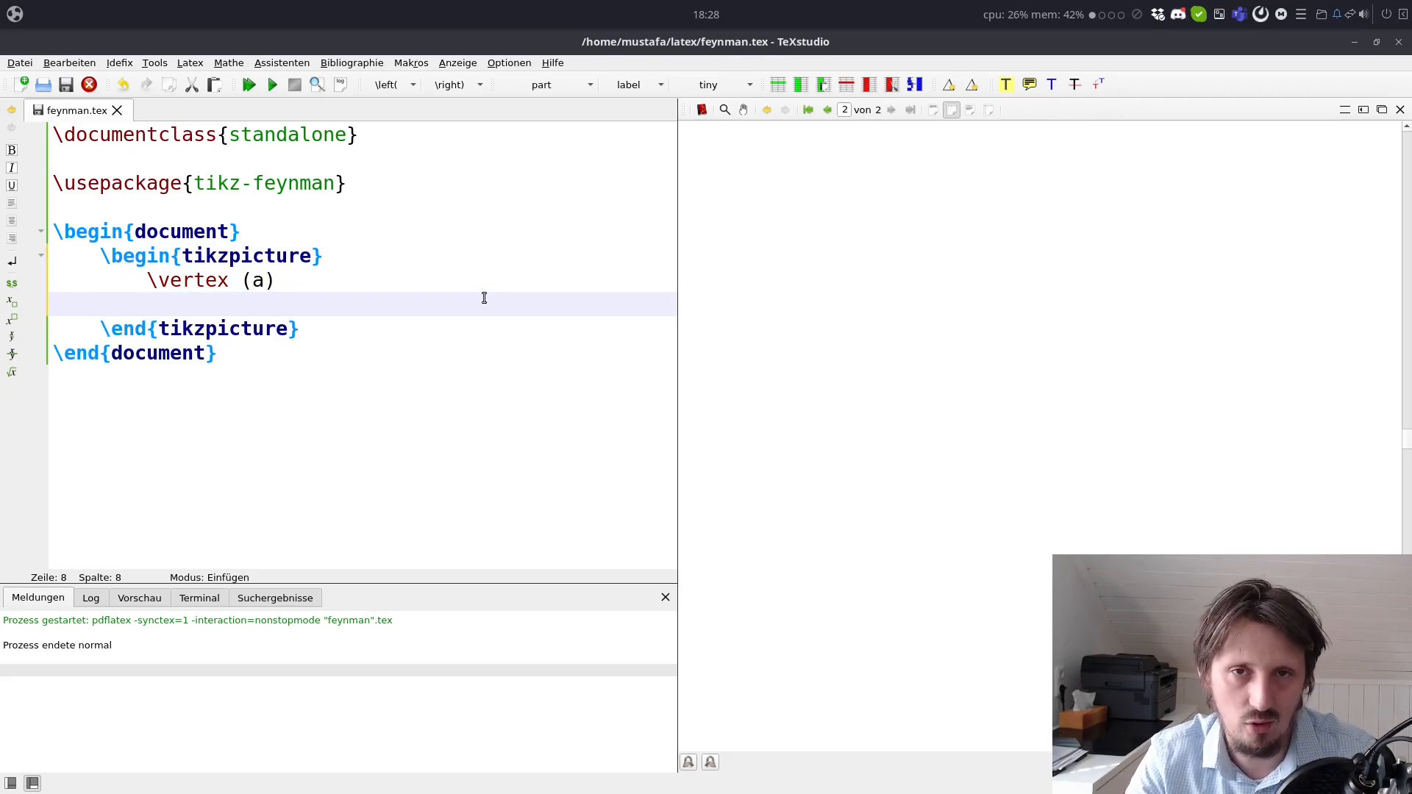
Step: Start a second \vertex line with placement option [above left=of a]
type("\\")
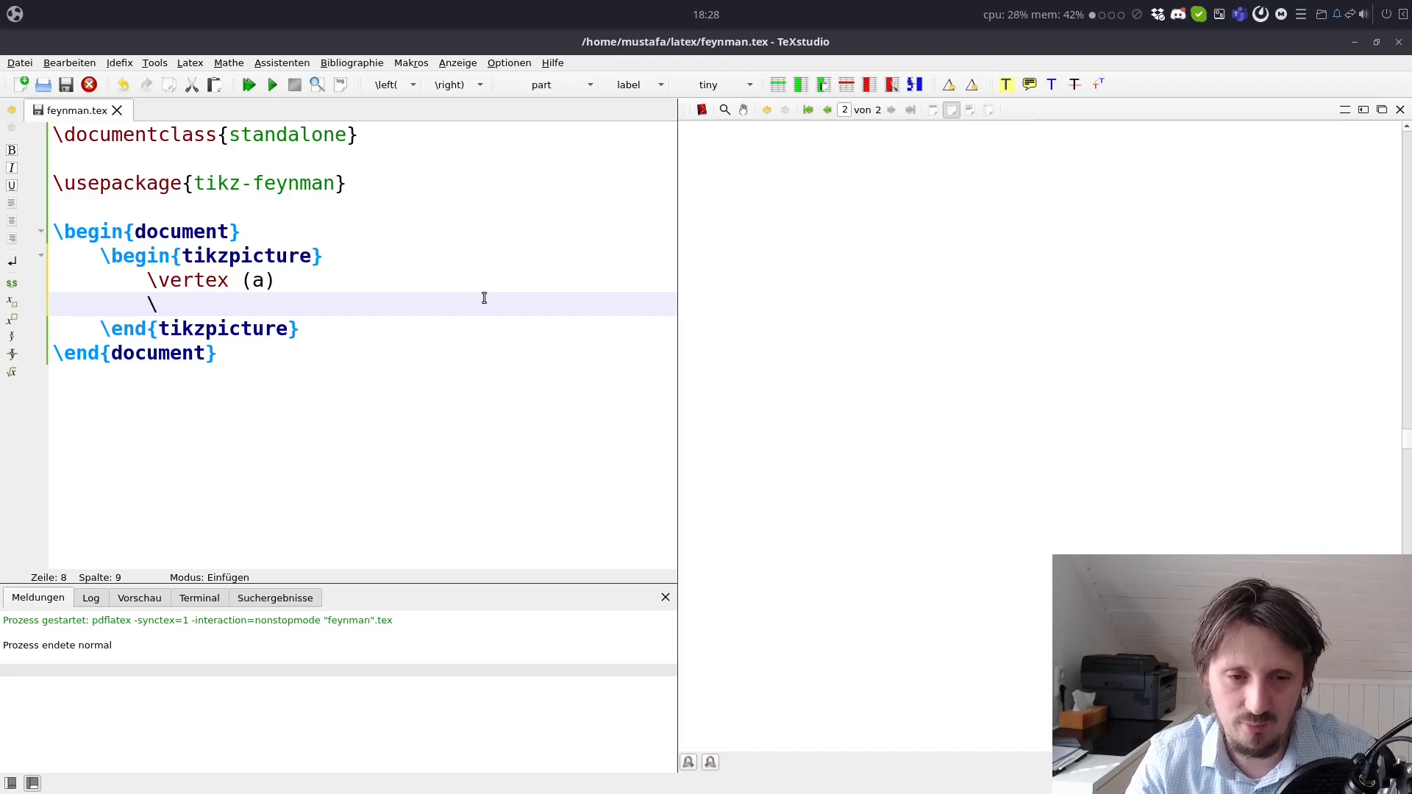
type("vertex")
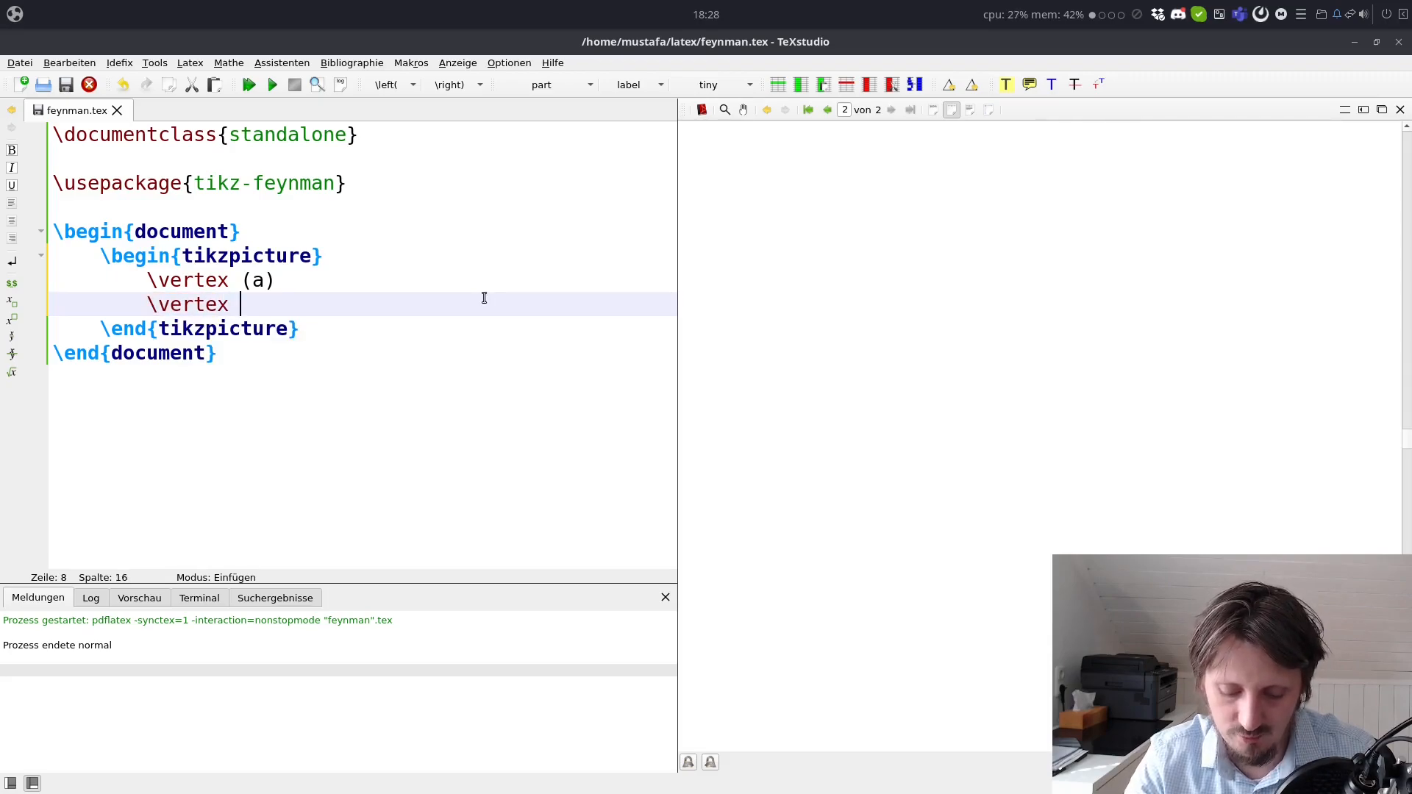
type(";")
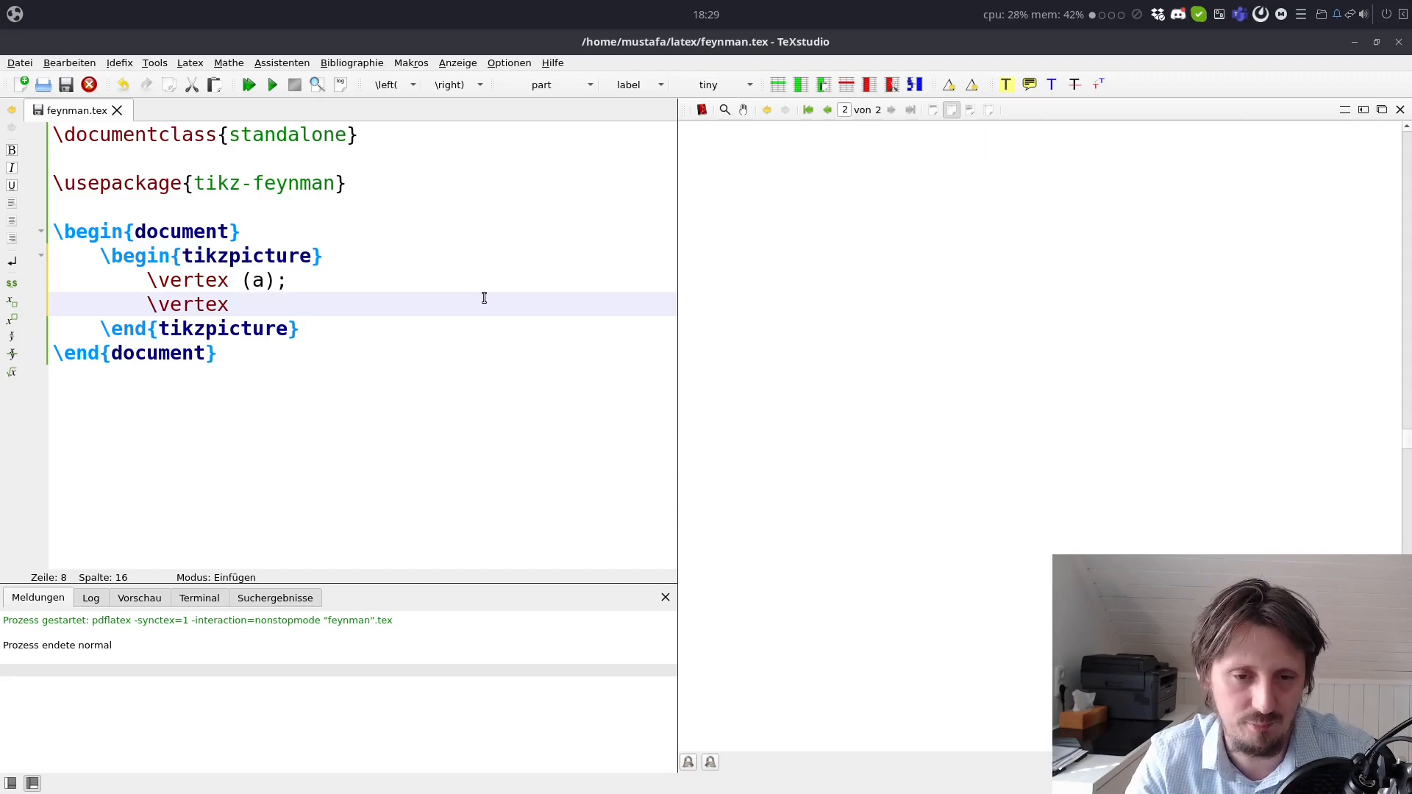
left_click(287, 280)
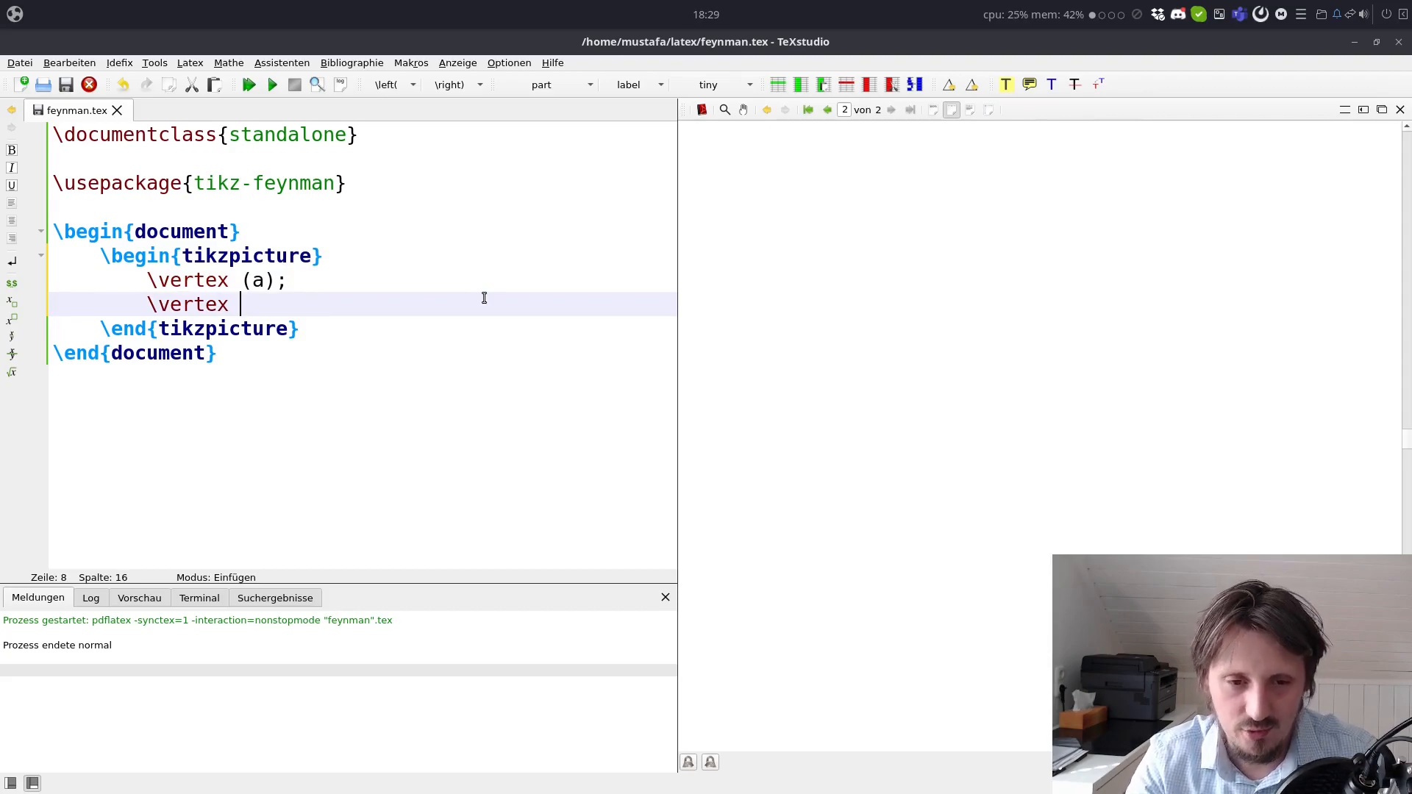
type("[]")
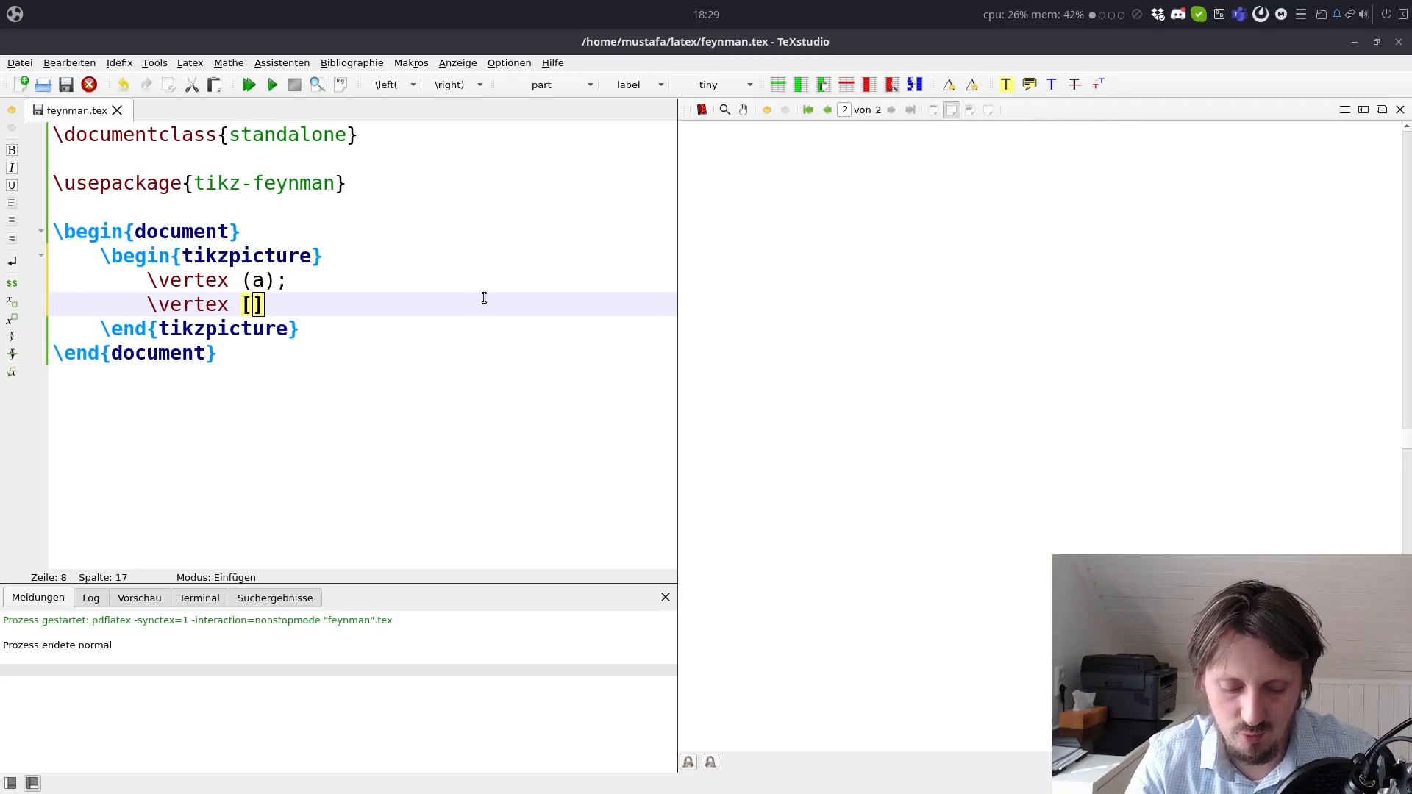
type("above left=")
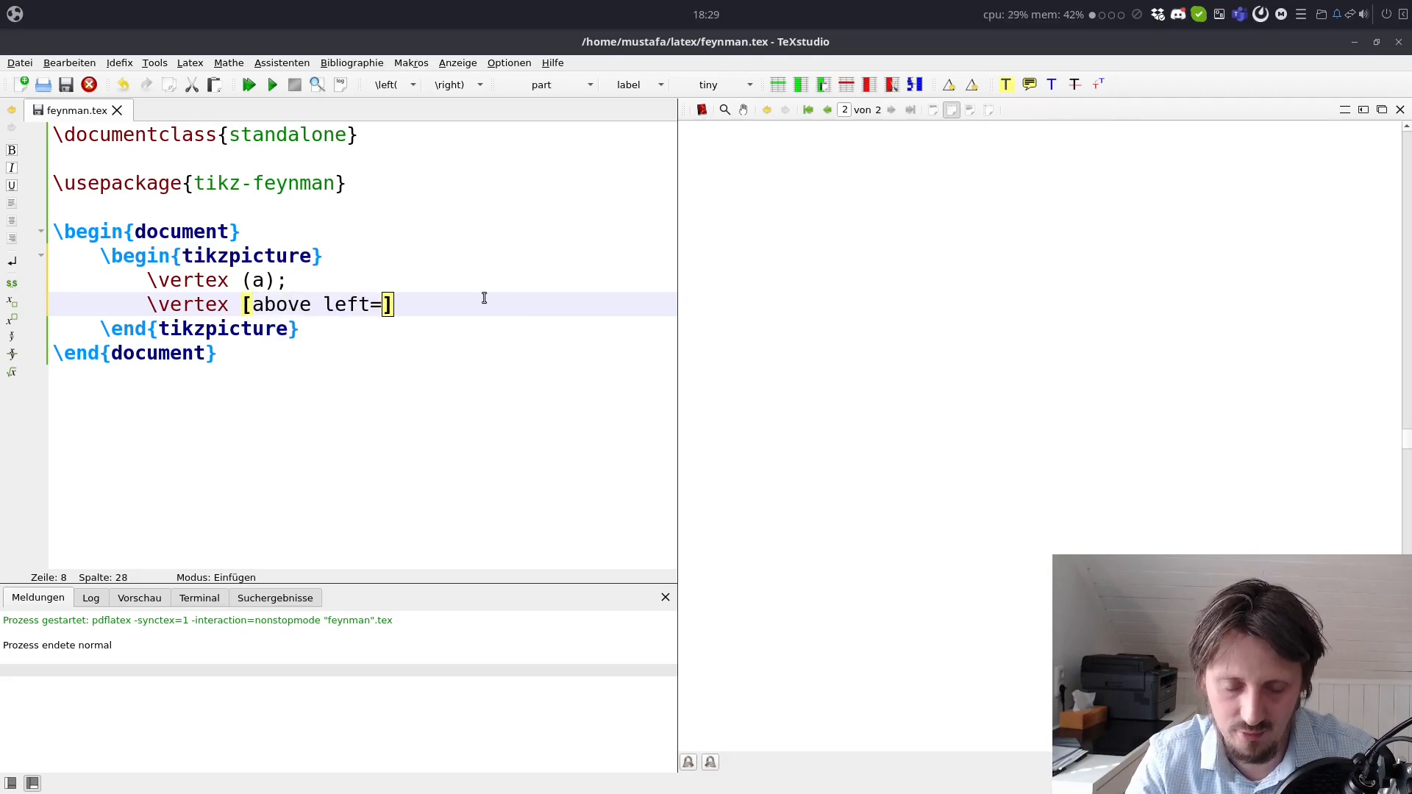
type("of a")
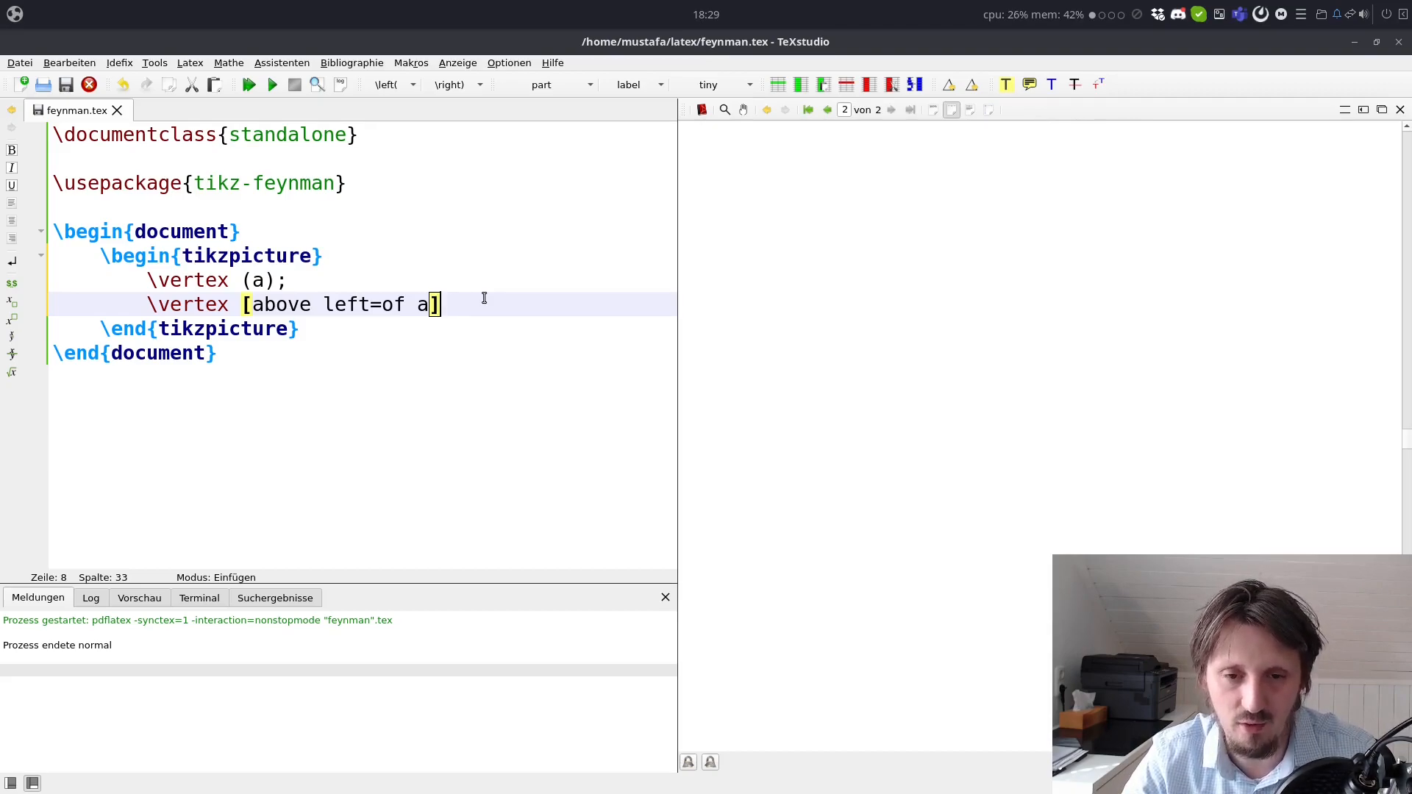
mouse_move(460, 331)
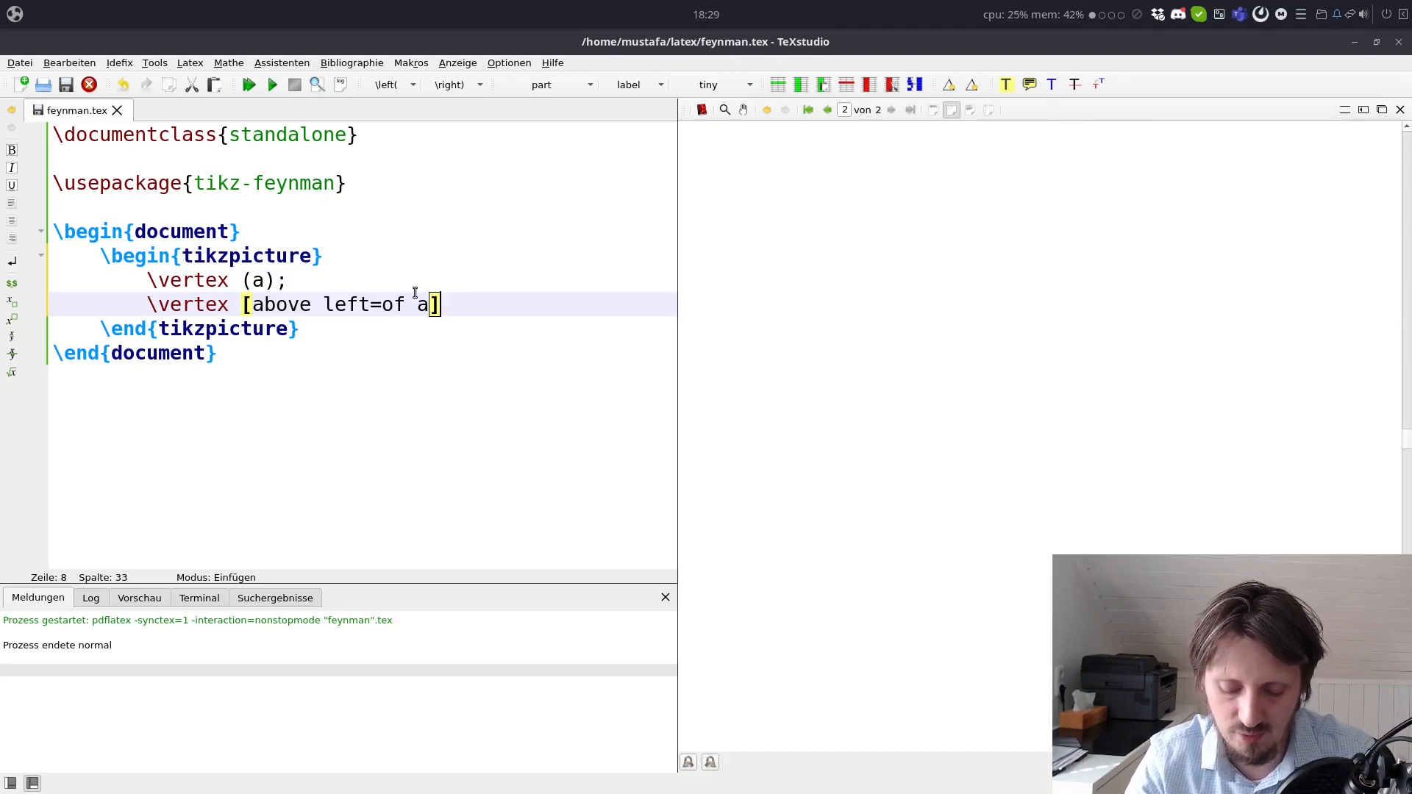
Step: Name the vertex (b) and label it {$e^-$}, closing the line with a semicolon
type("(b) {")
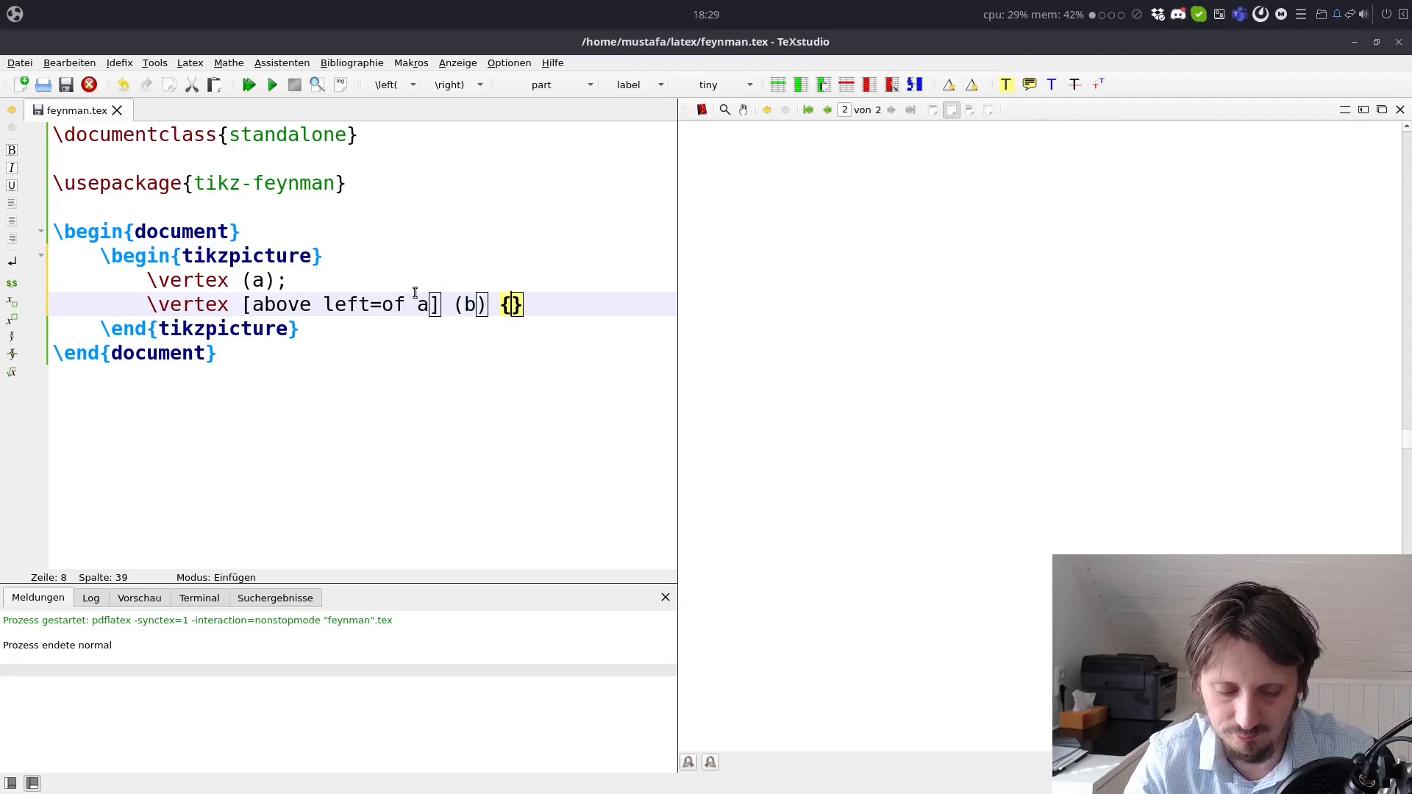
type("$$")
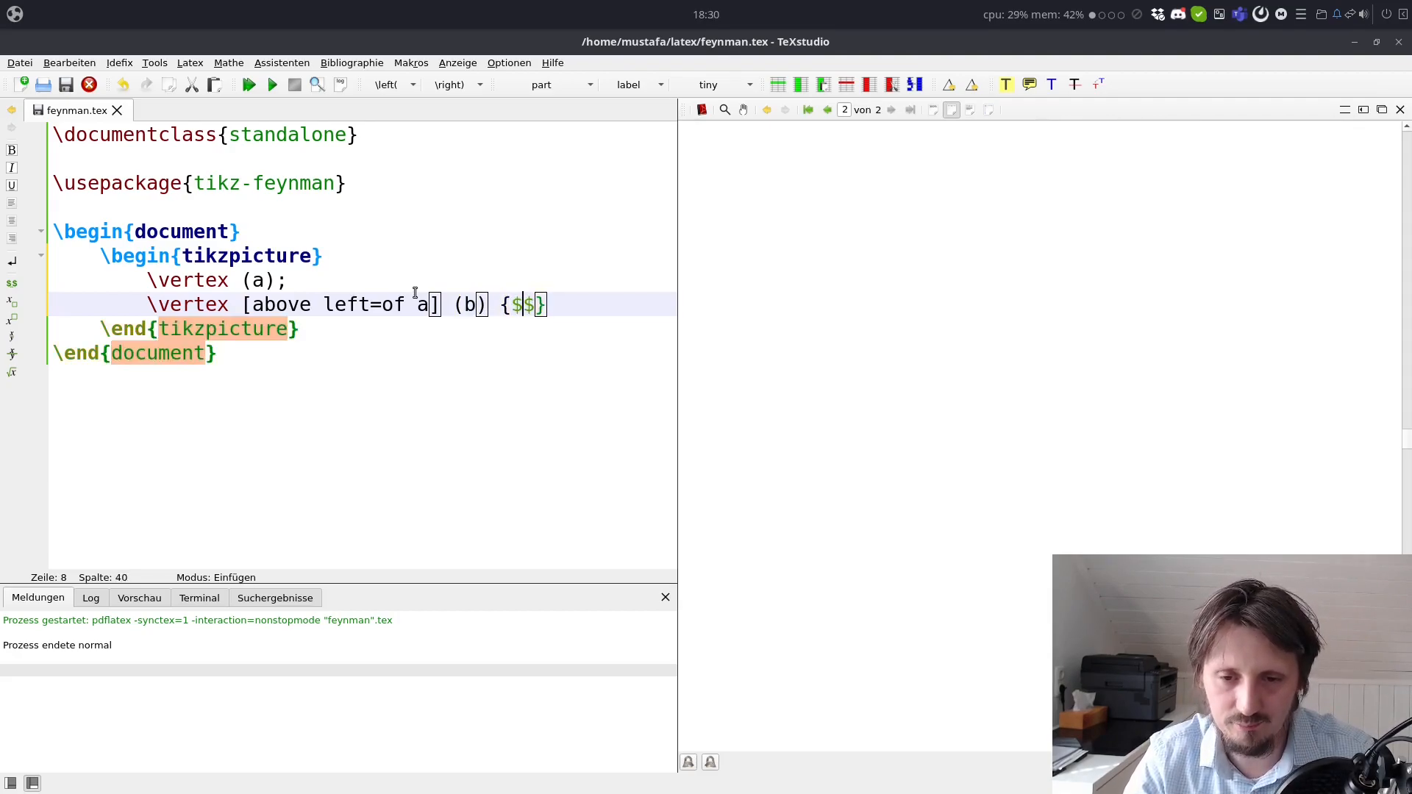
type("e^")
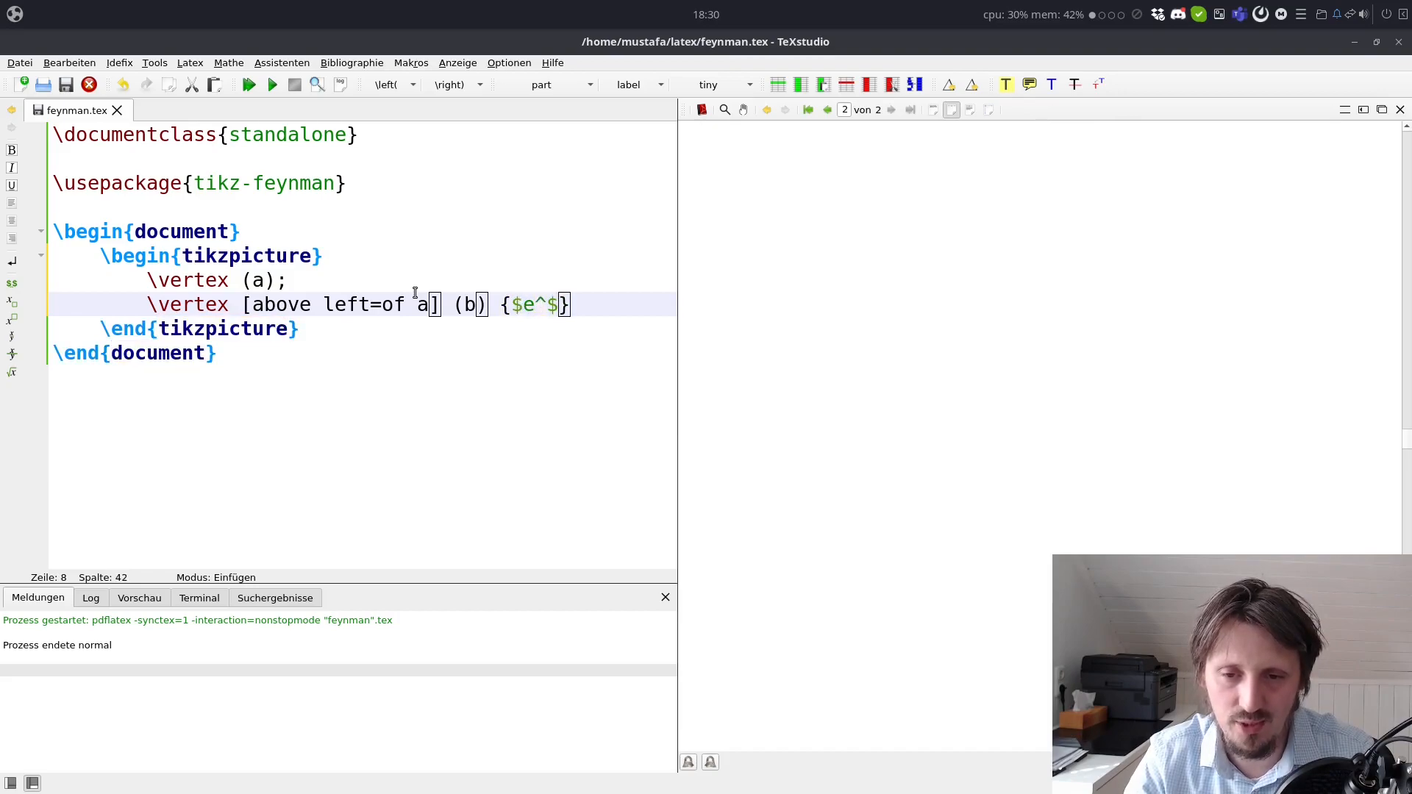
type("-")
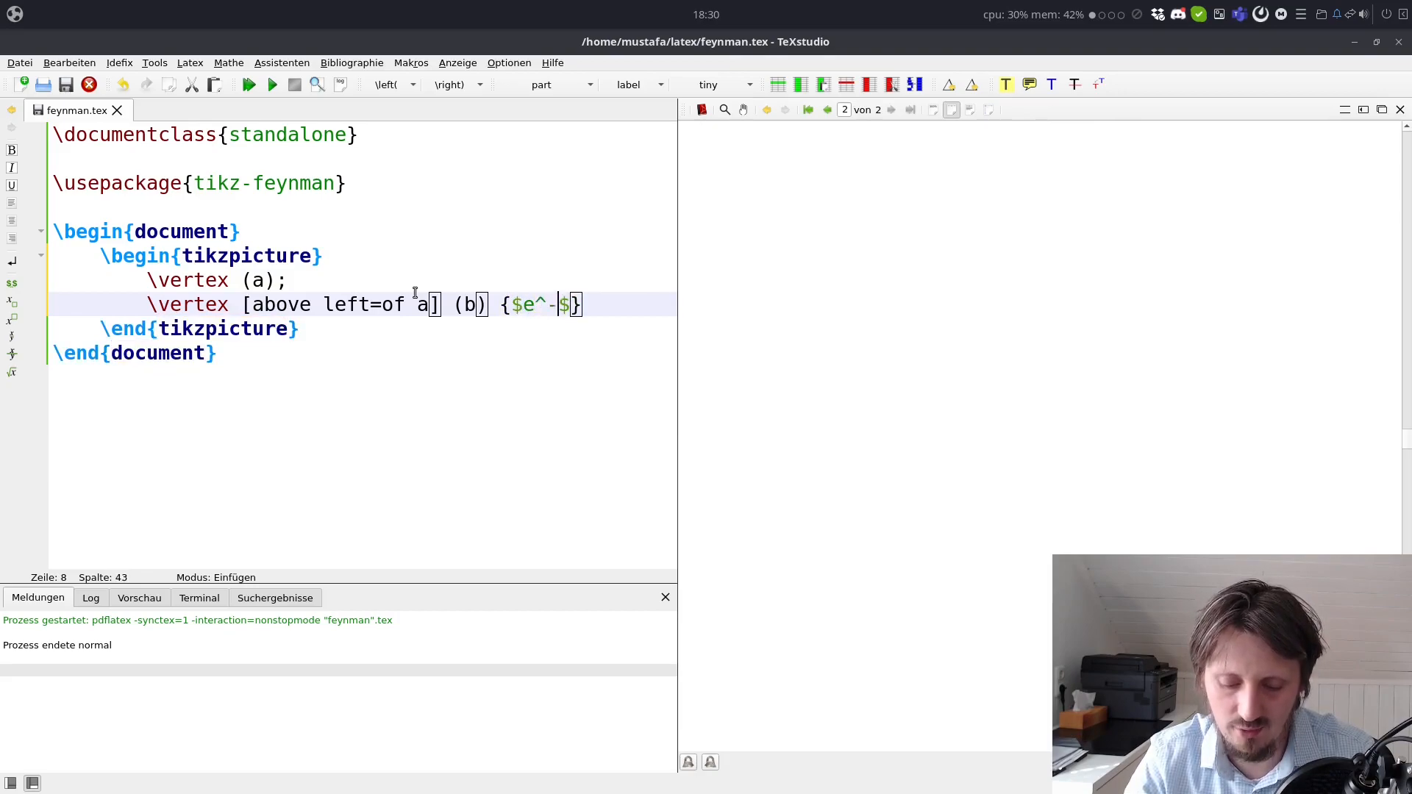
type("};")
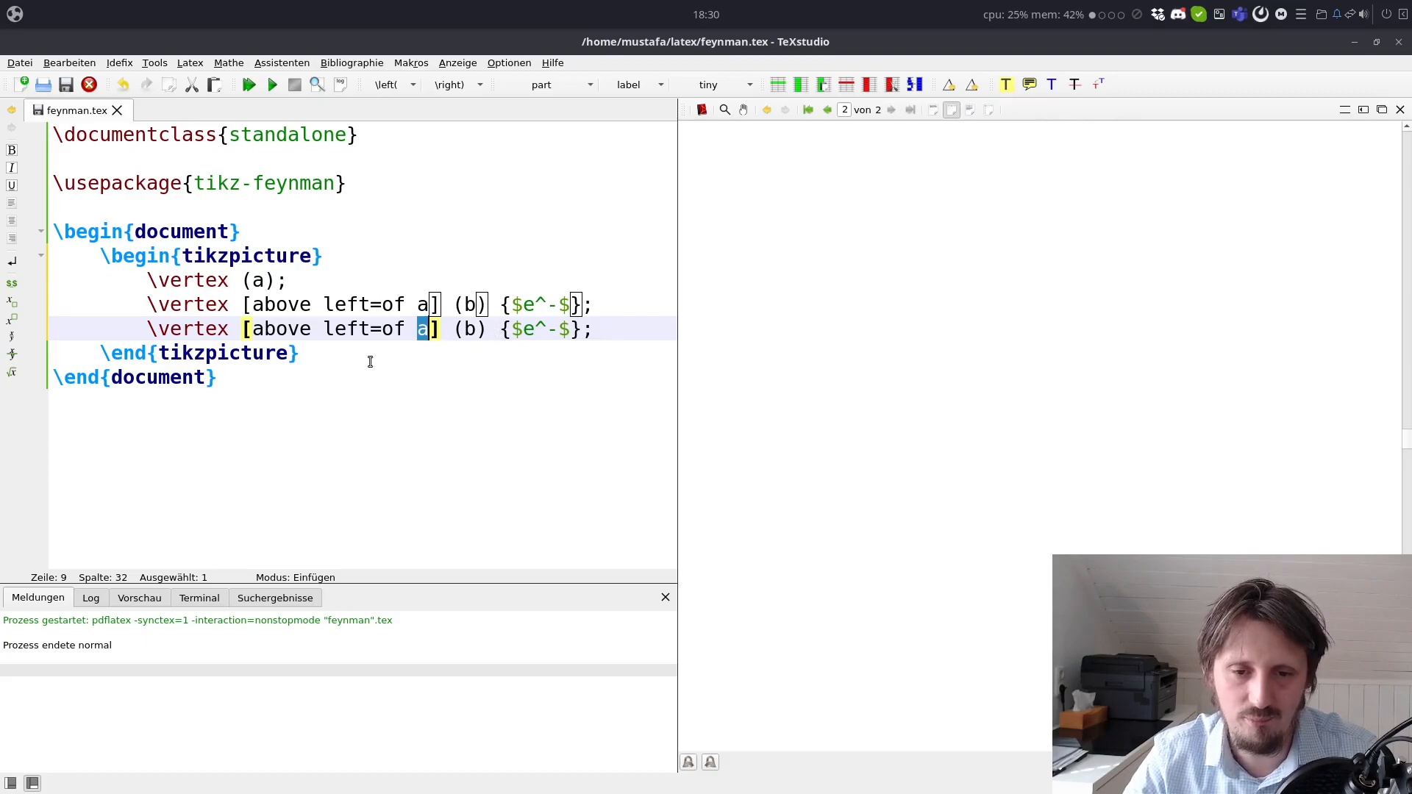
mouse_move(446, 338)
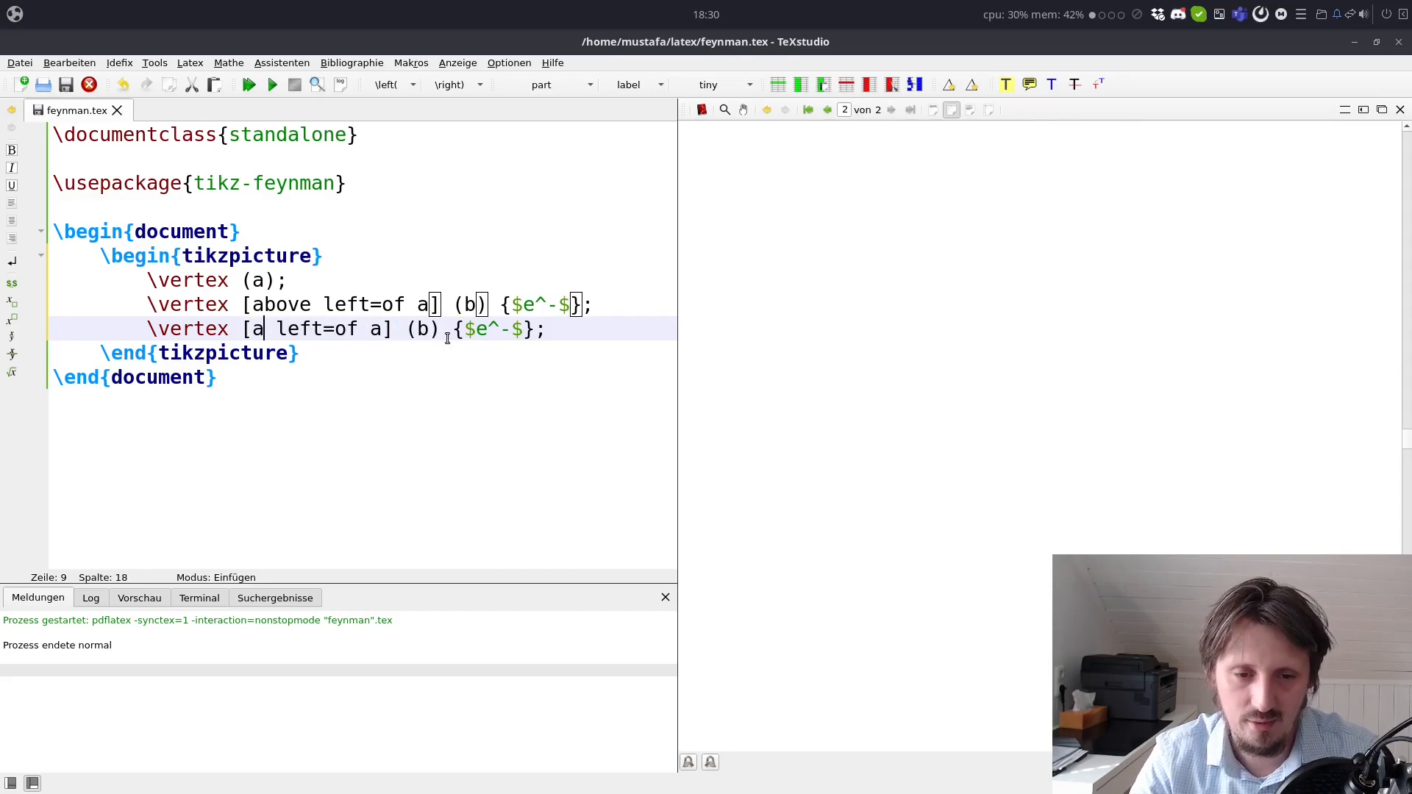
Step: Edit the duplicated line into vertex (c) below left of a, labelled $e^+$
type("below")
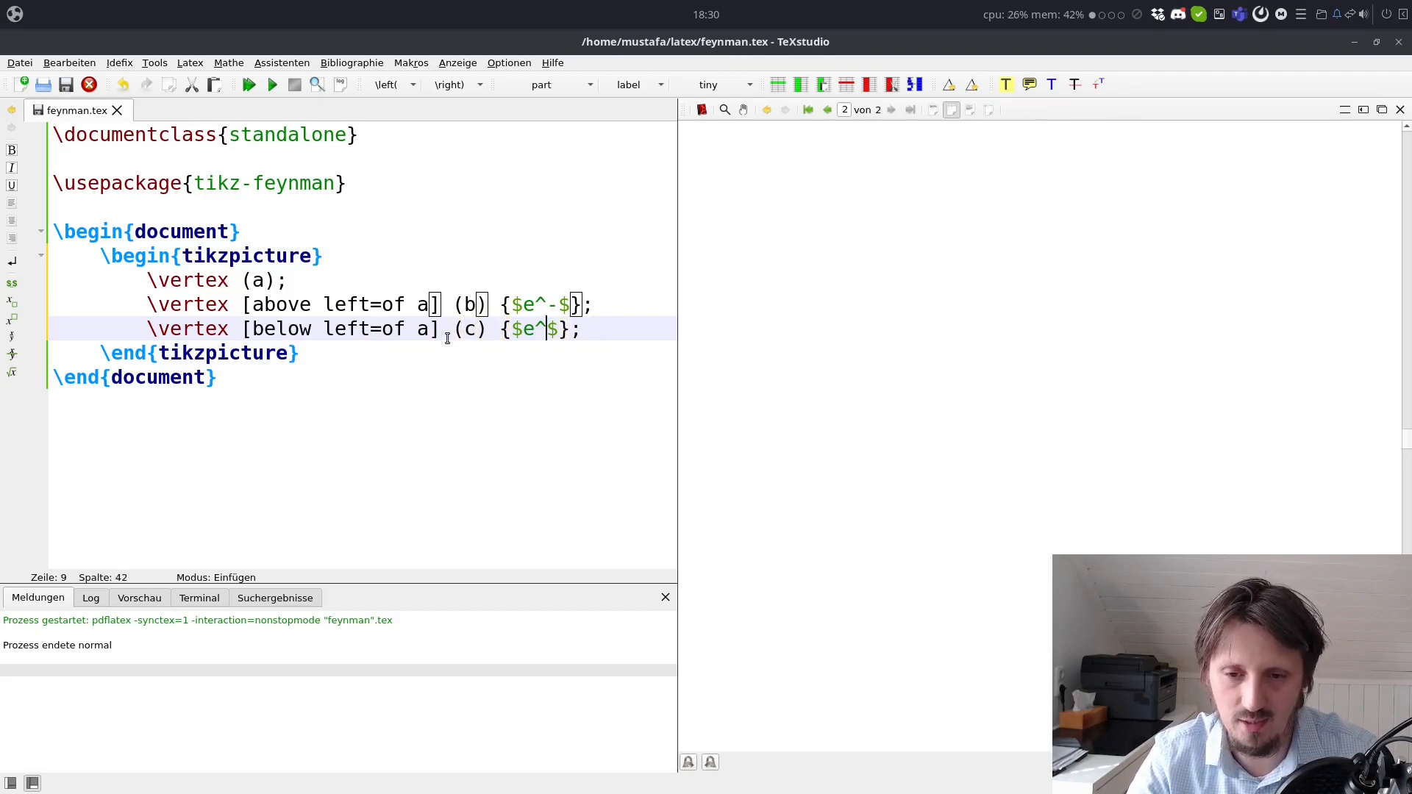
type("+")
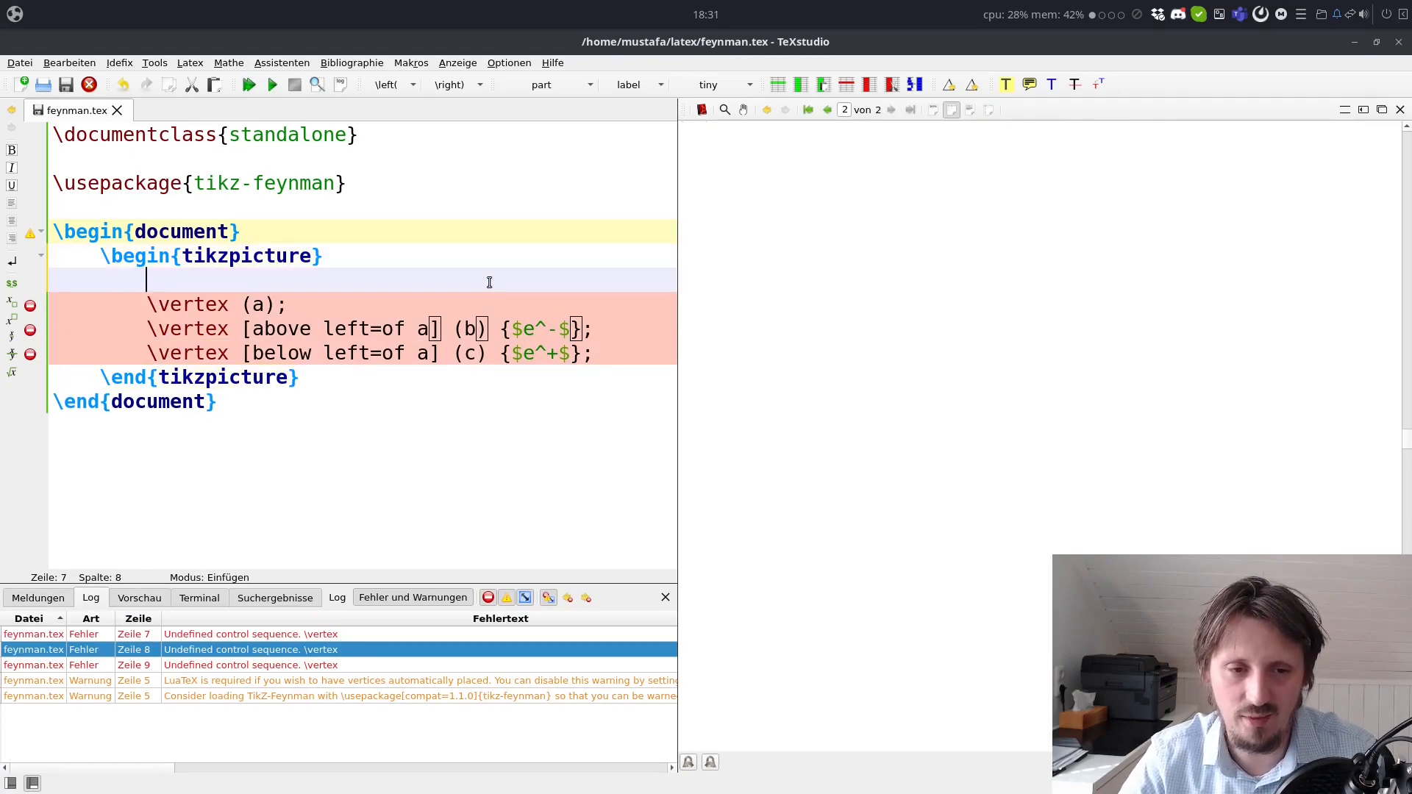
Step: Wrap the vertices in \begin{feynman}...\end{feynman} and compile to preview the e⁻/e⁺ labels
type("\\begin{feynman")
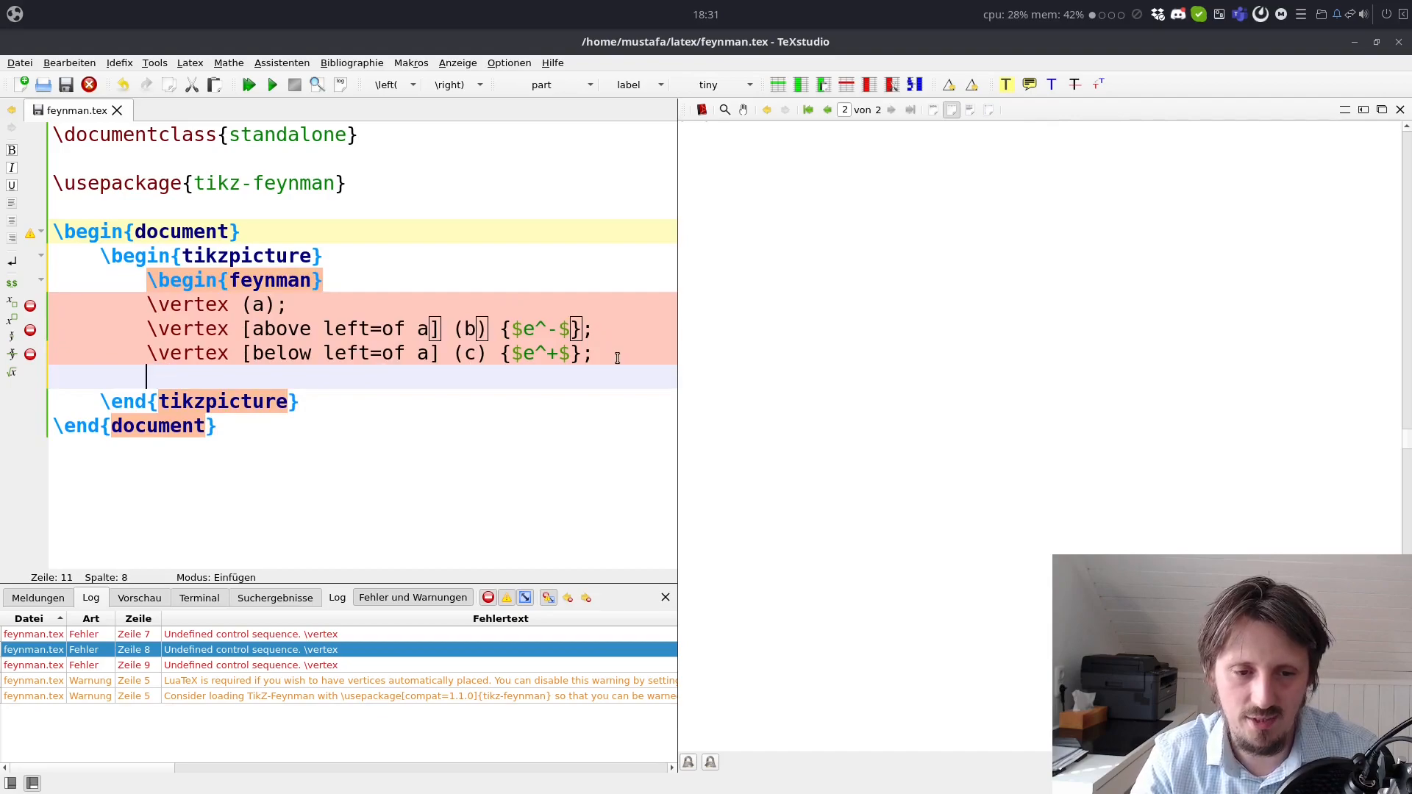
type("\\end{feyn")
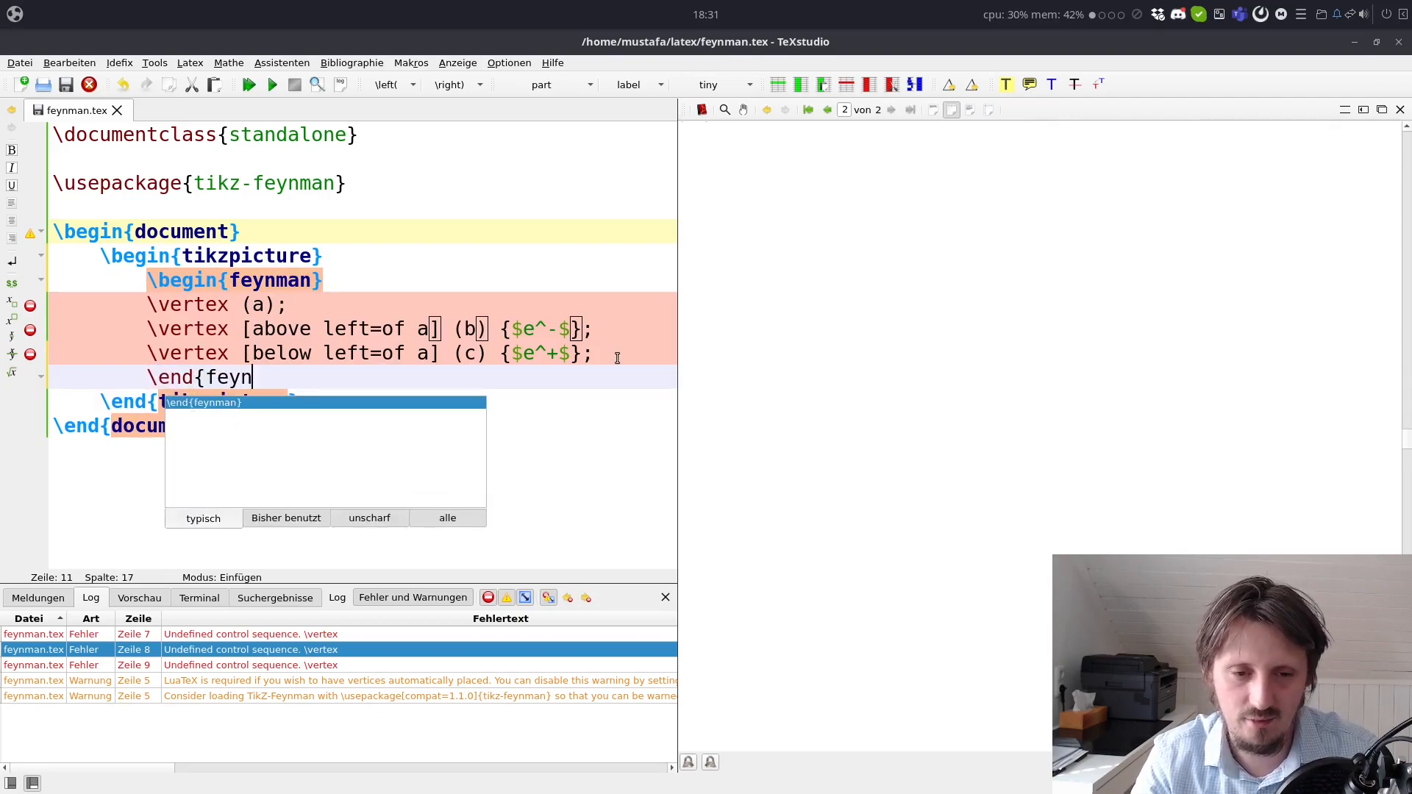
key("Return")
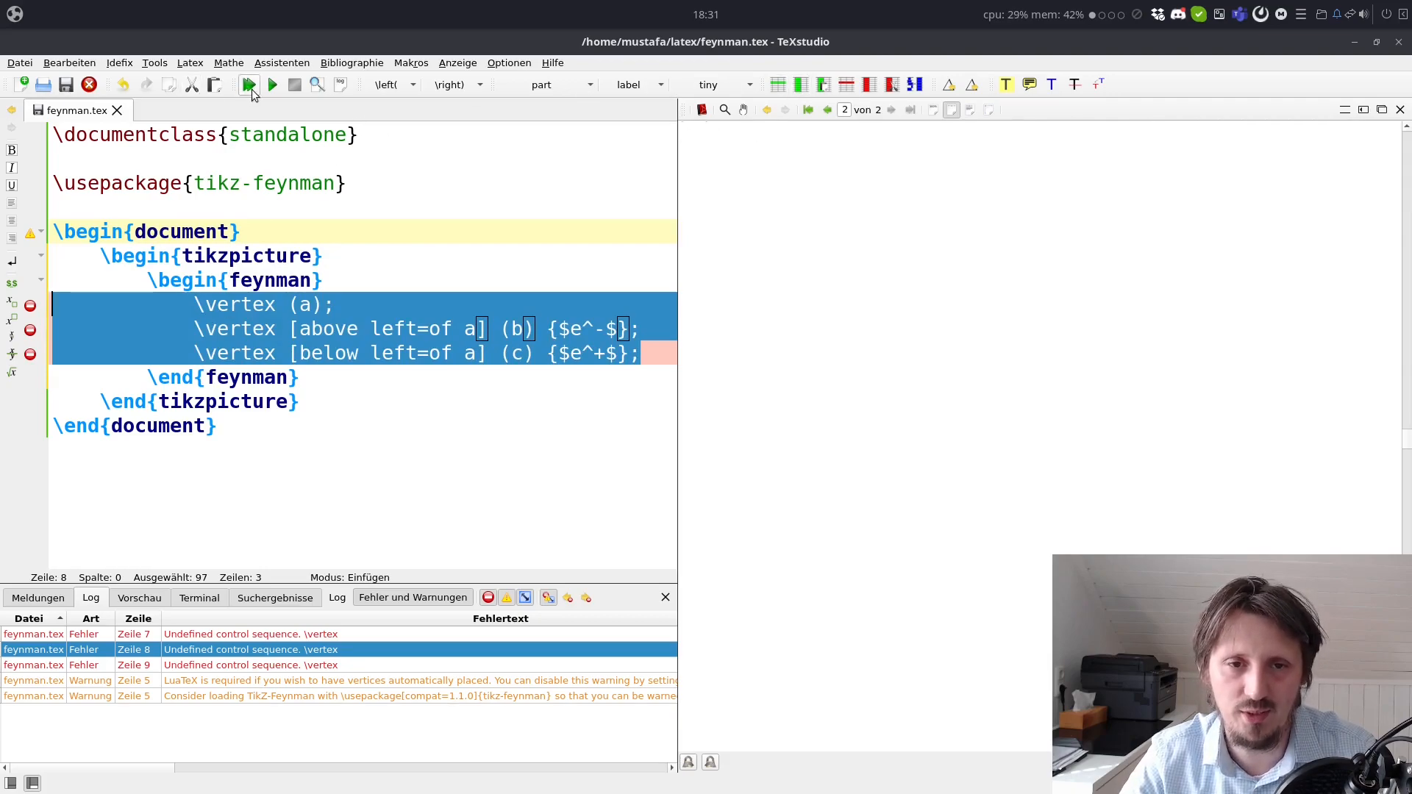
left_click(248, 84)
type("\\")
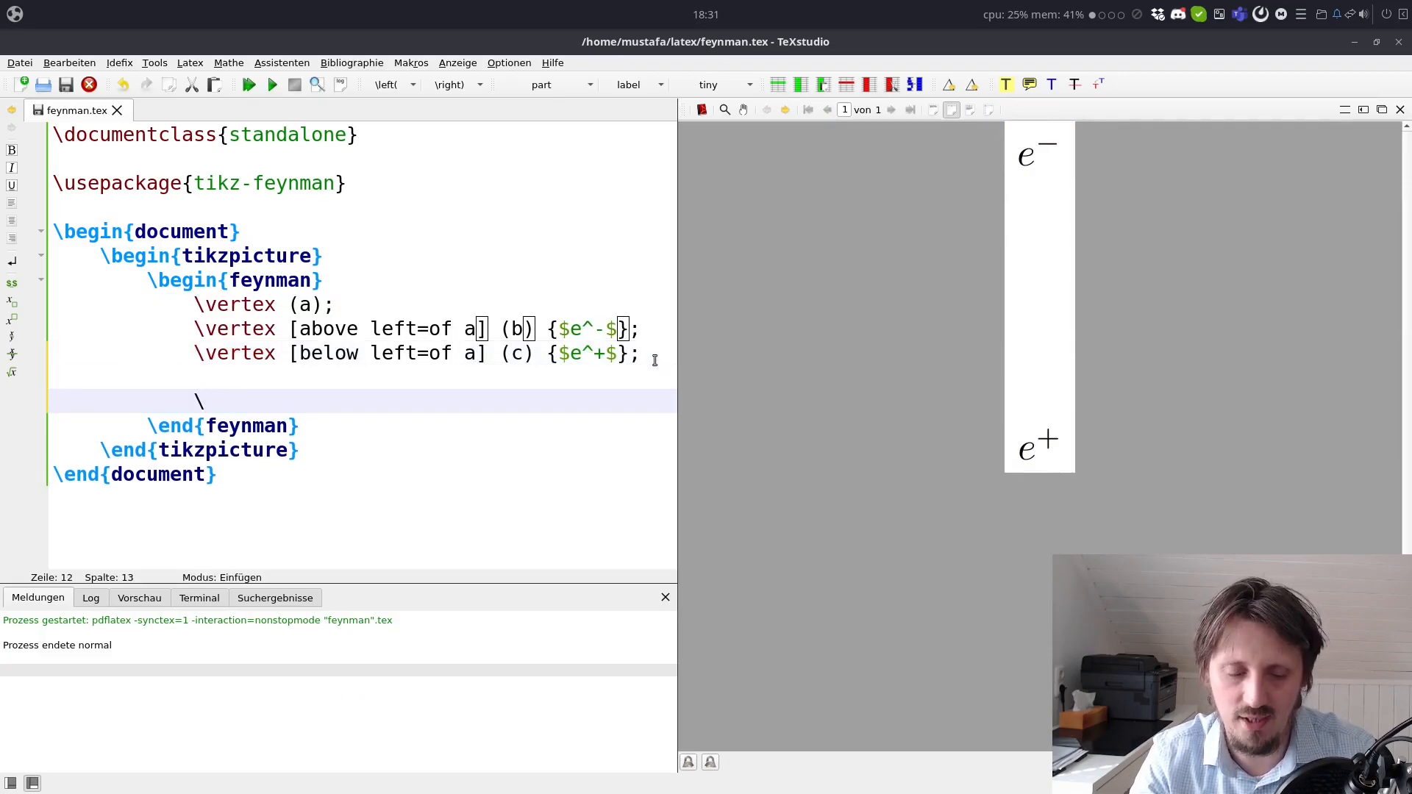
Step: Insert a \diagram block and write (b) -- [fermion] (a) as its first edge
type("diagram")
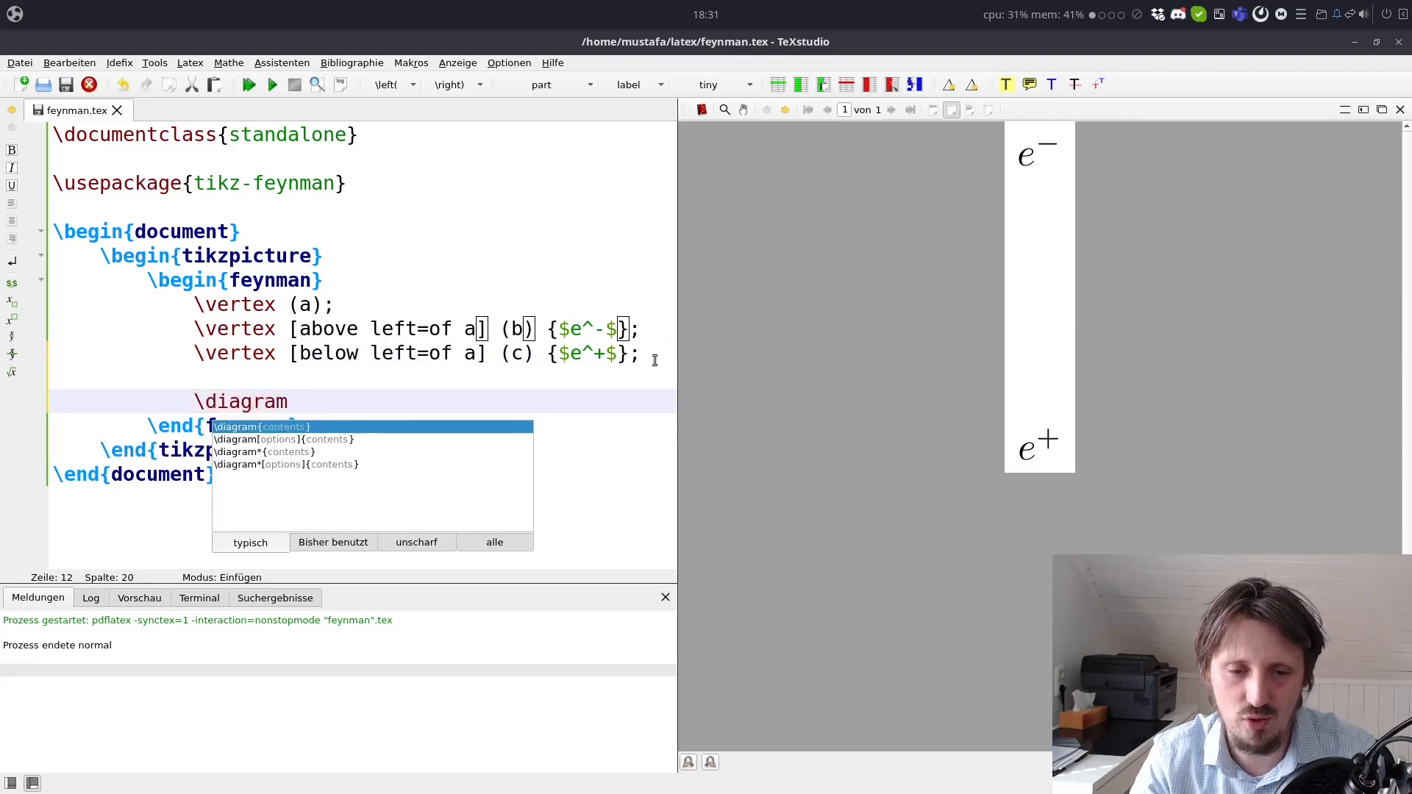
left_click(262, 426)
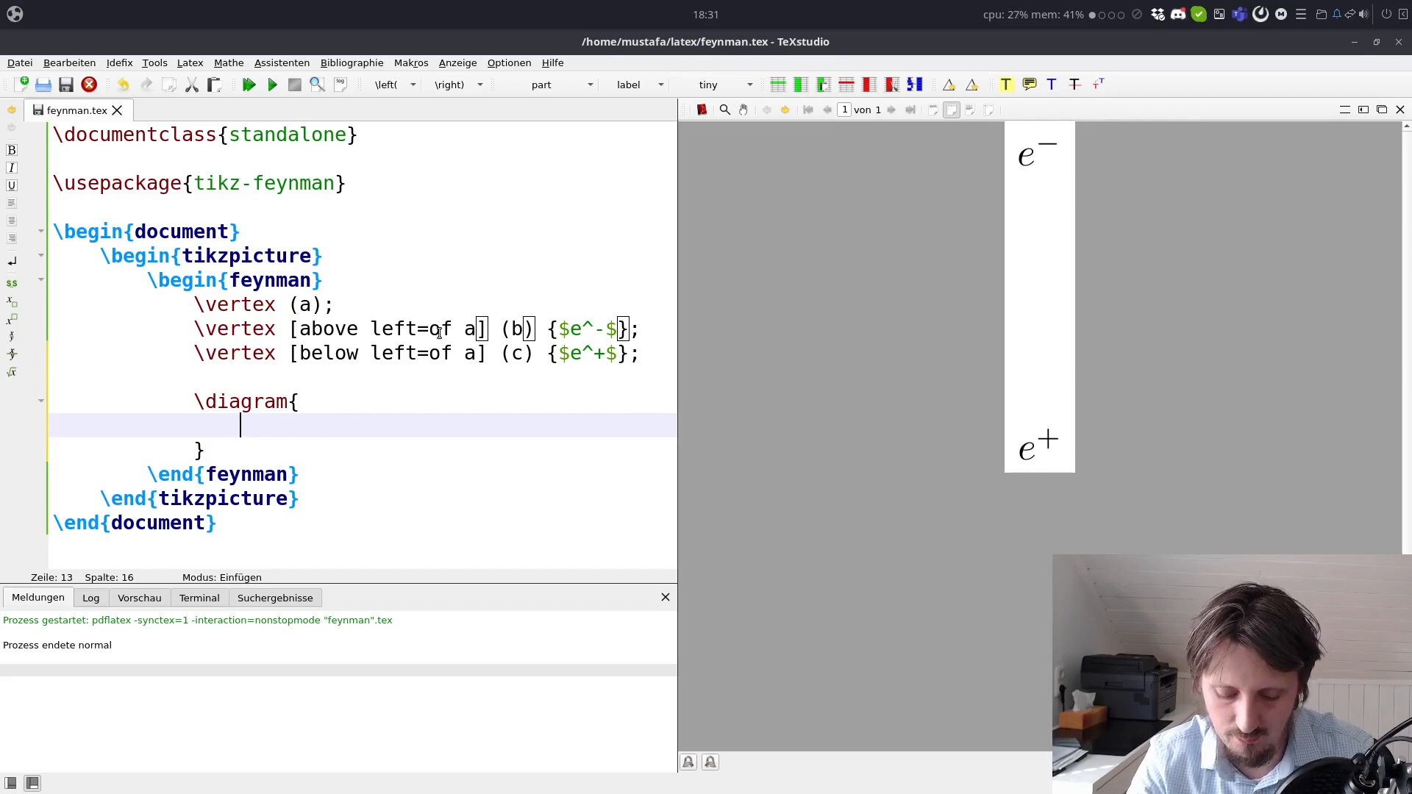
type("()")
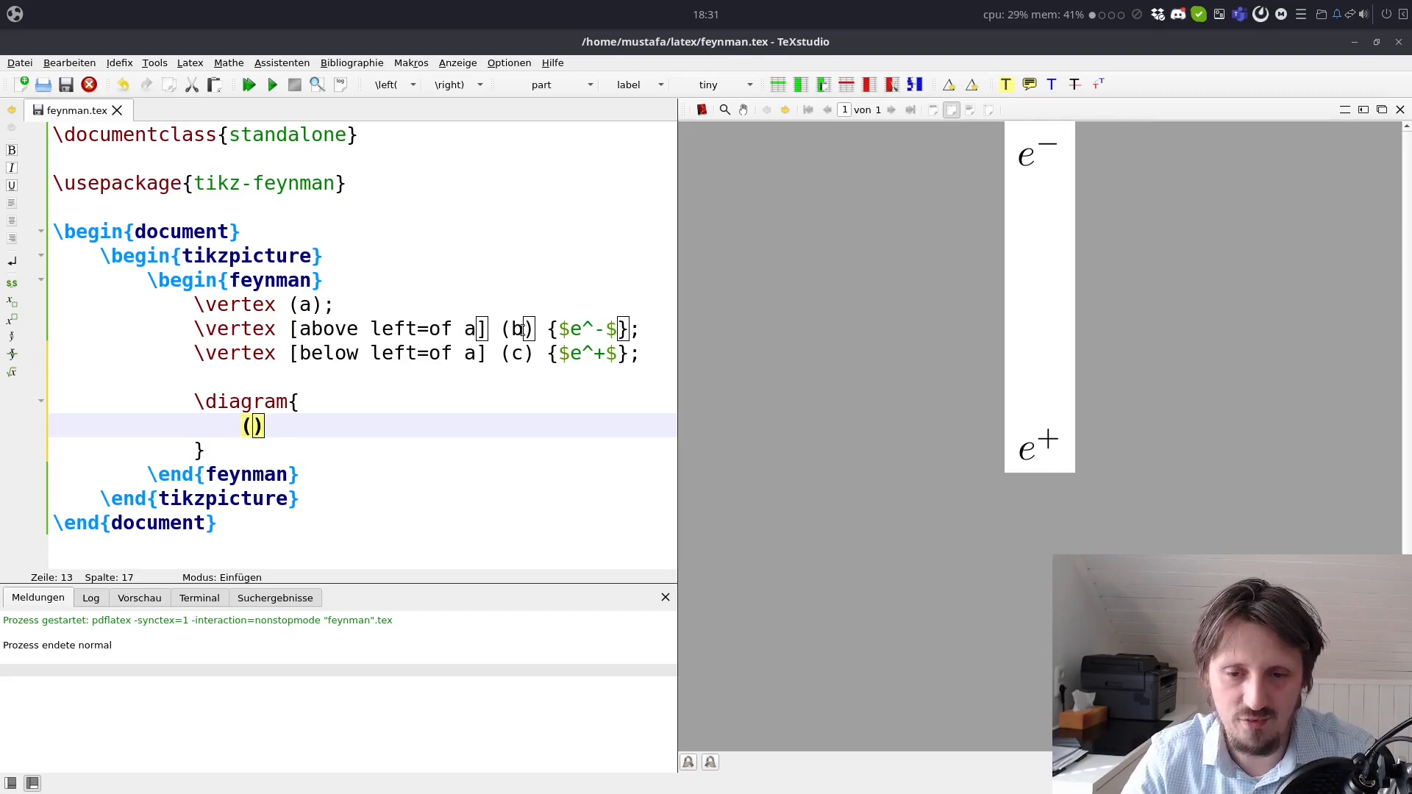
mouse_move(649, 322)
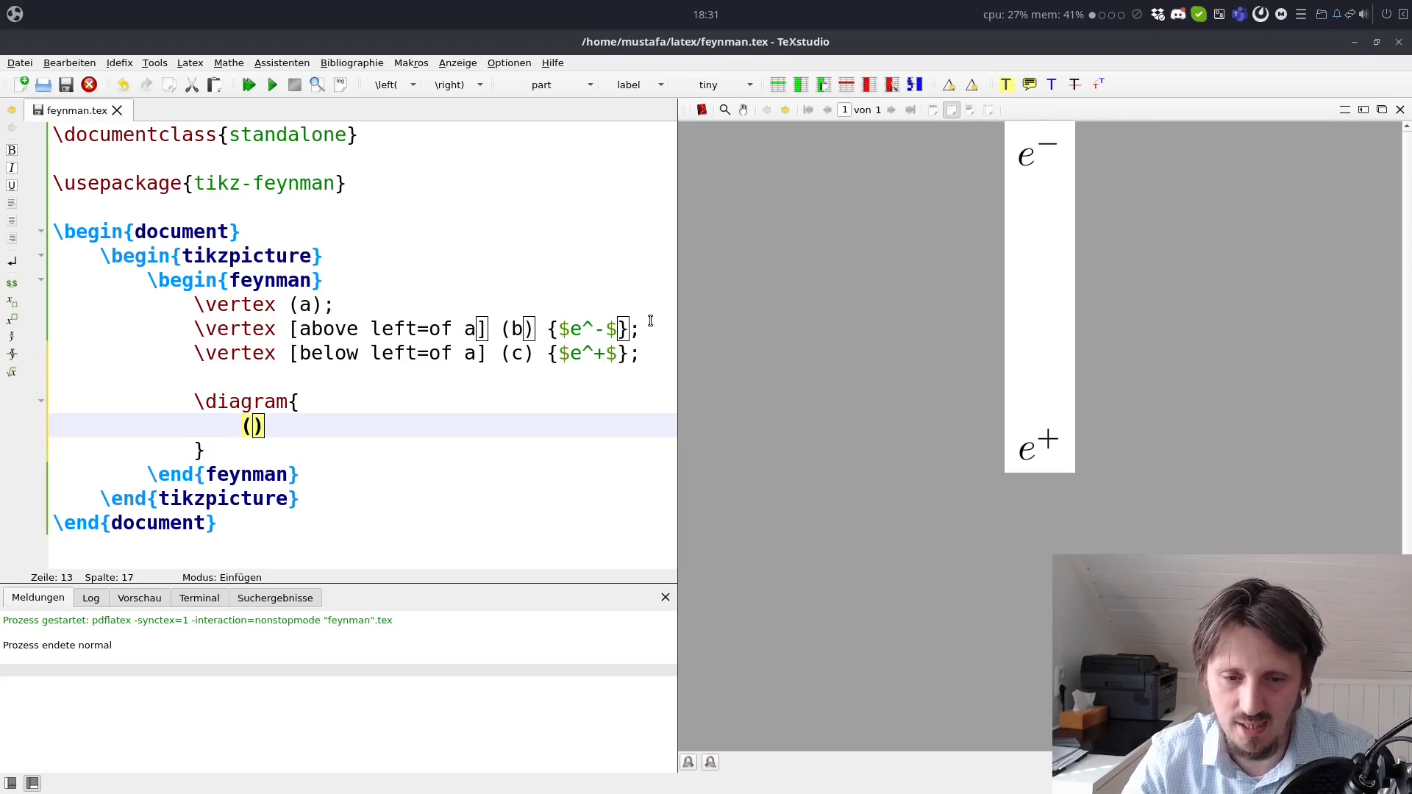
type("b")
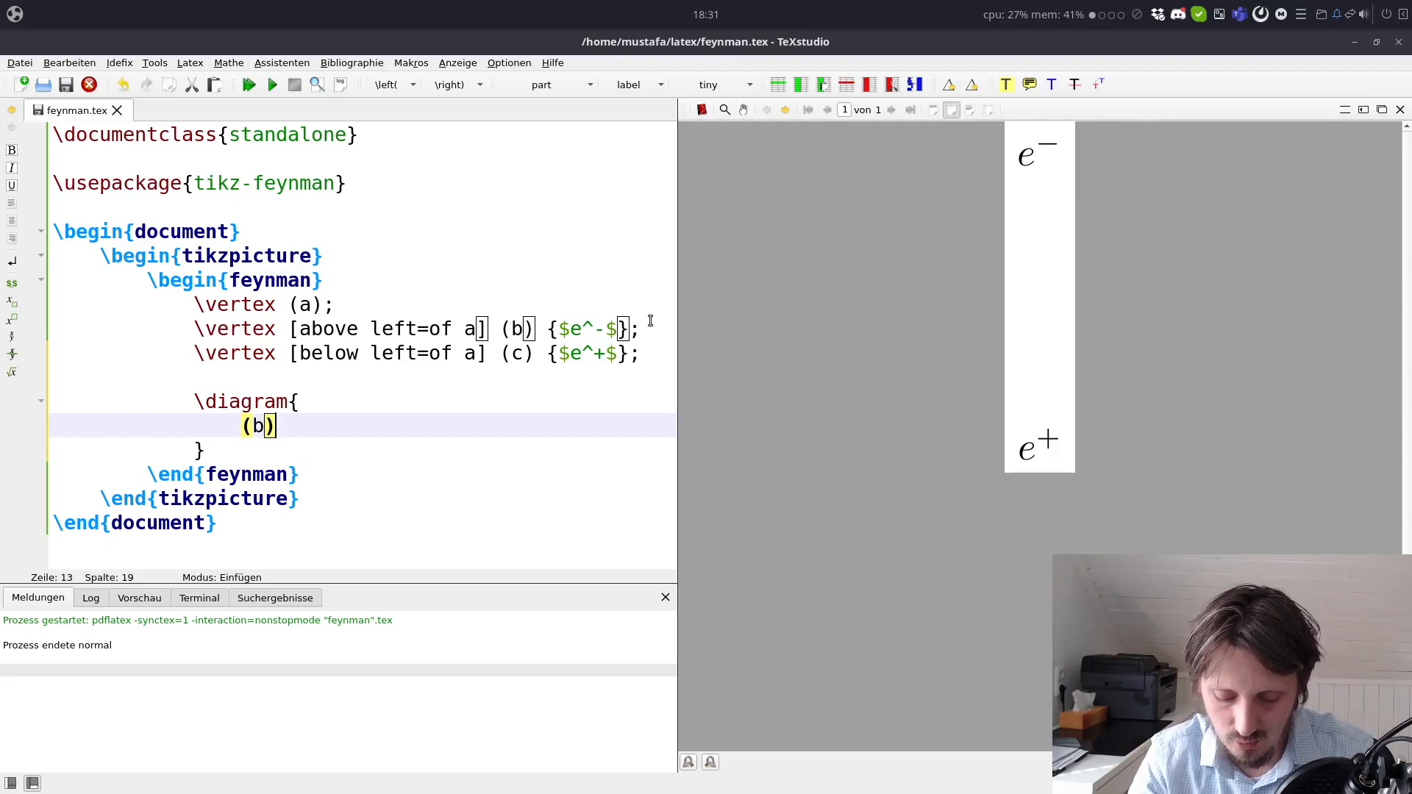
type("-- []")
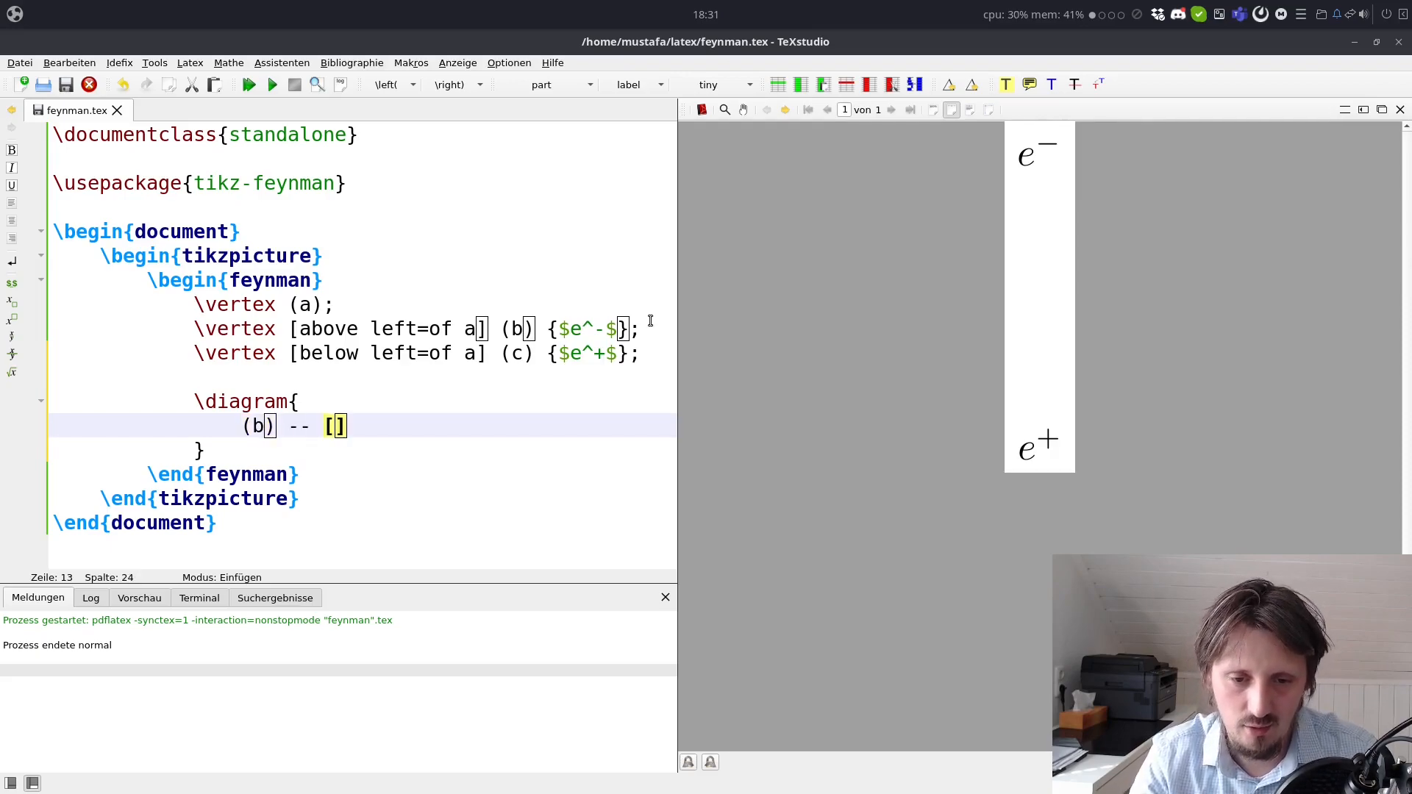
type("fermion")
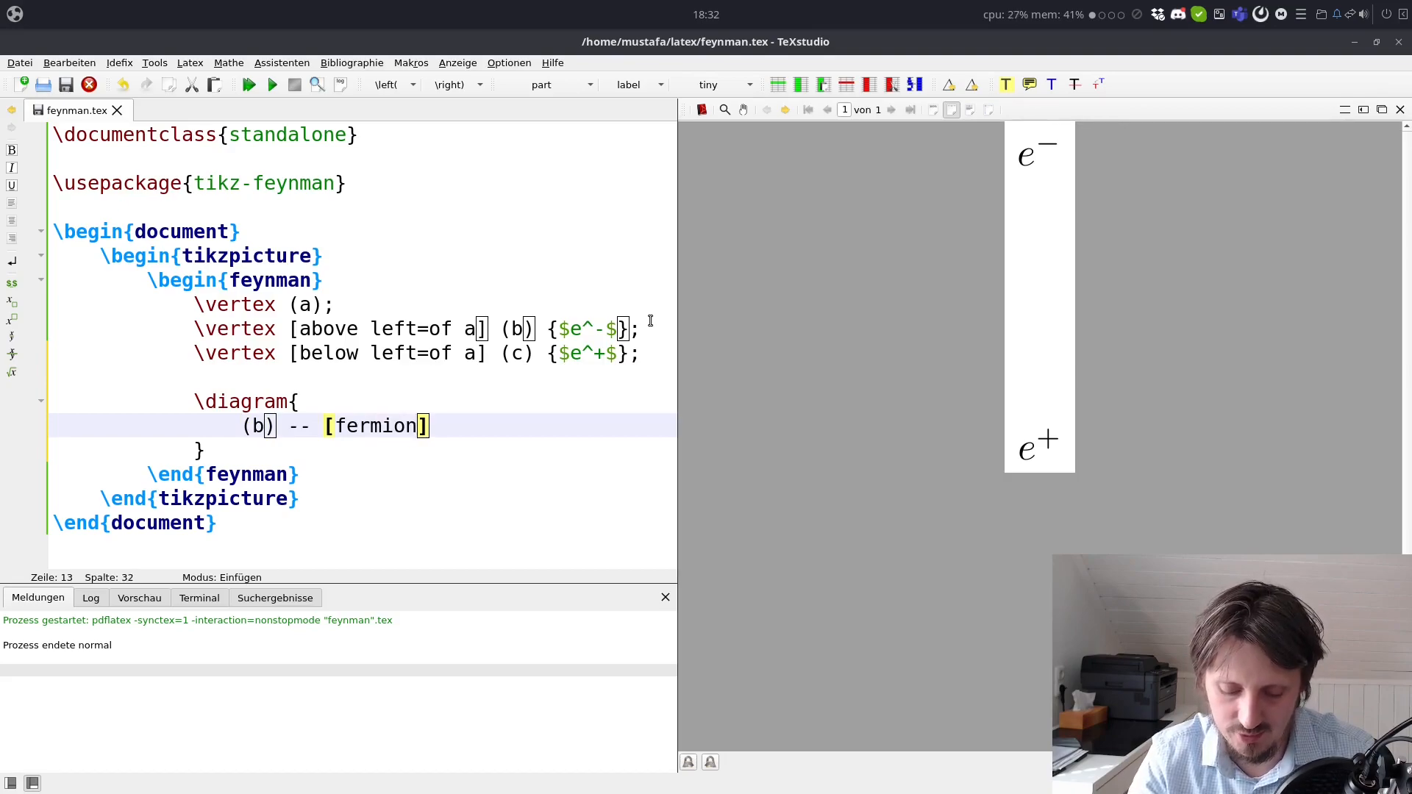
type("(a)")
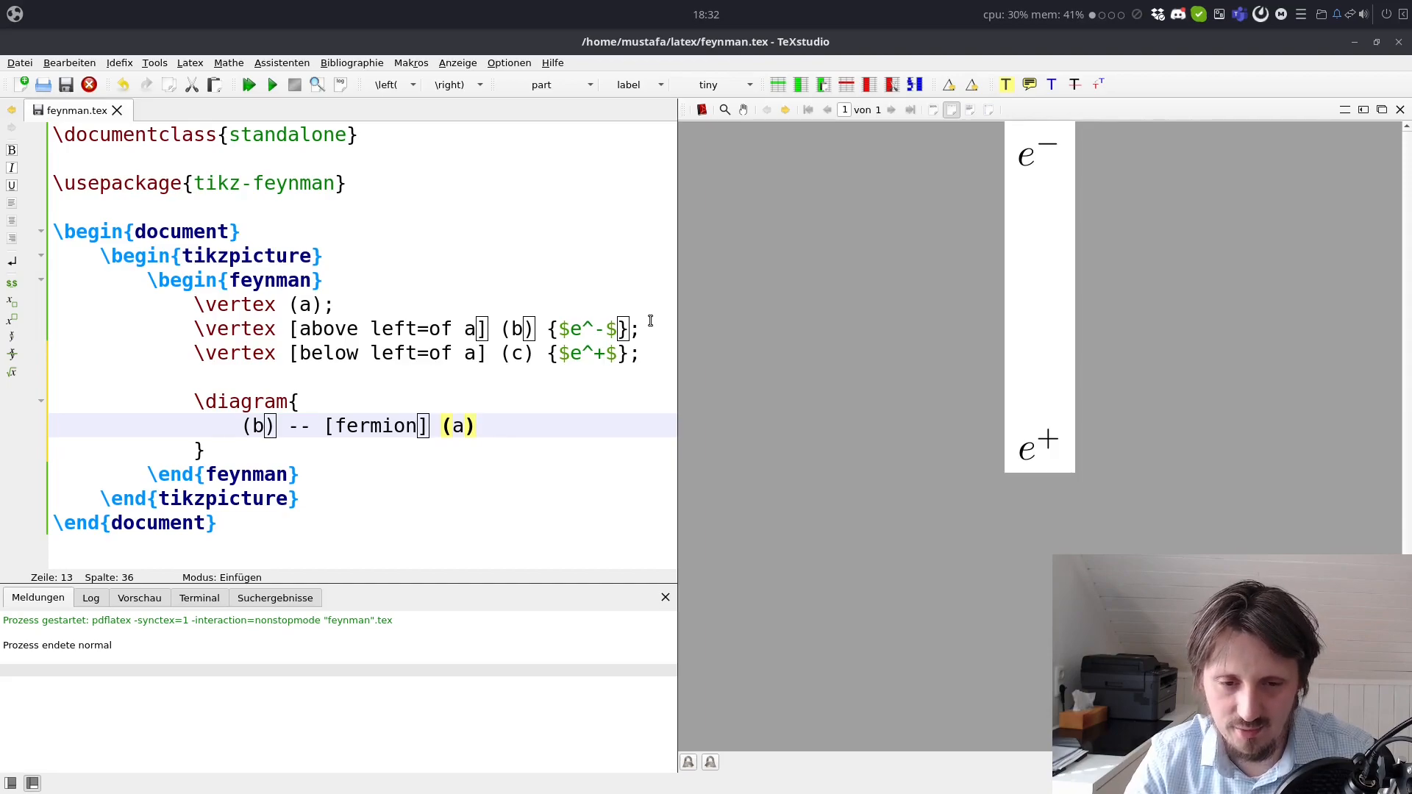
Step: Extend the diagram with -- [fermion] (c) to join a to c
type("--")
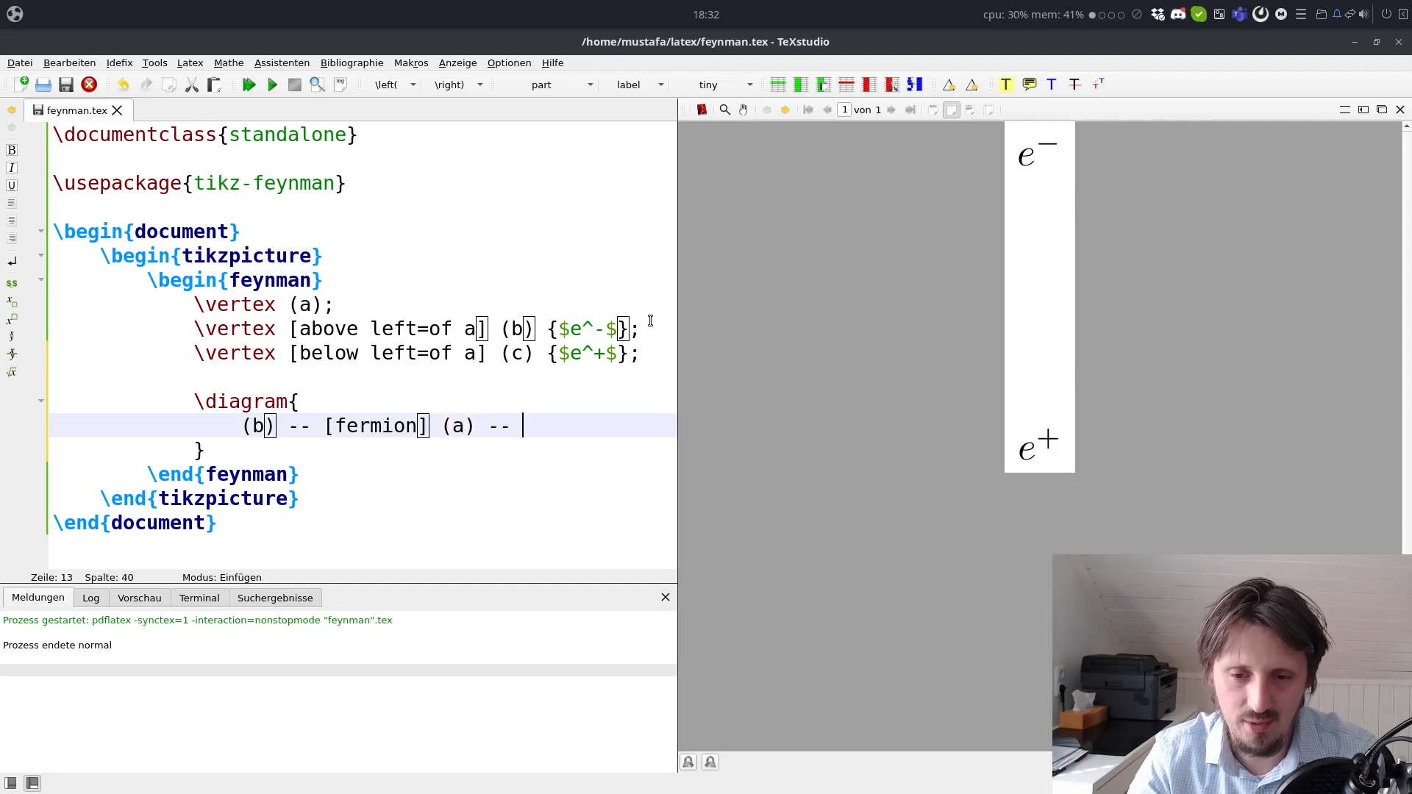
type("[ferm]")
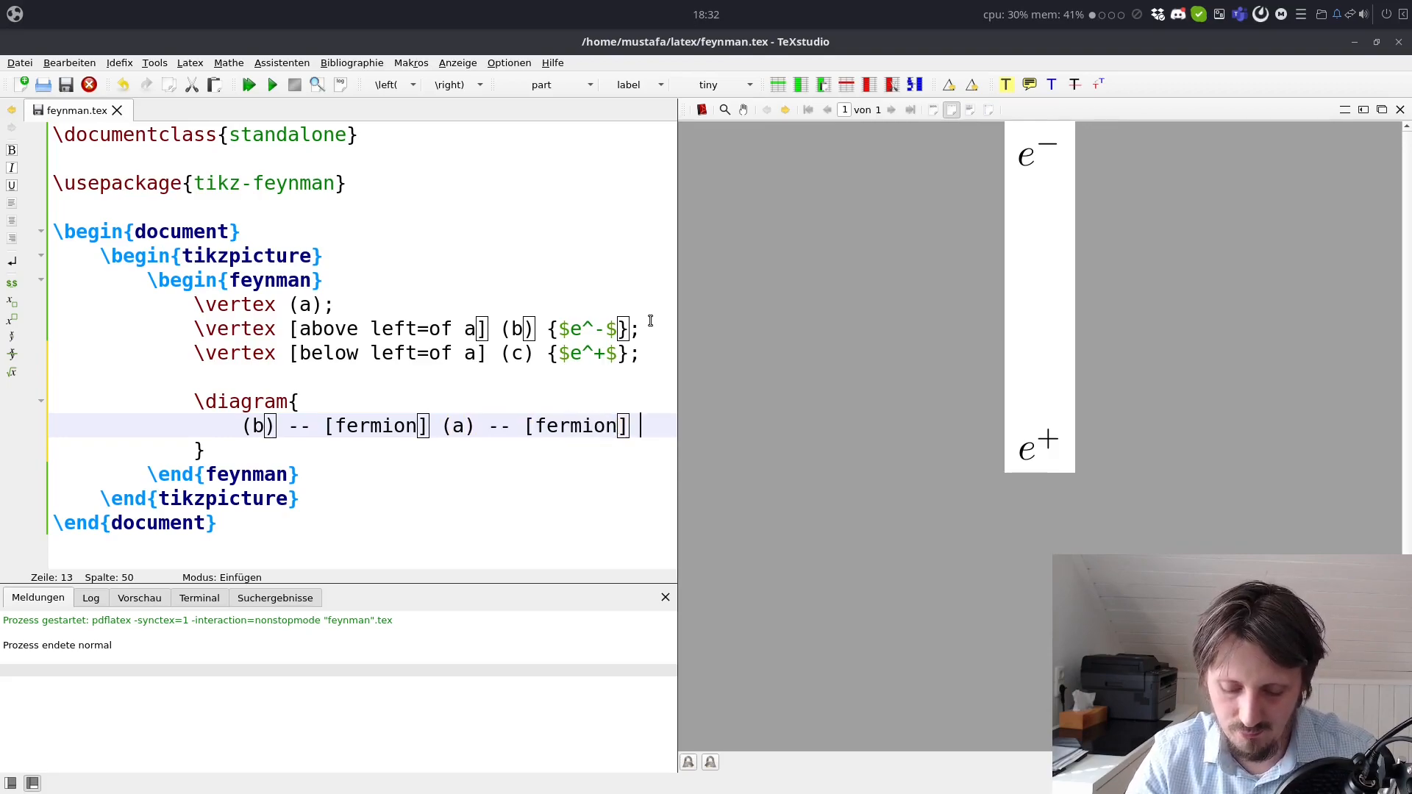
type("(c);")
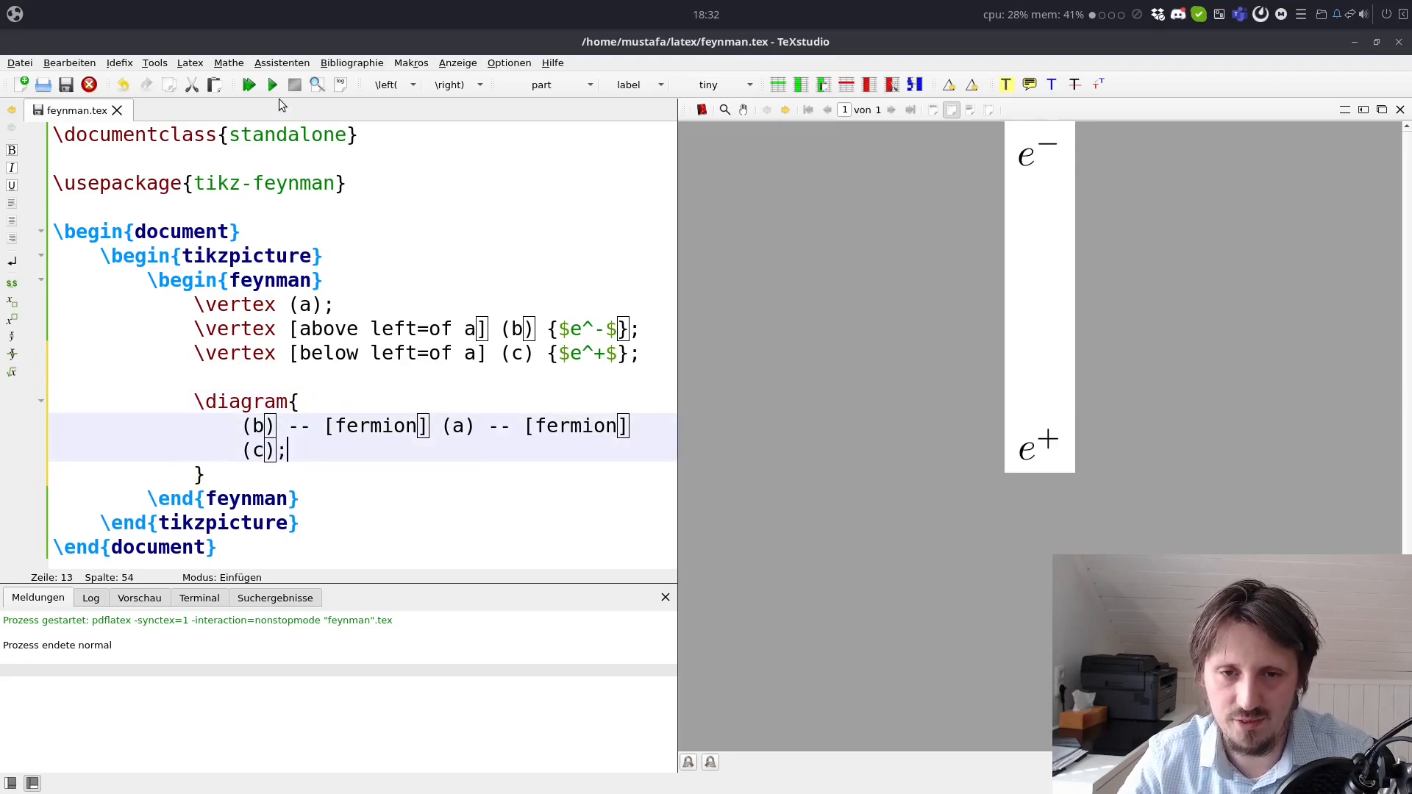
Step: Add the missing semicolon after the \diagram block and recompile to show the two fermion arrows
left_click(249, 84)
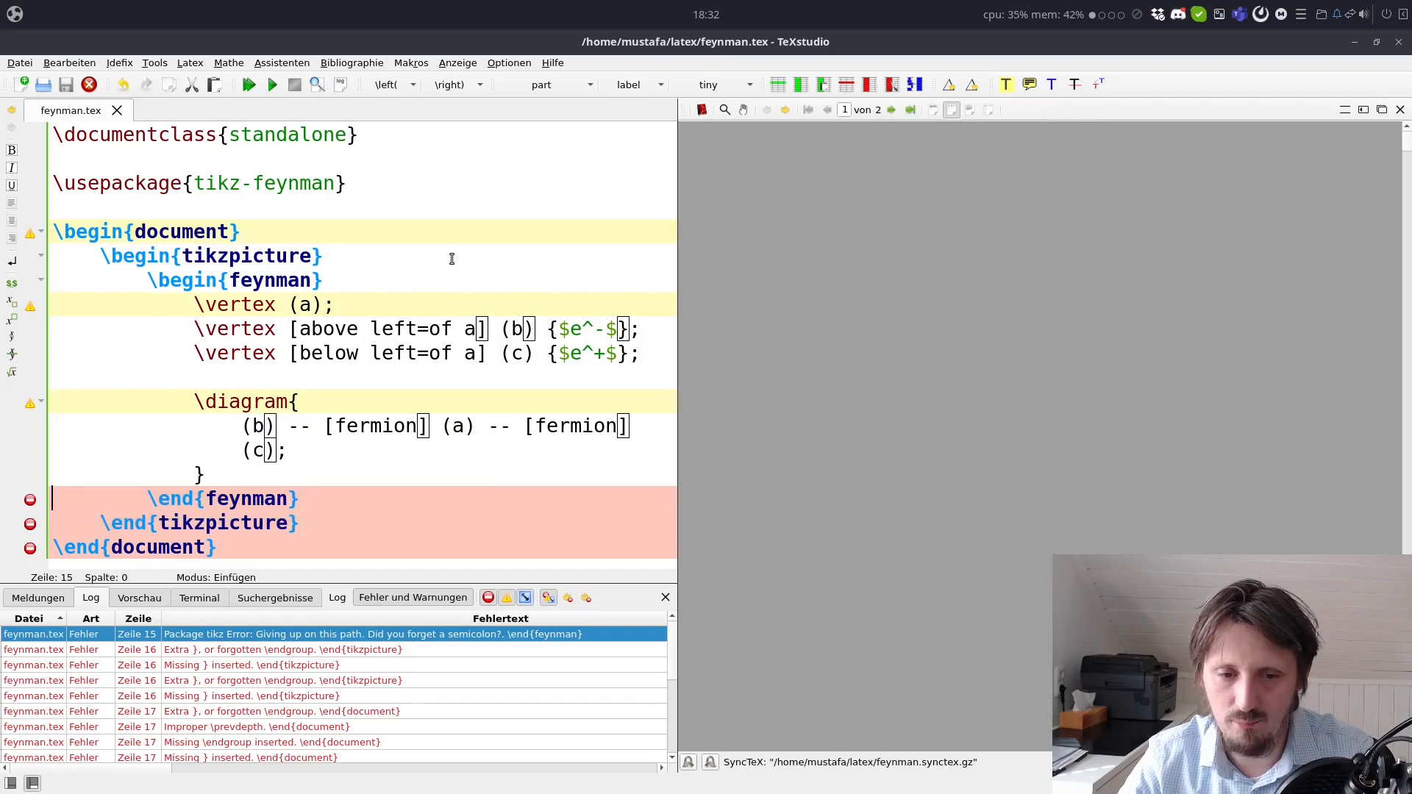
left_click(230, 474)
type(";")
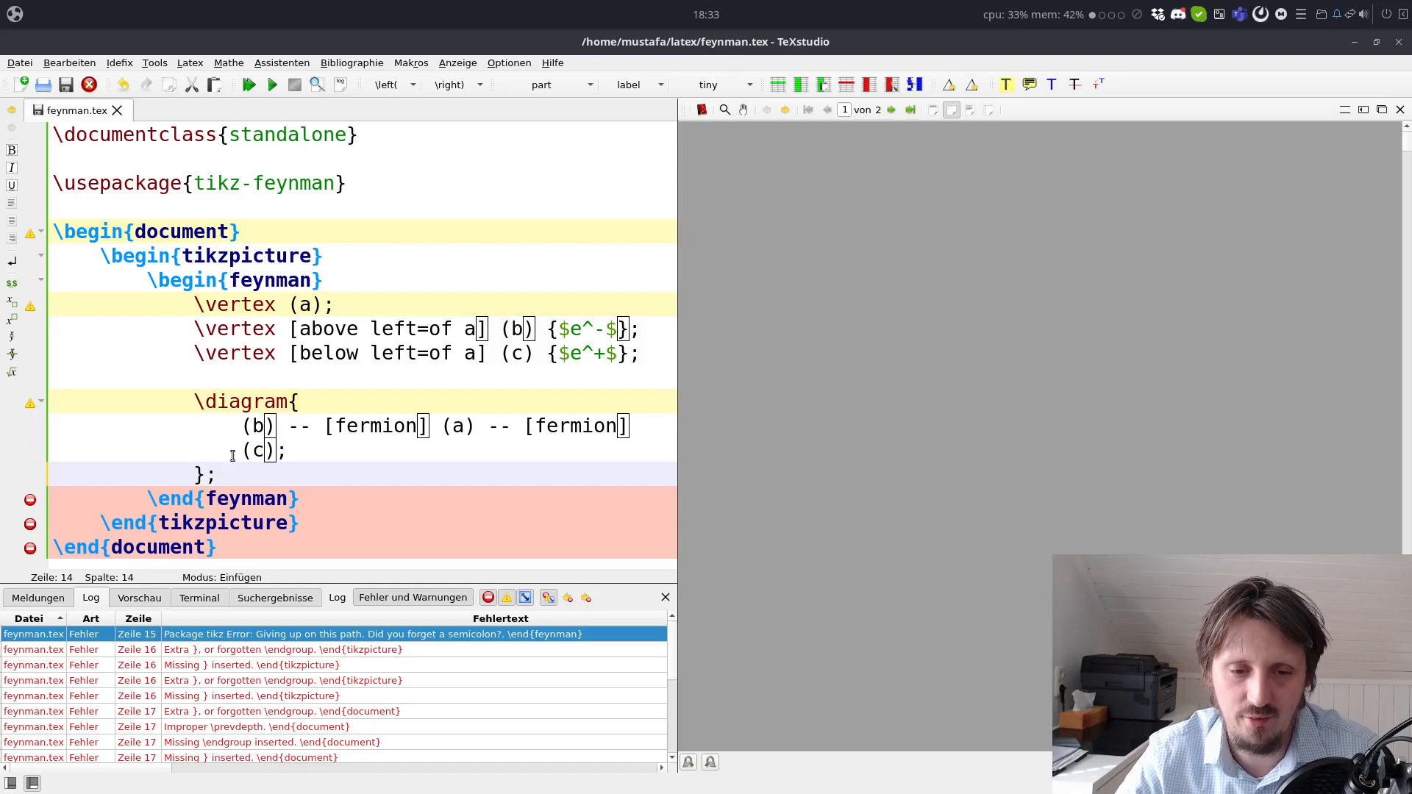
left_click(247, 83)
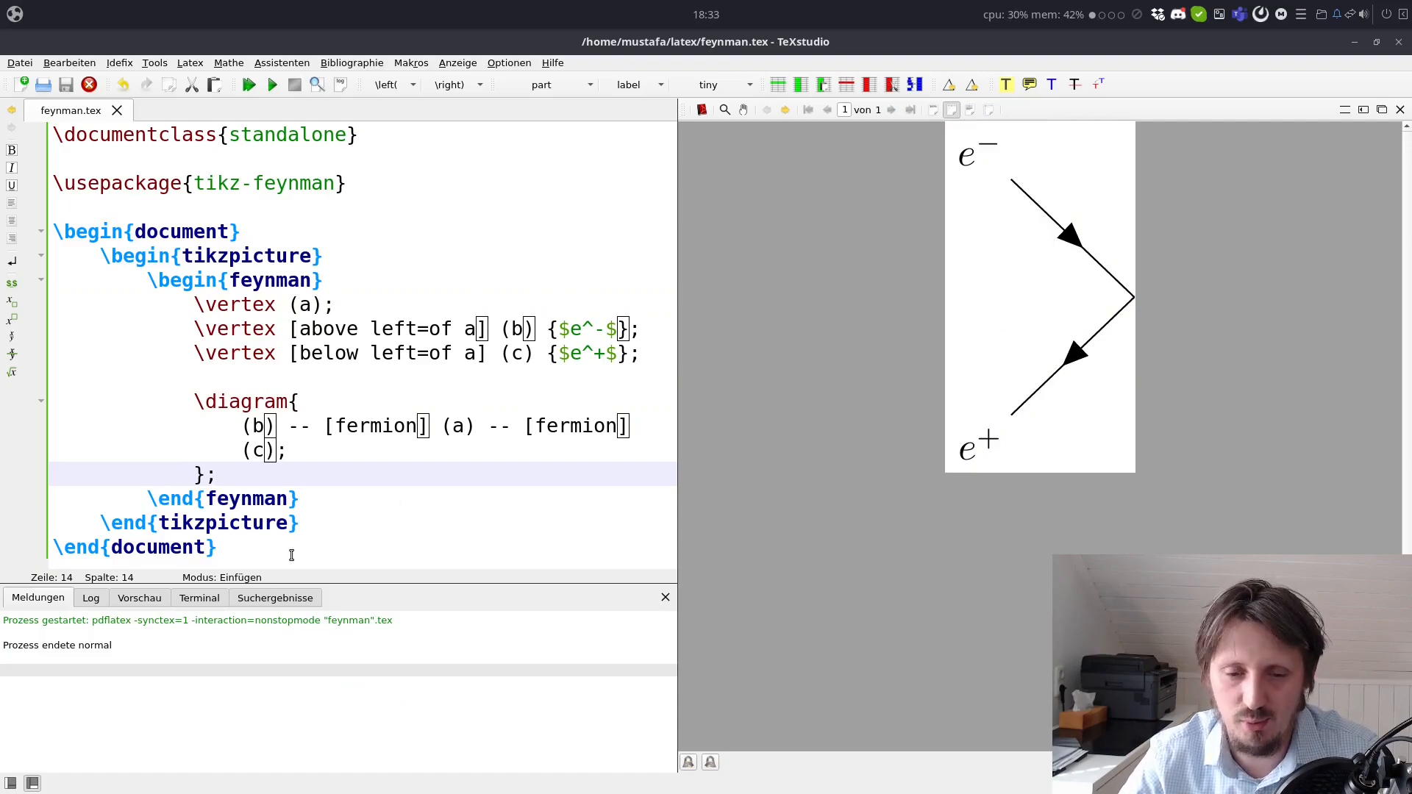
mouse_move(300, 476)
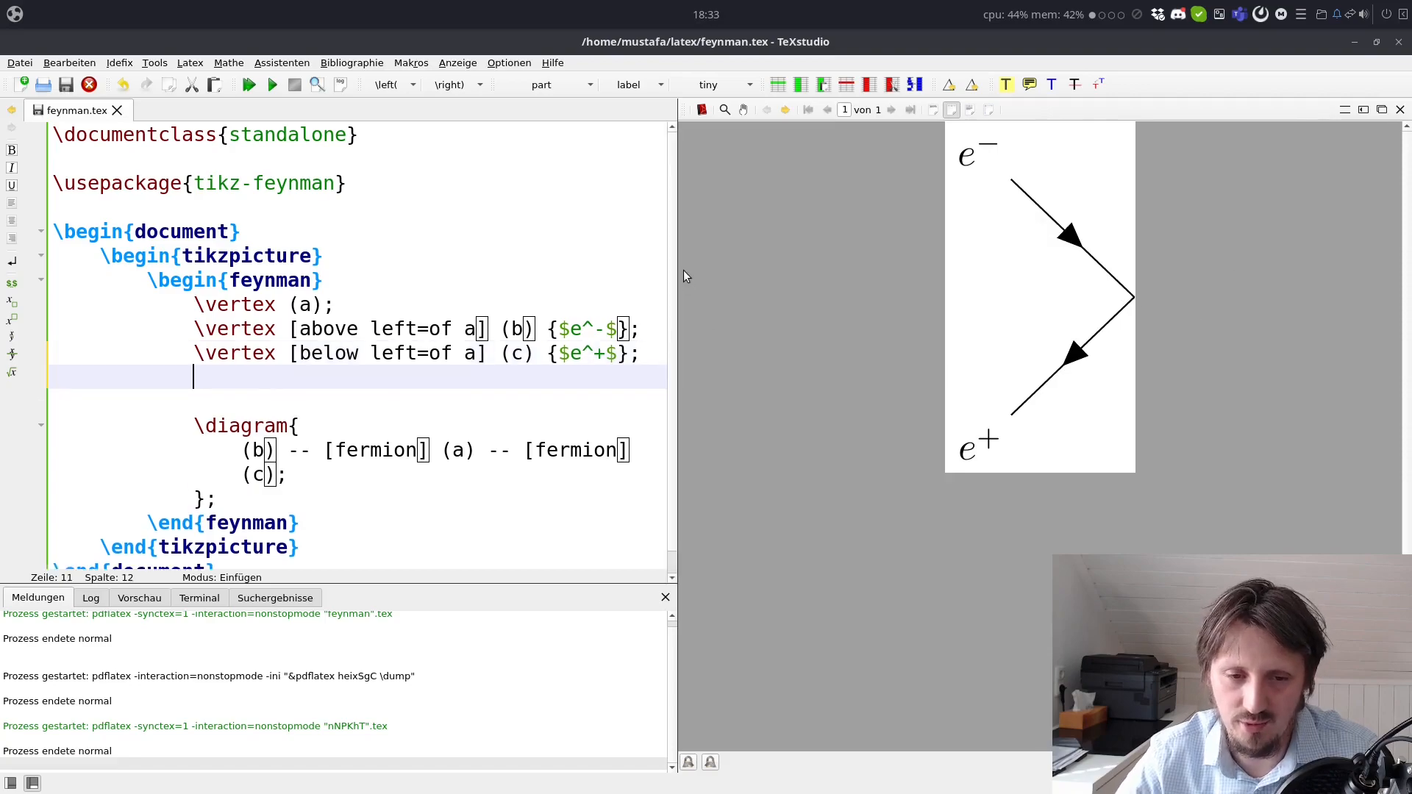
Step: Declare \vertex [right=of a] (d); as a fourth vertex
type("\\vertex [")
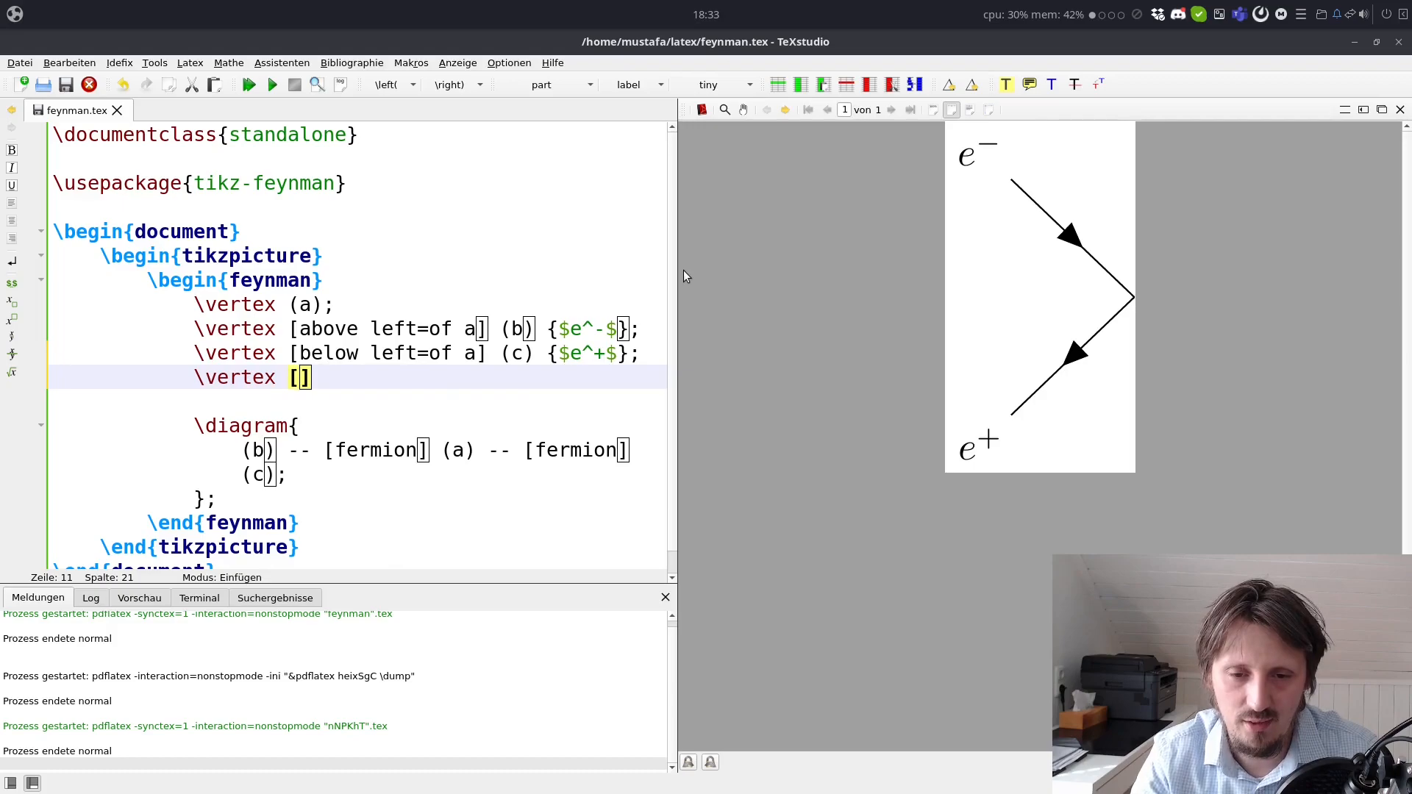
type("right=of")
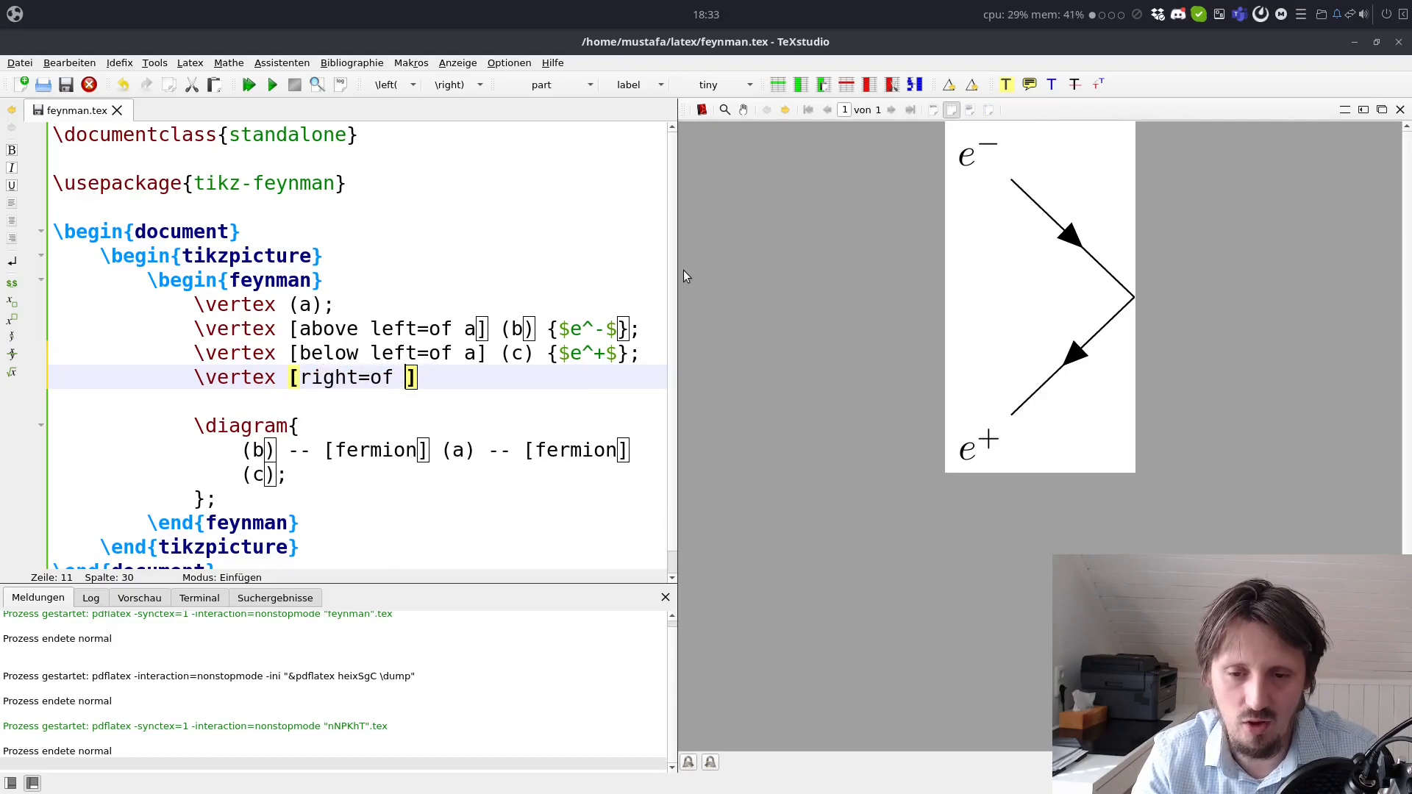
type("a")
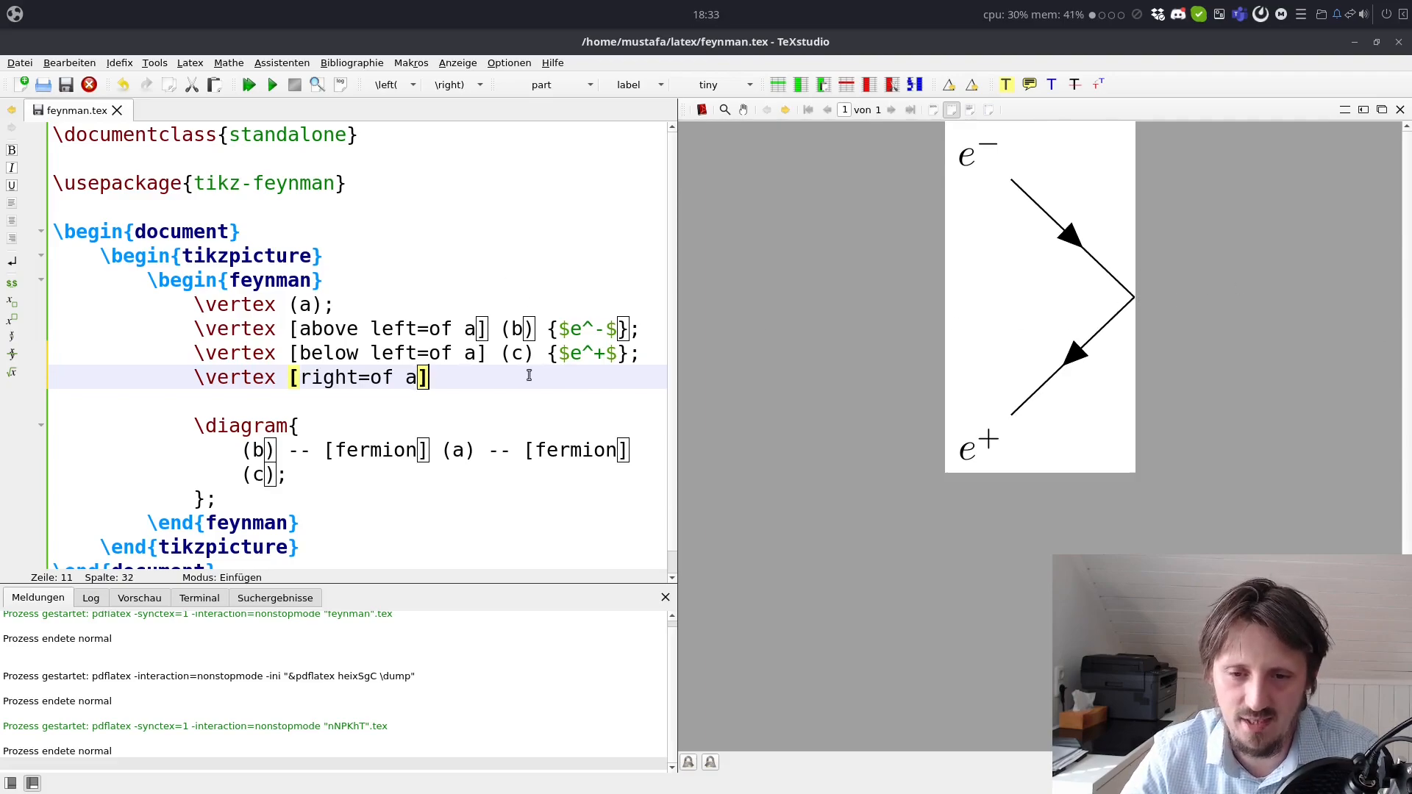
type("(d)")
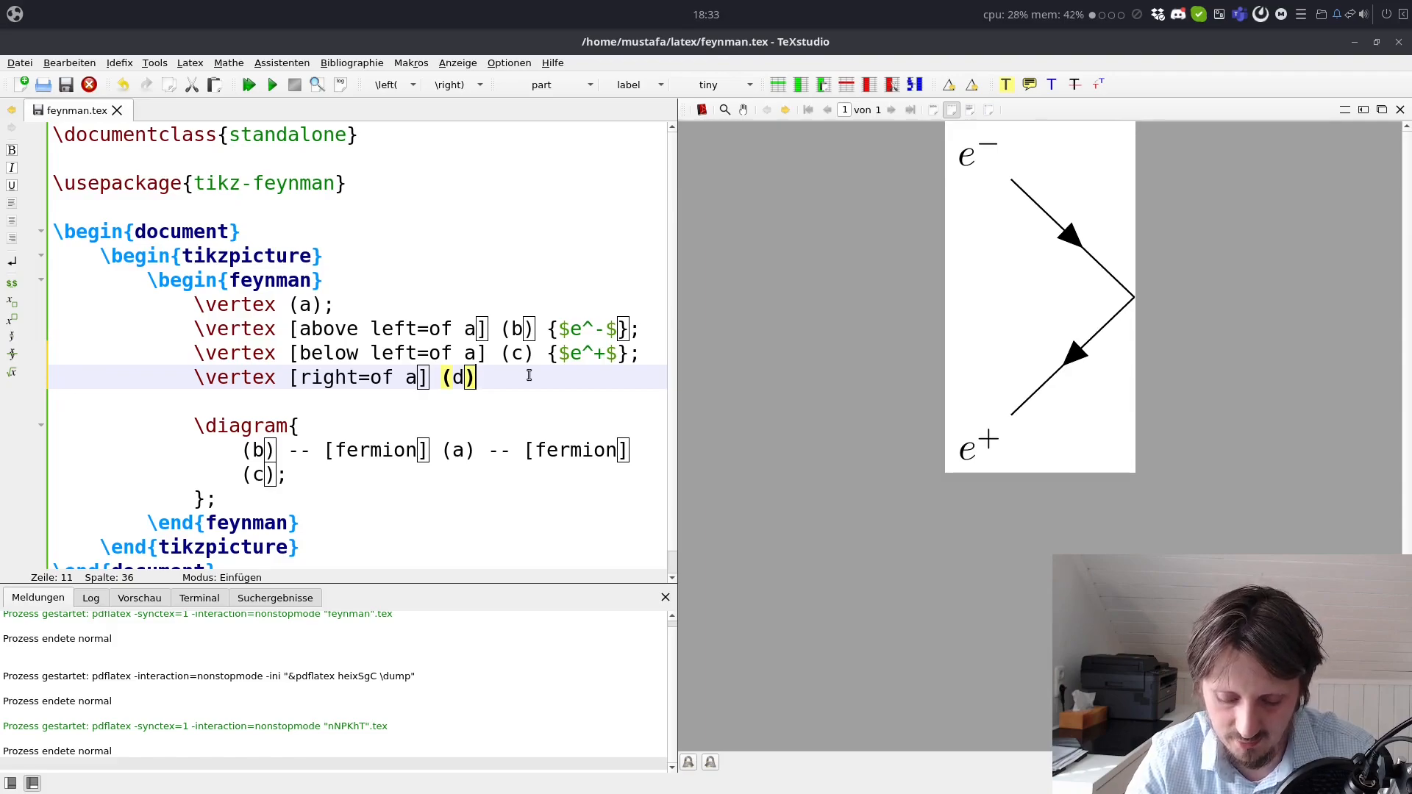
type(";")
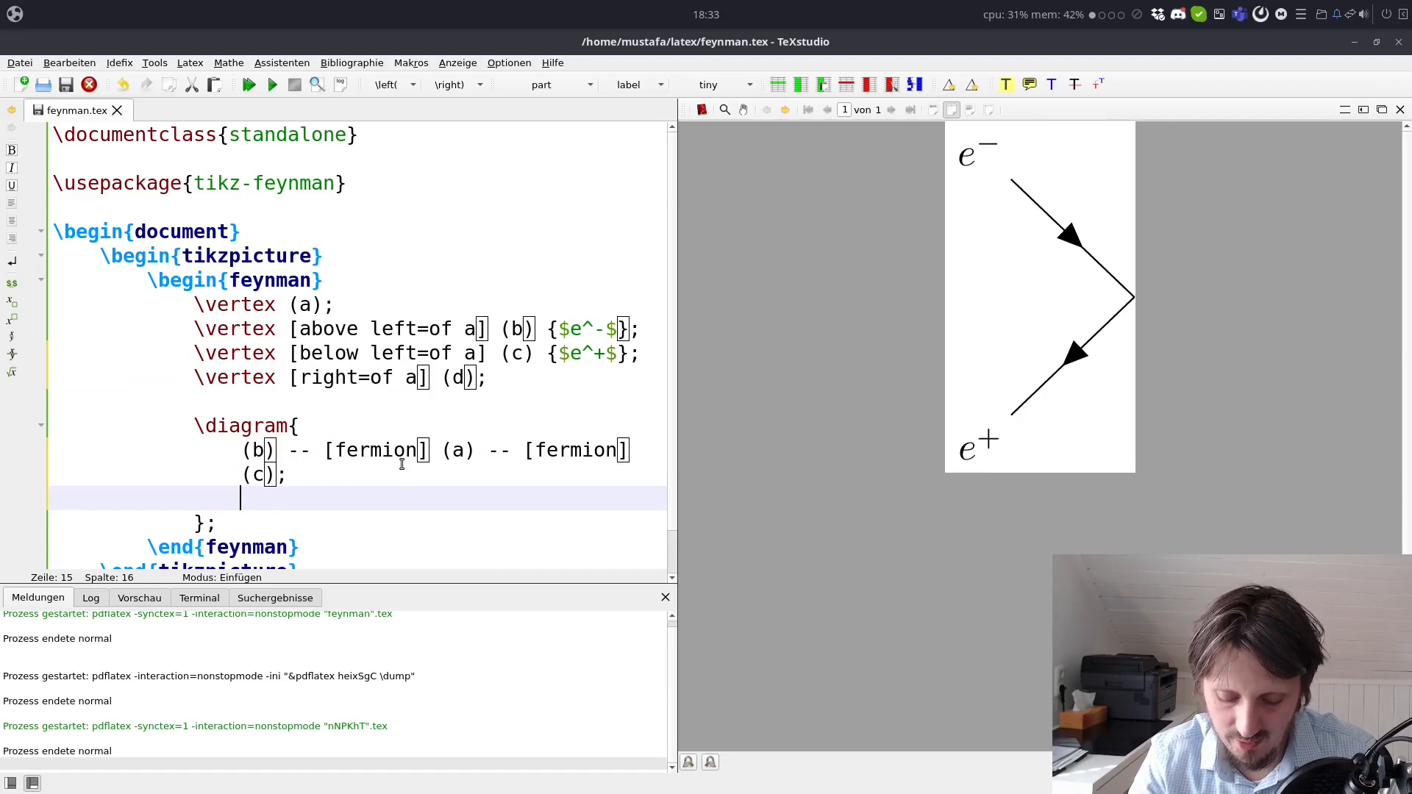
Step: Add the edge (a) -- [boson] (d) inside the diagram block
type("(d)")
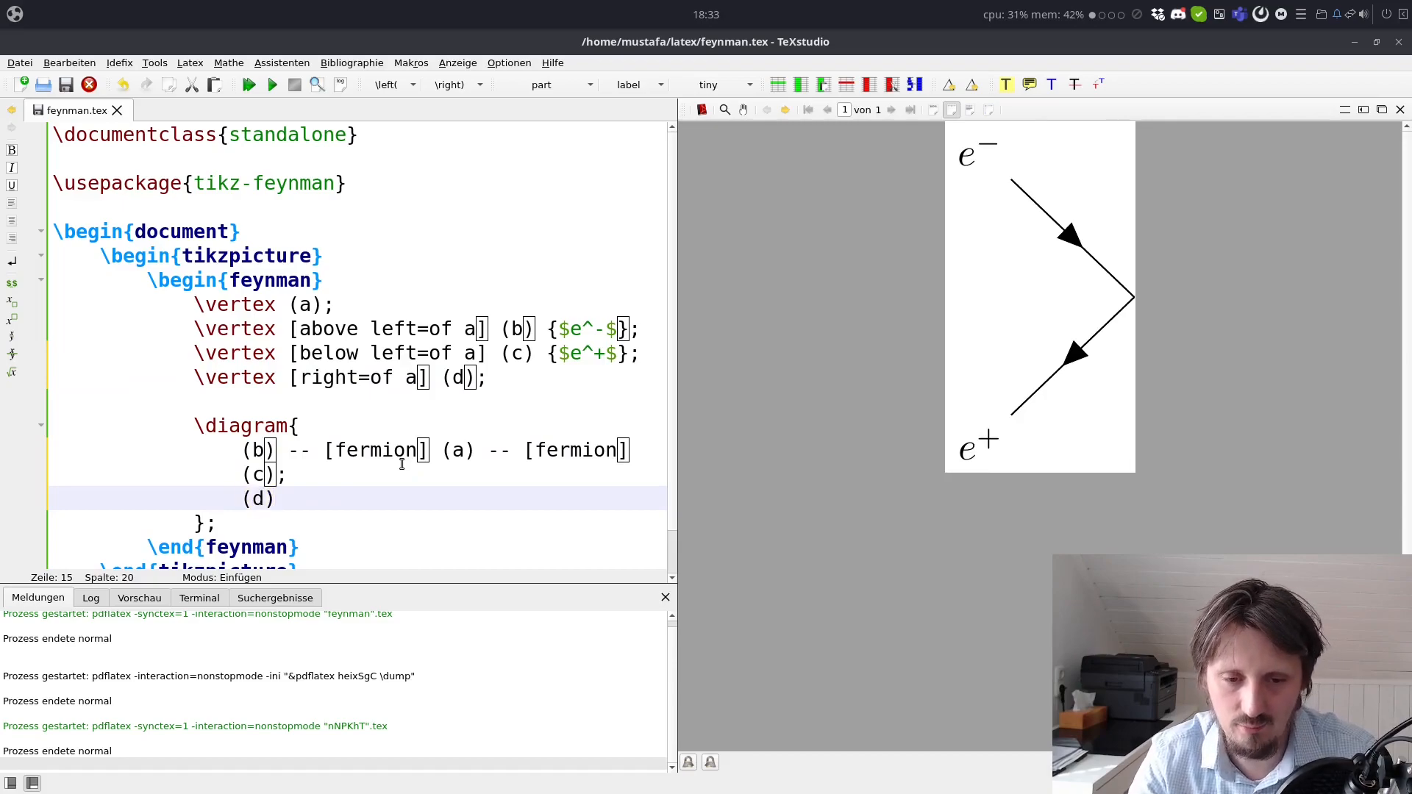
type("--")
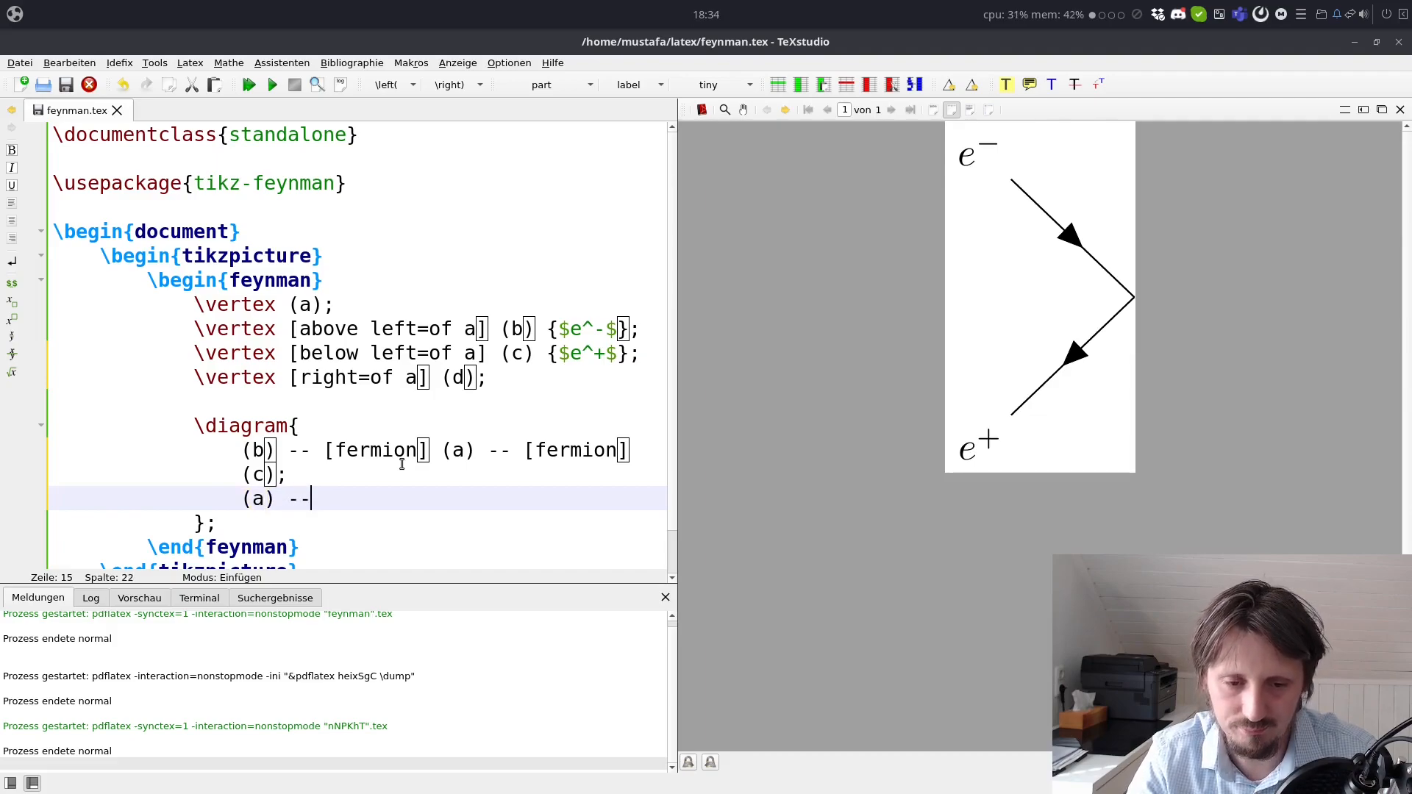
type("(d)")
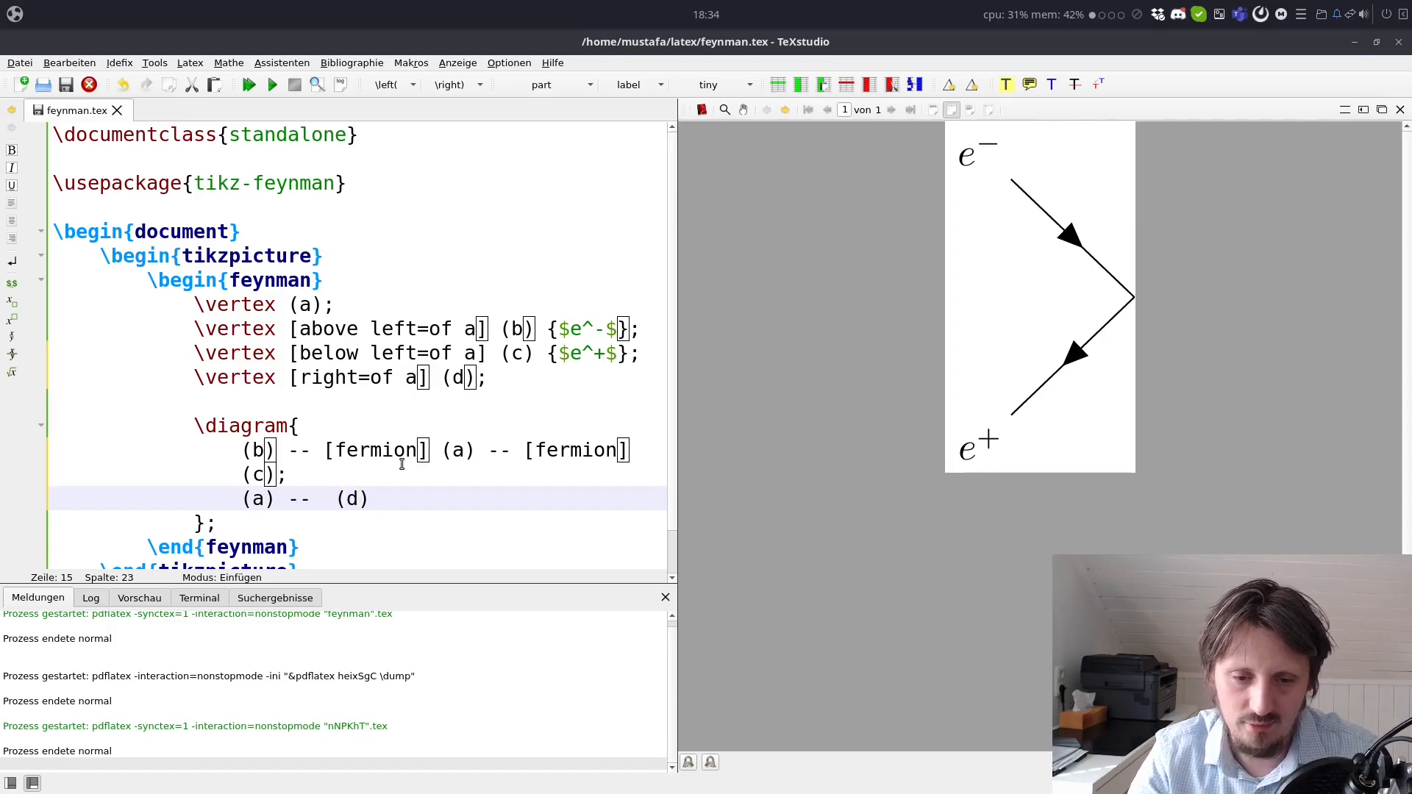
type("[b")
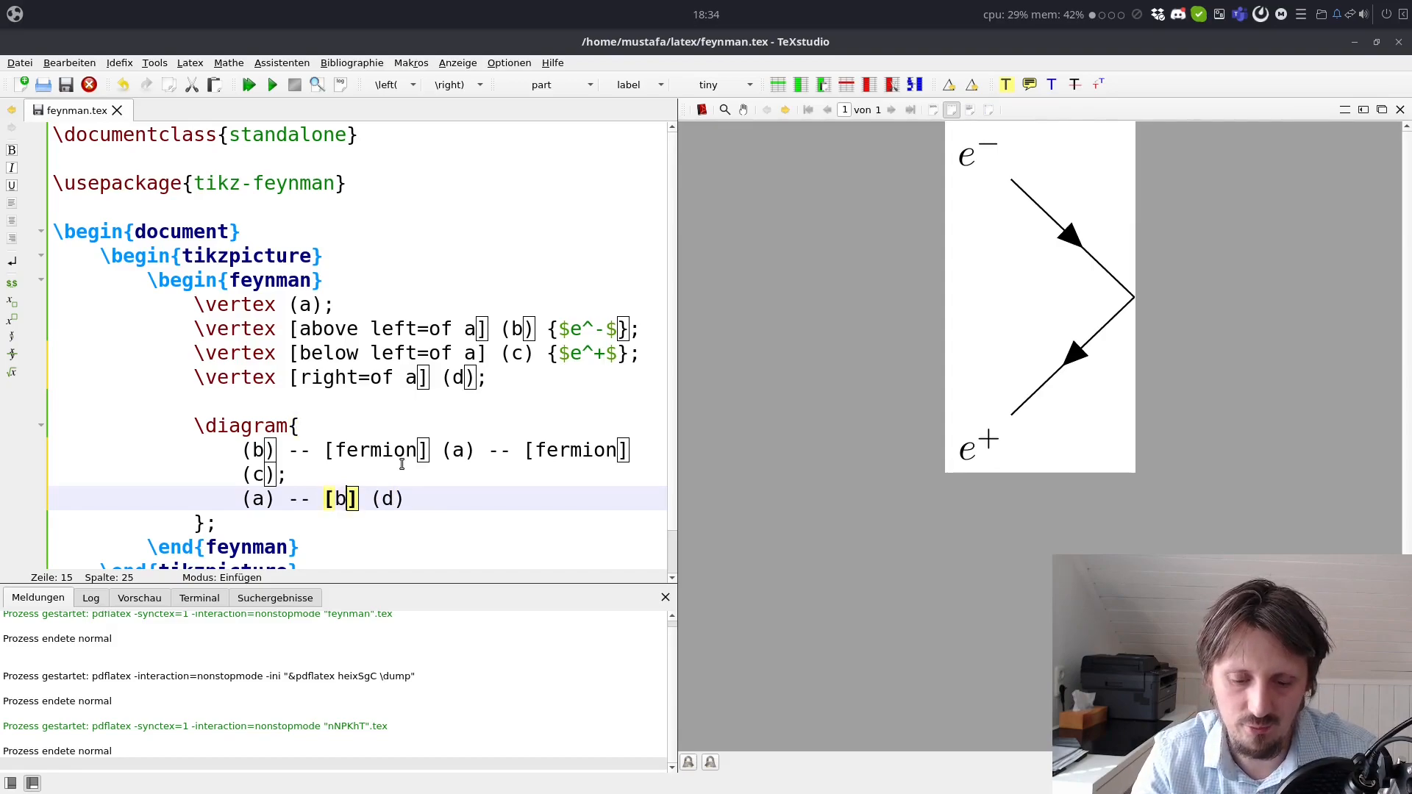
type("oson")
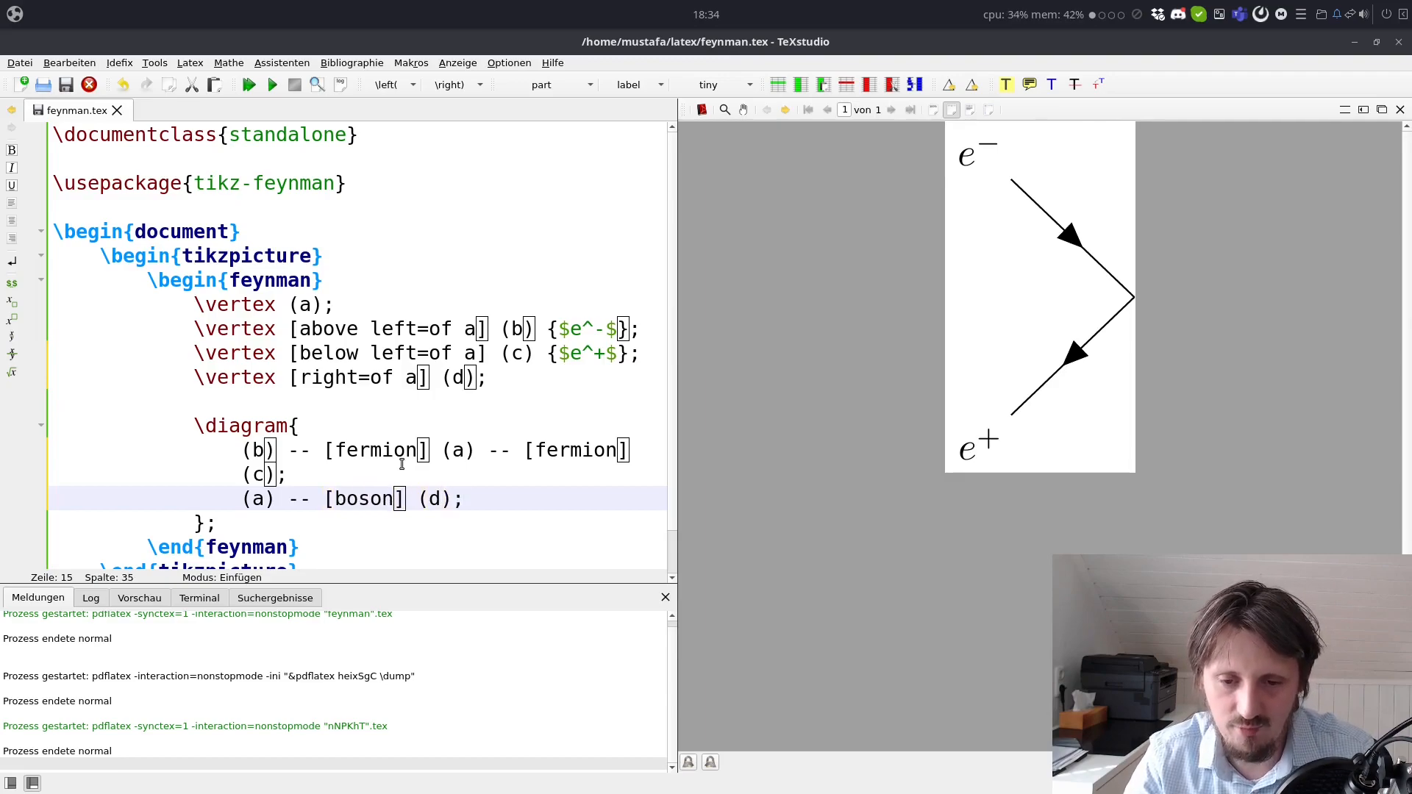
Step: Compile to preview the wavy photon line, then add edge label=$\gamma$ to the boson options
left_click(246, 84)
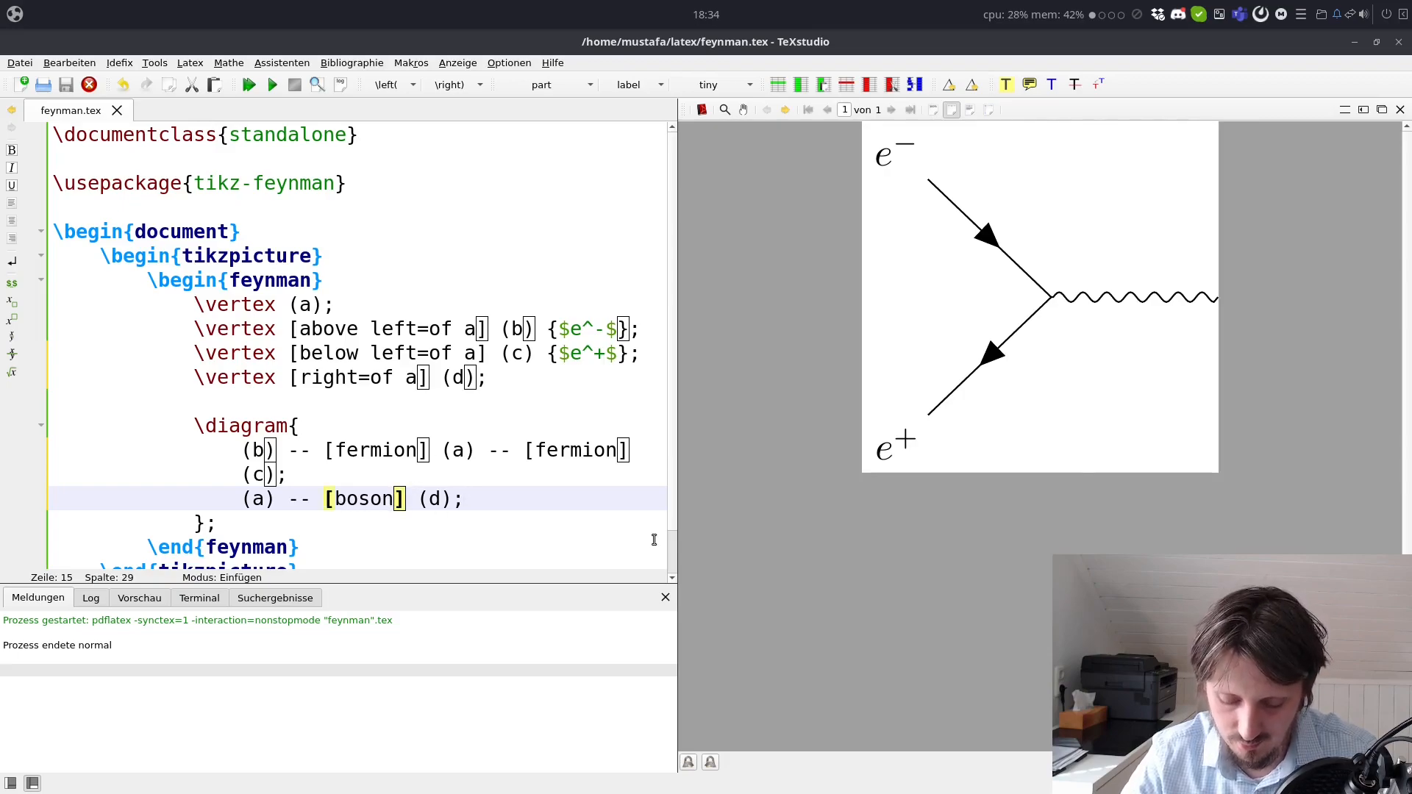
type(", edge label")
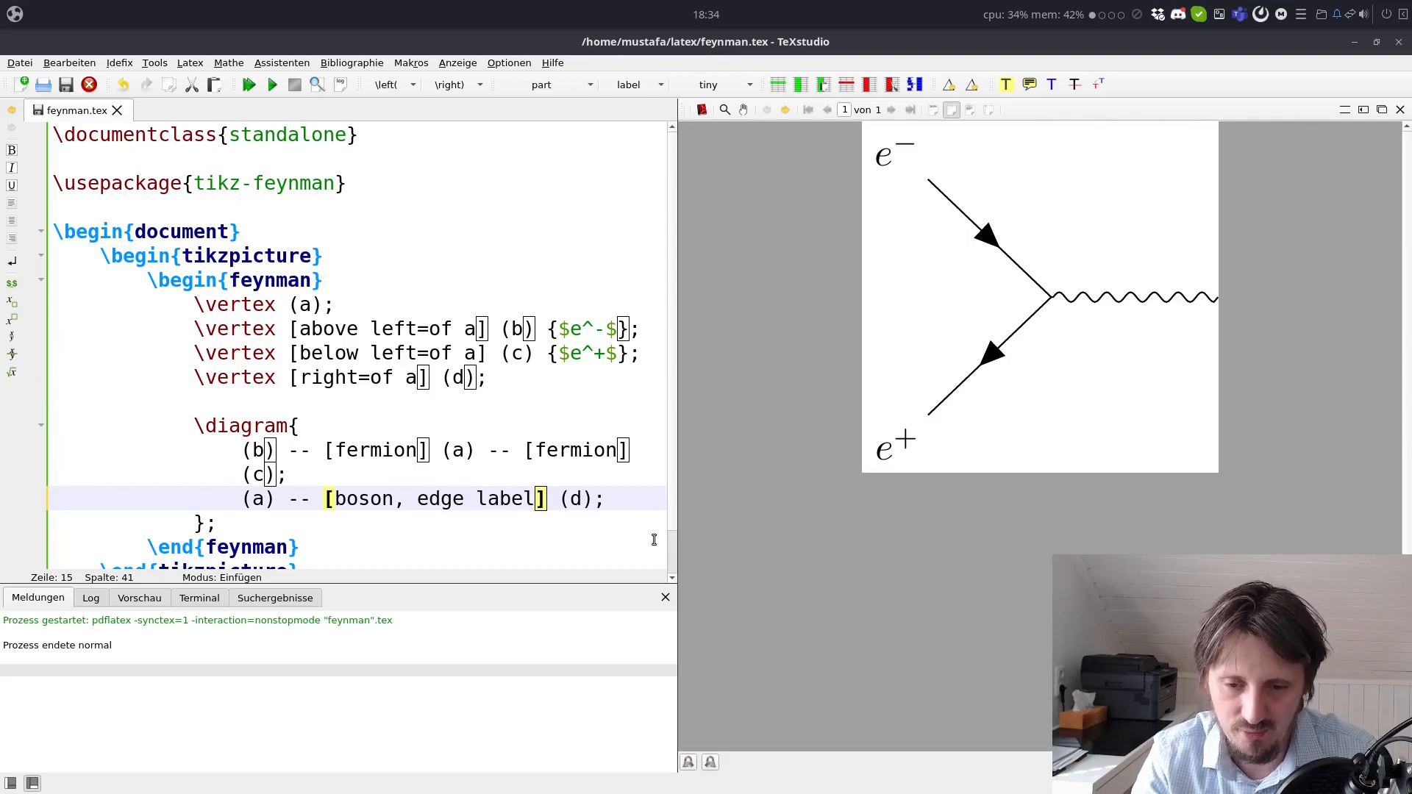
type("$$")
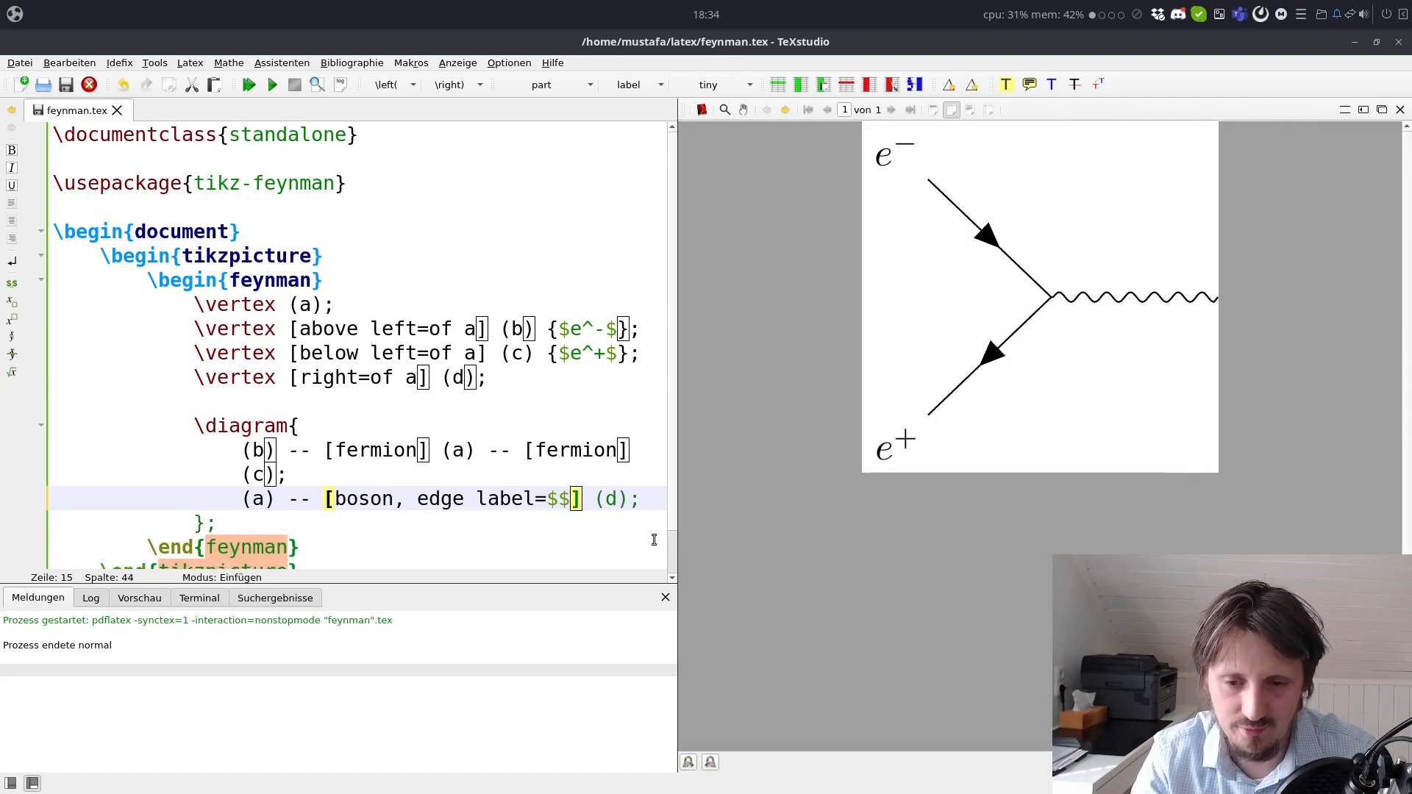
type("\\gamma")
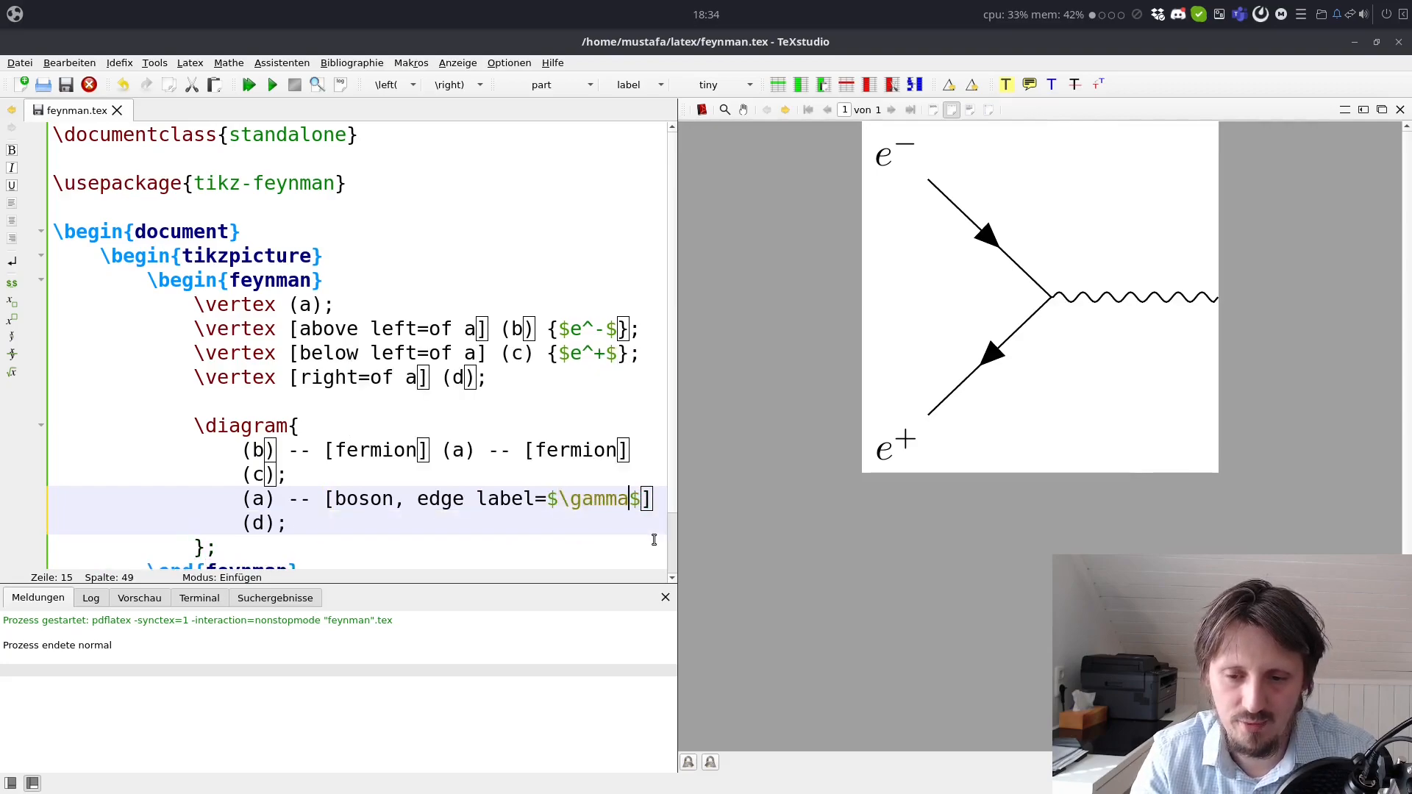
Step: Compile the γ label, then add momentum=$k$ to the boson options and recompile
left_click(270, 85)
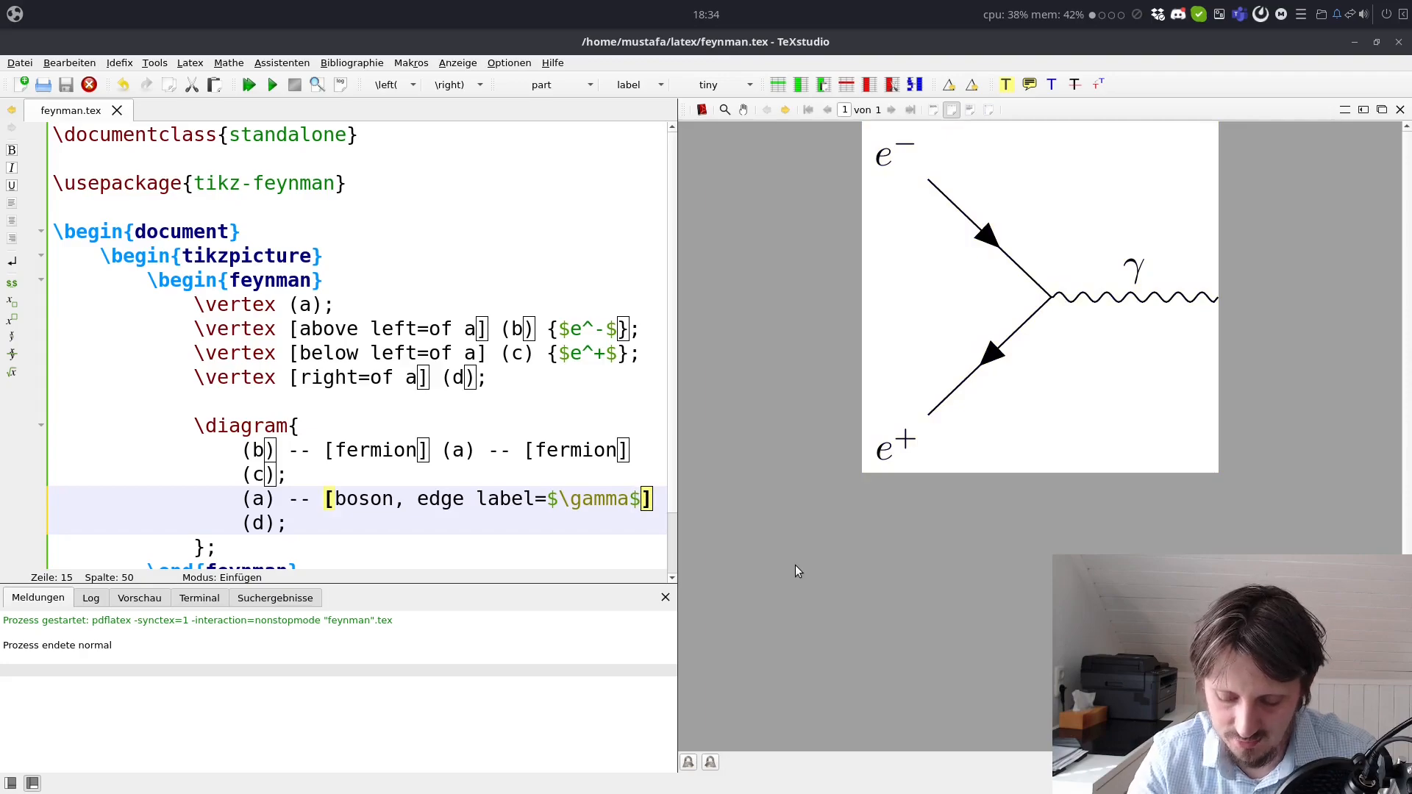
type(", m")
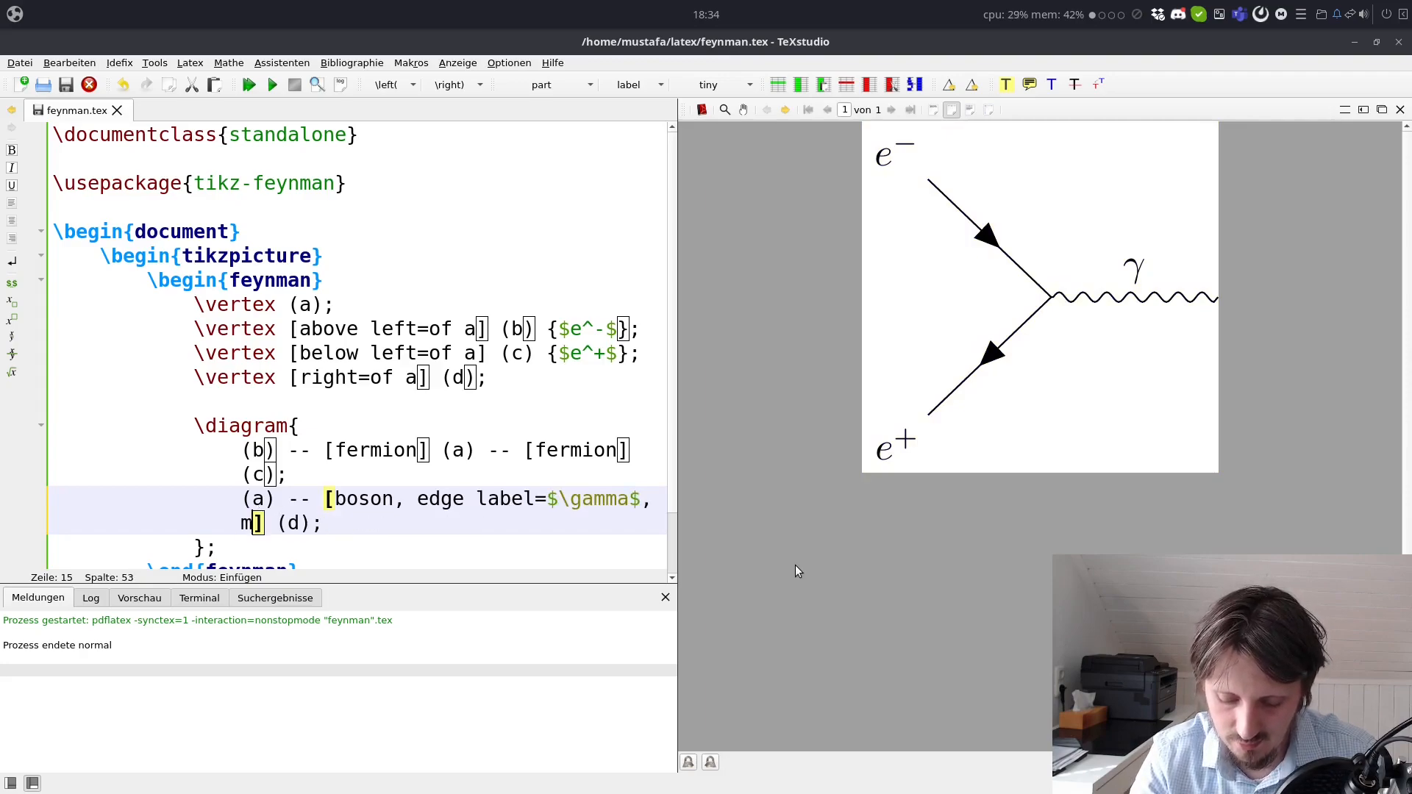
type("omentum")
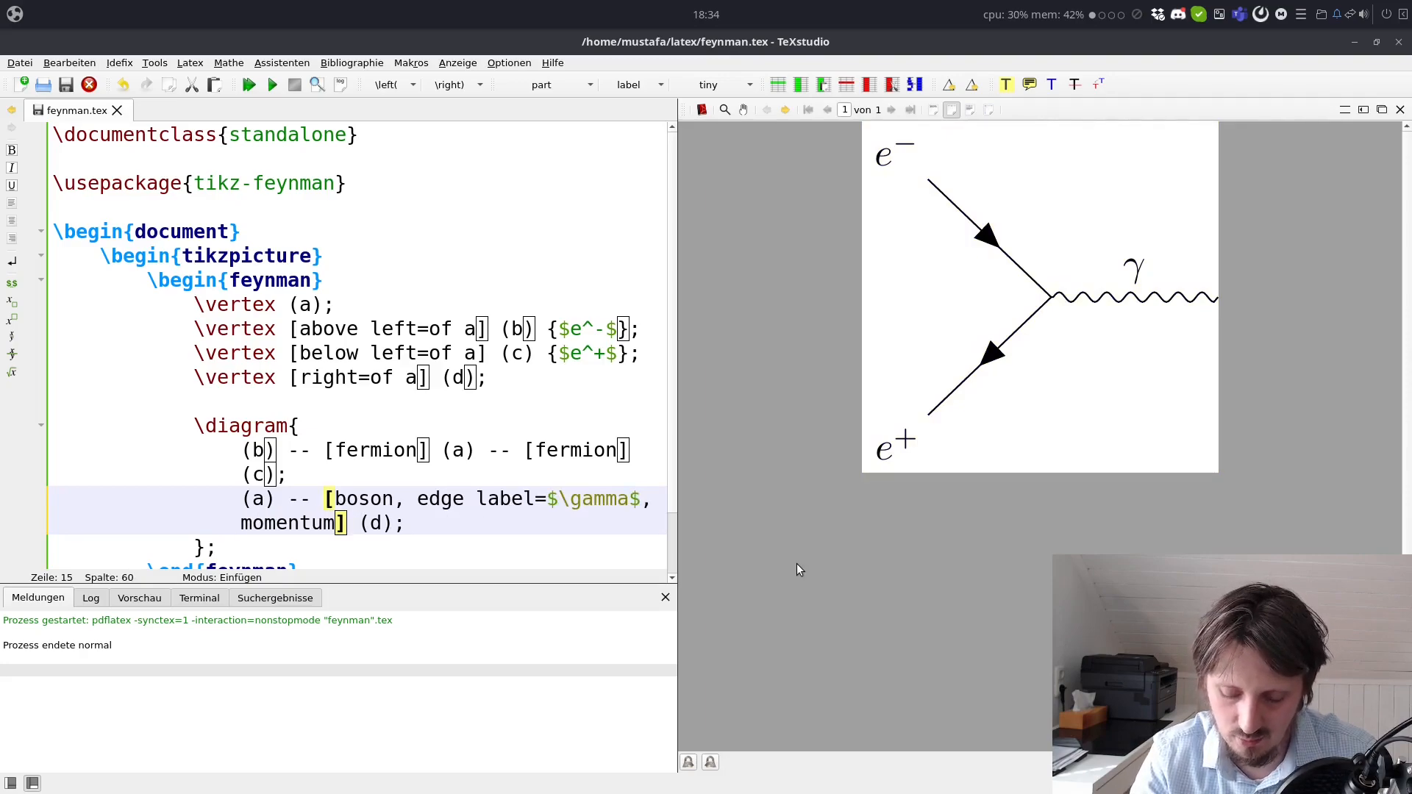
type("$$")
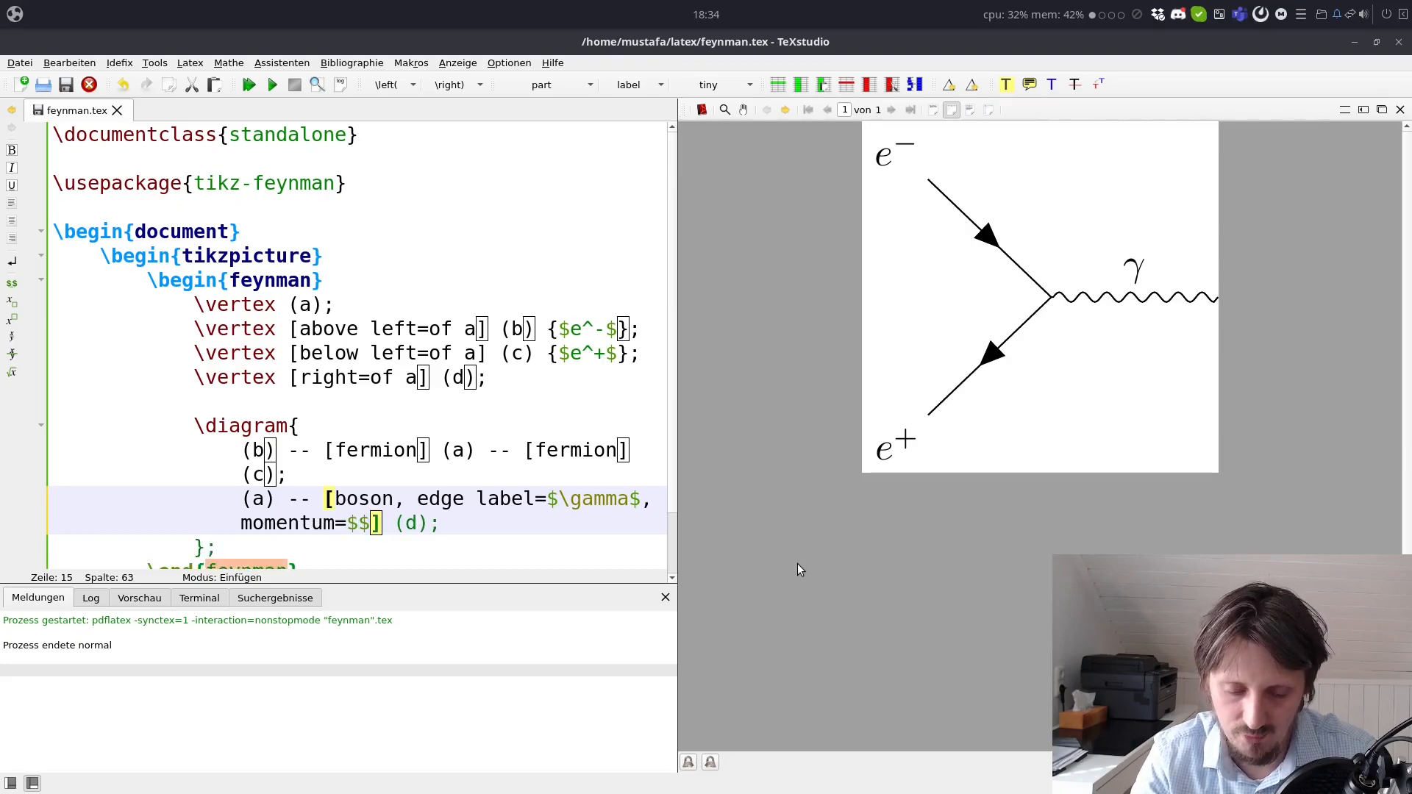
type("k")
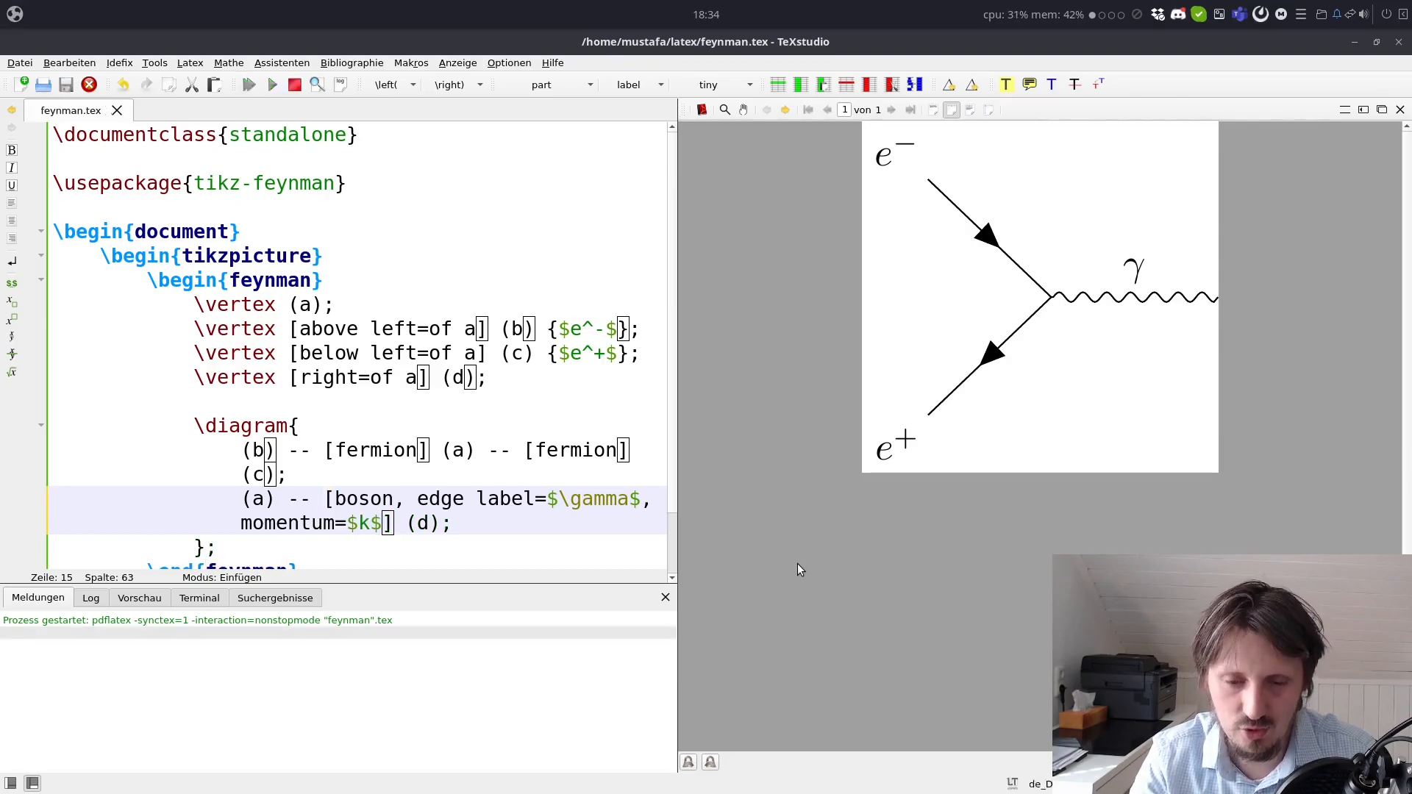
left_click(247, 83)
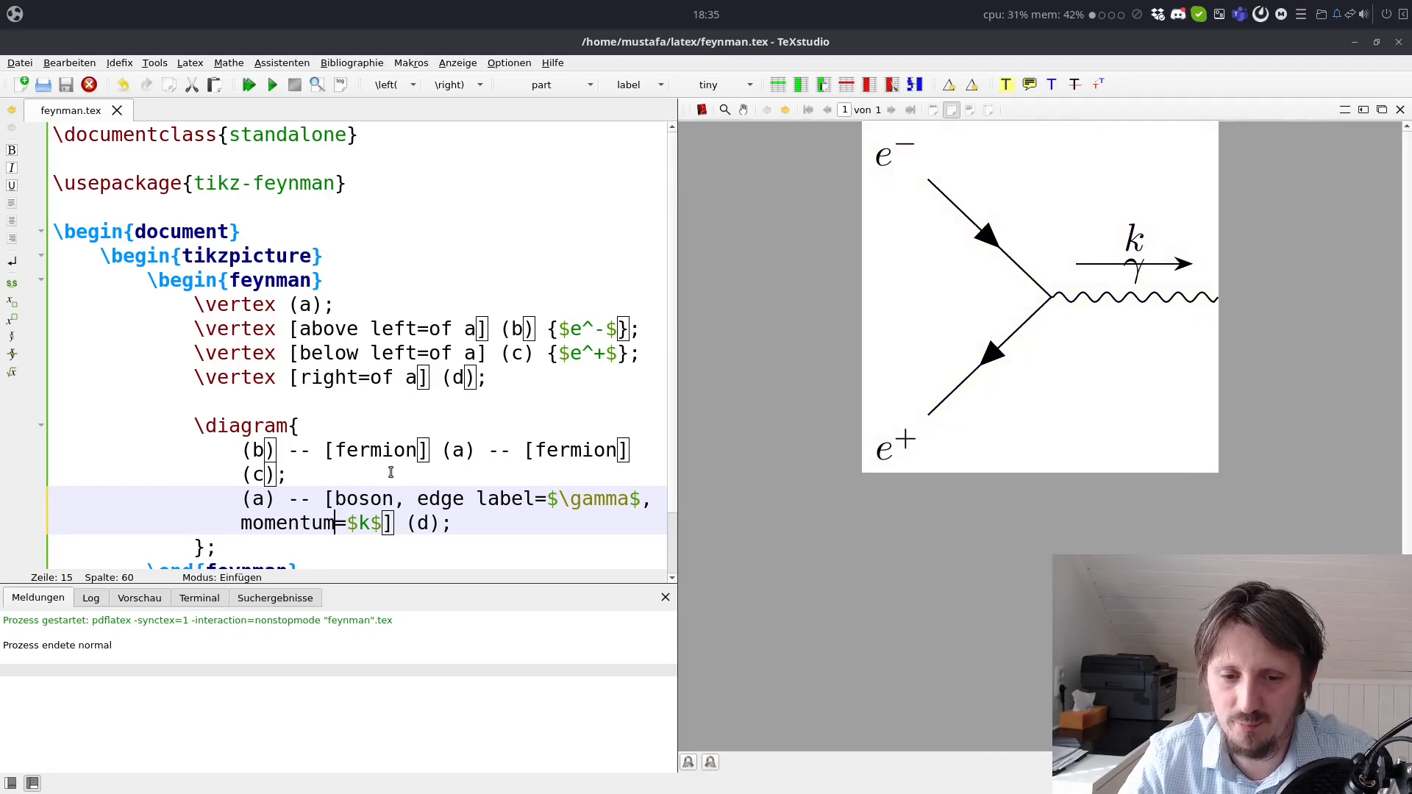
Step: Change it to momentum'=$k$ so the k arrow sits below the photon, removing a stray caret
type("'")
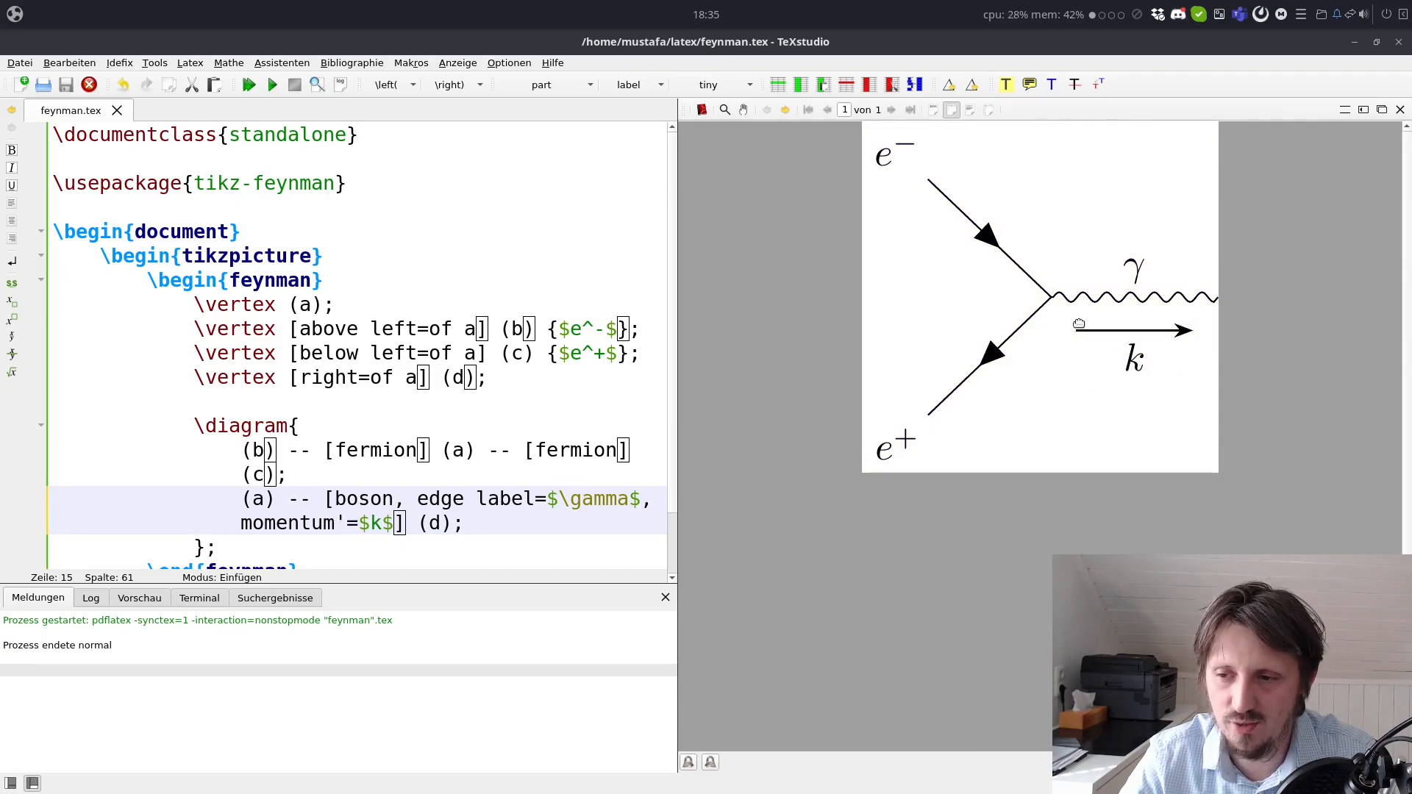
type("^")
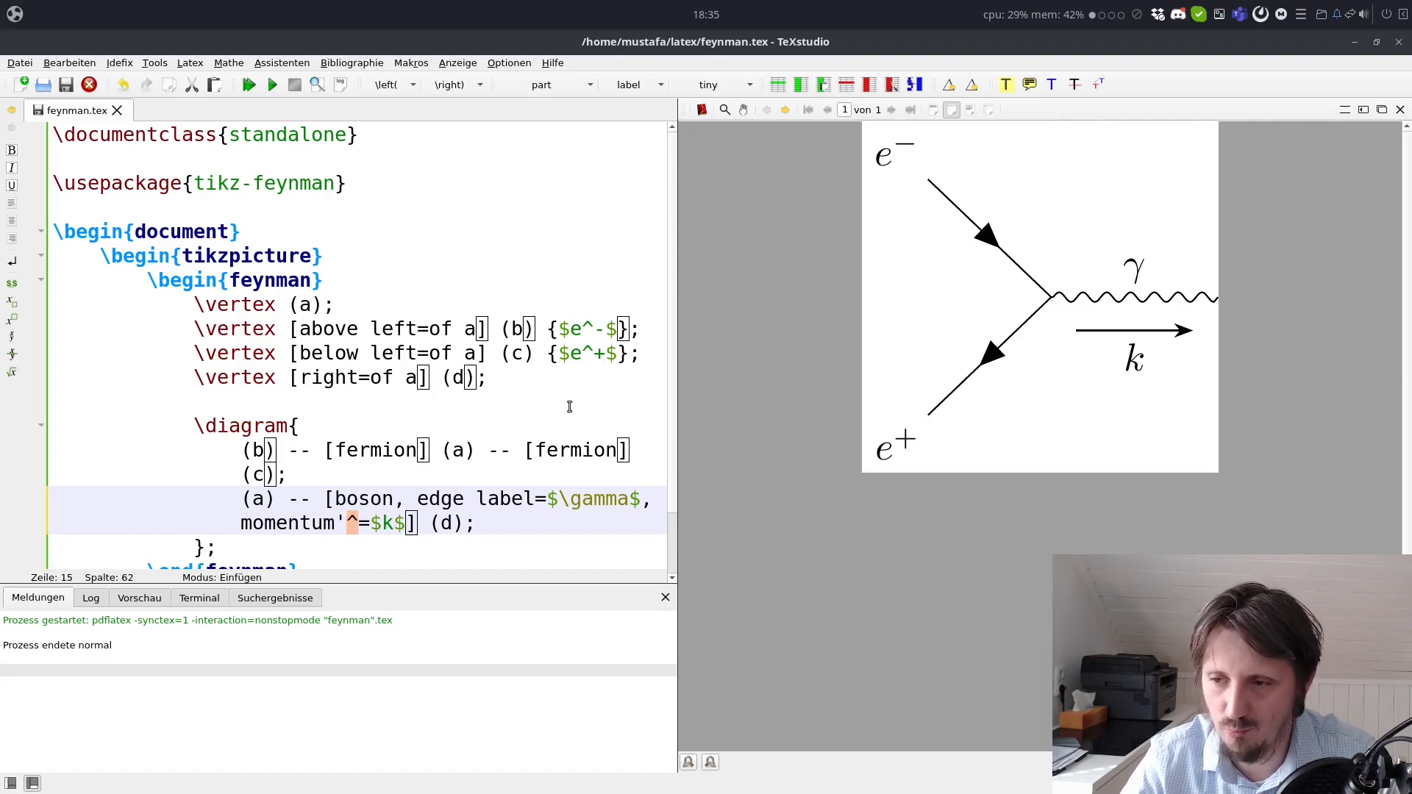
key("Backspace")
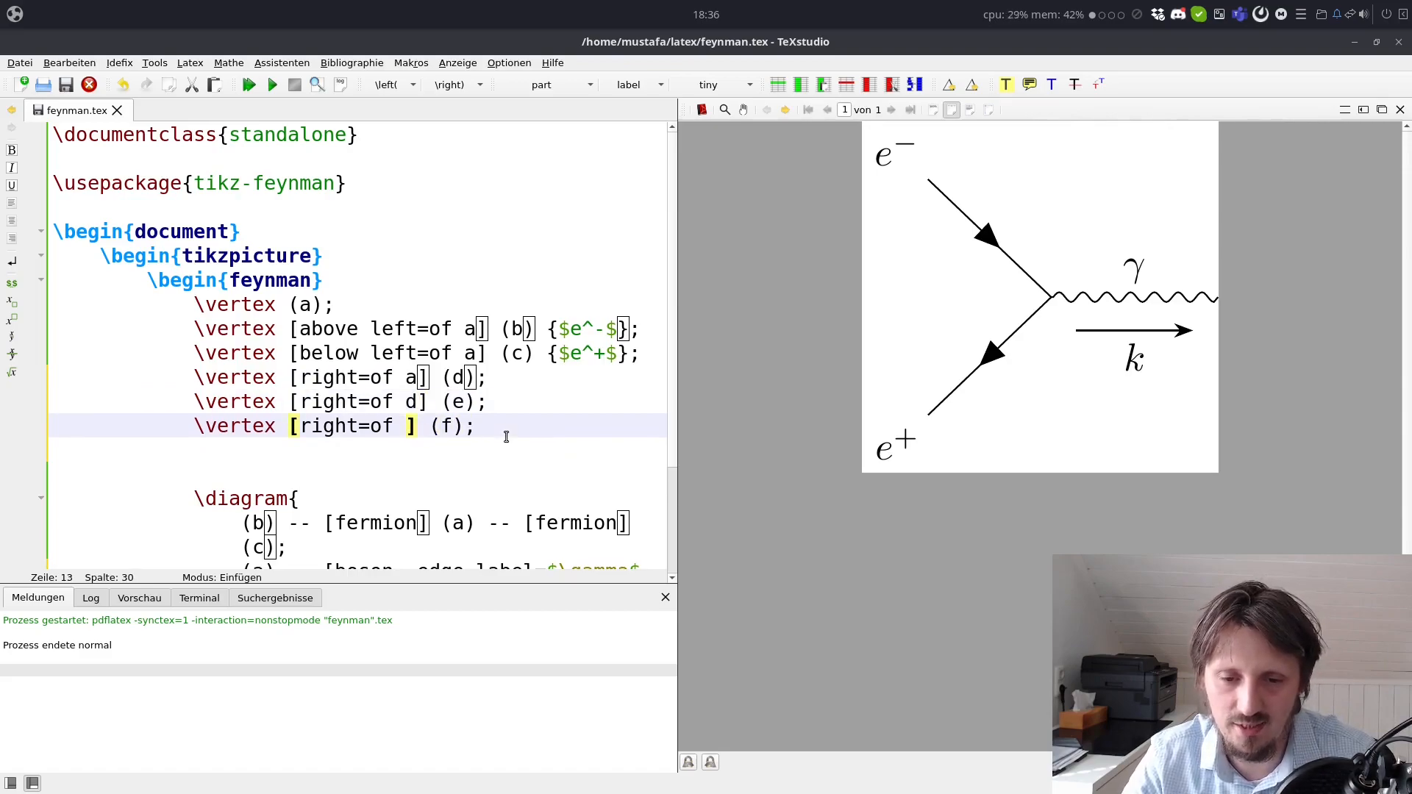
Step: Declare vertices (e) right of (d) and (f) right of (e)
type("e")
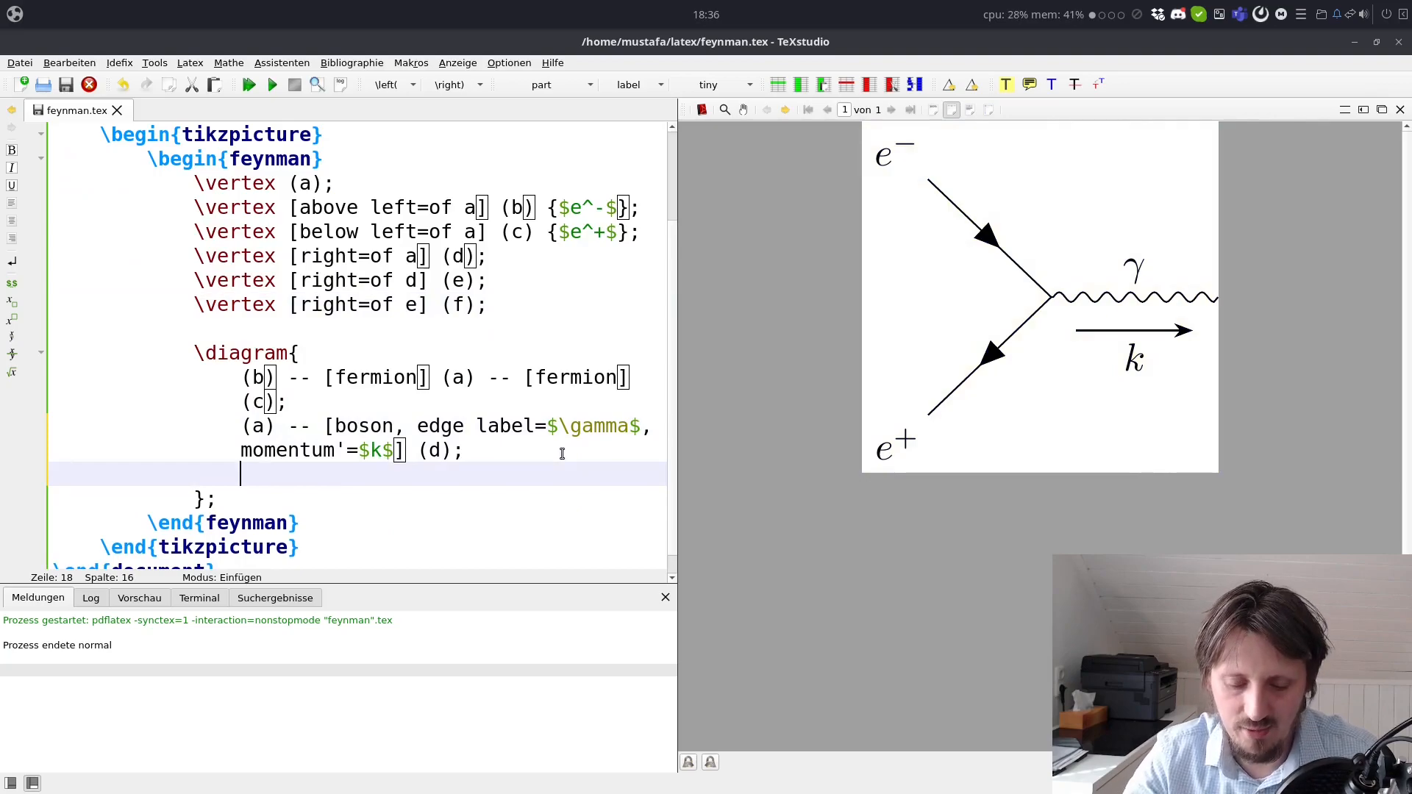
Step: Add the diagram edges (d) -- (e) and (e) -- (f)
type("(d) --")
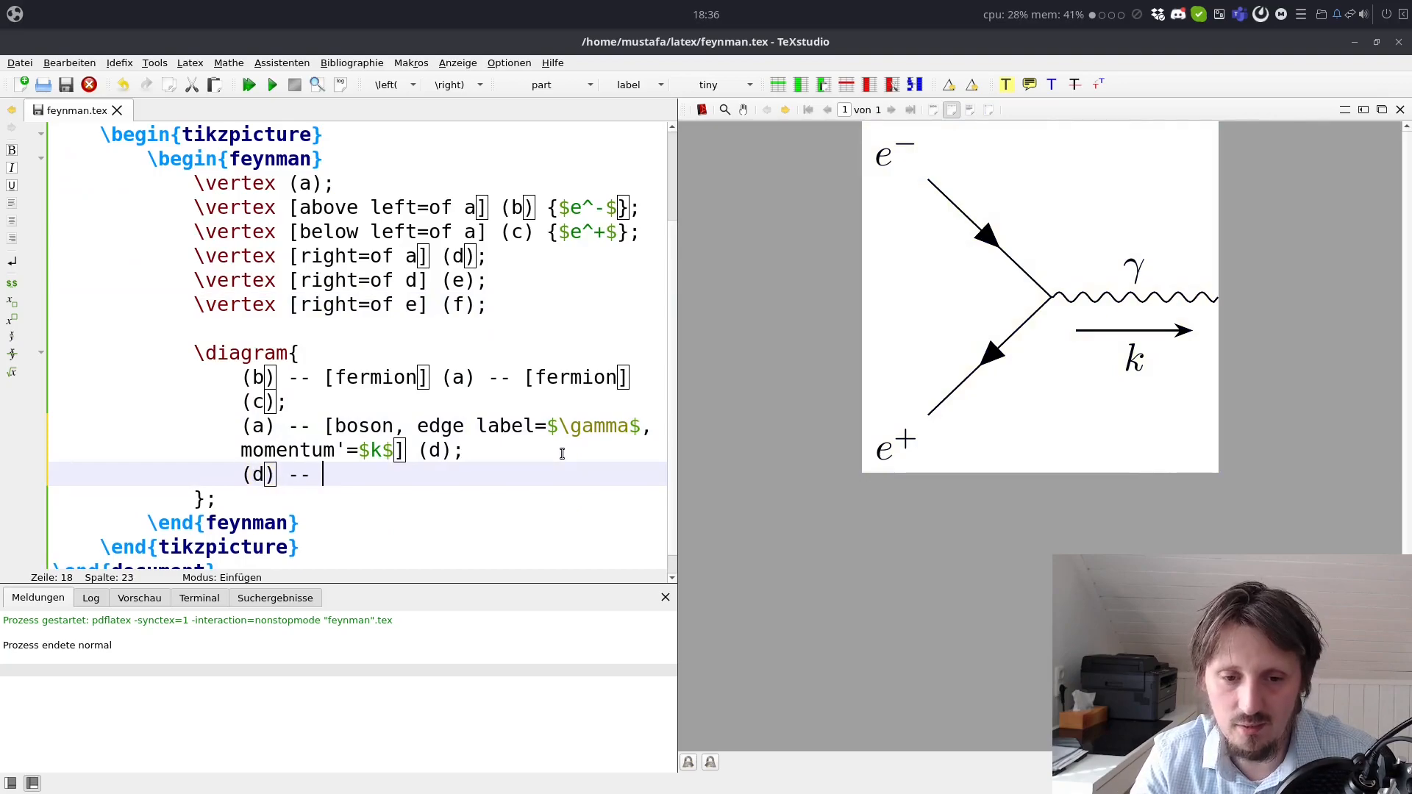
type("(e);")
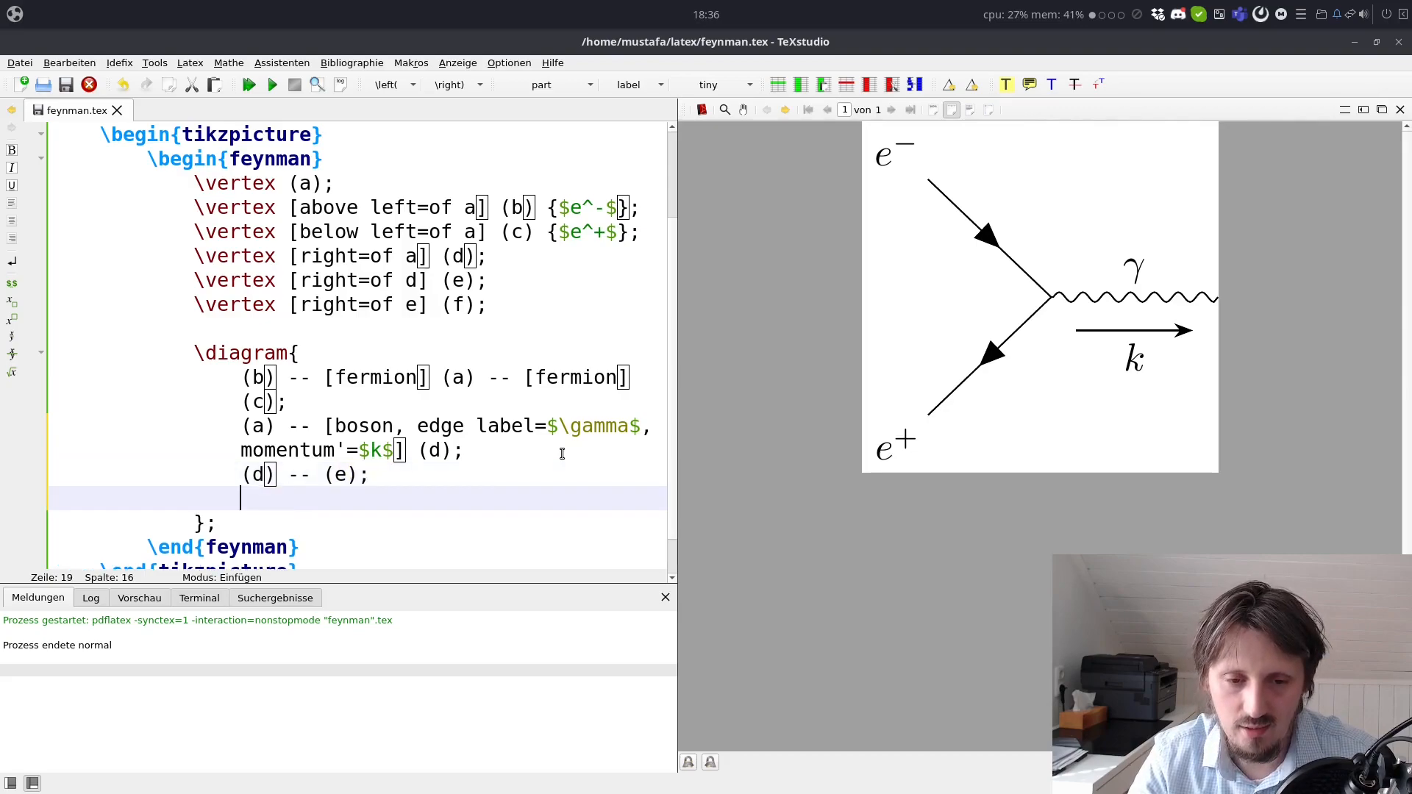
type("(")
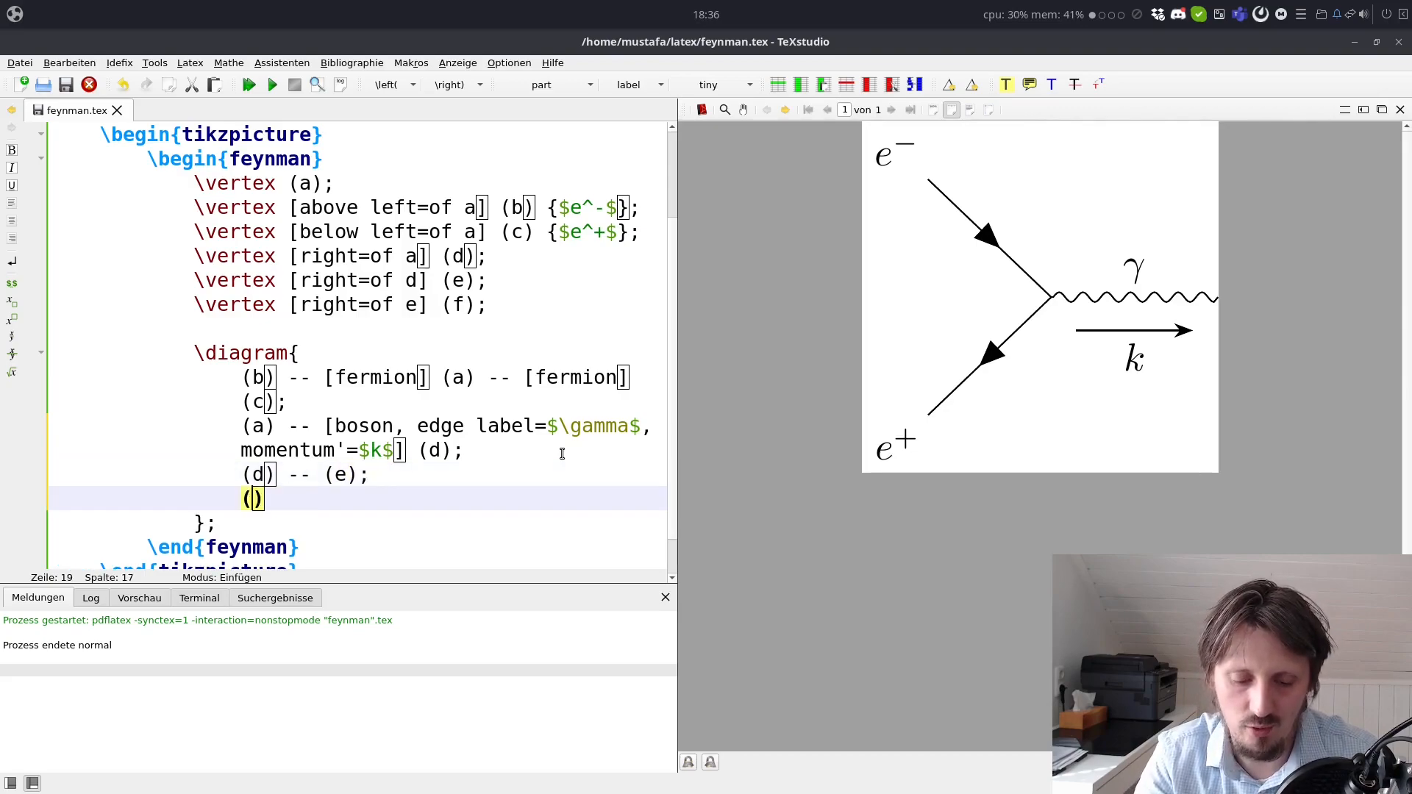
type("e")
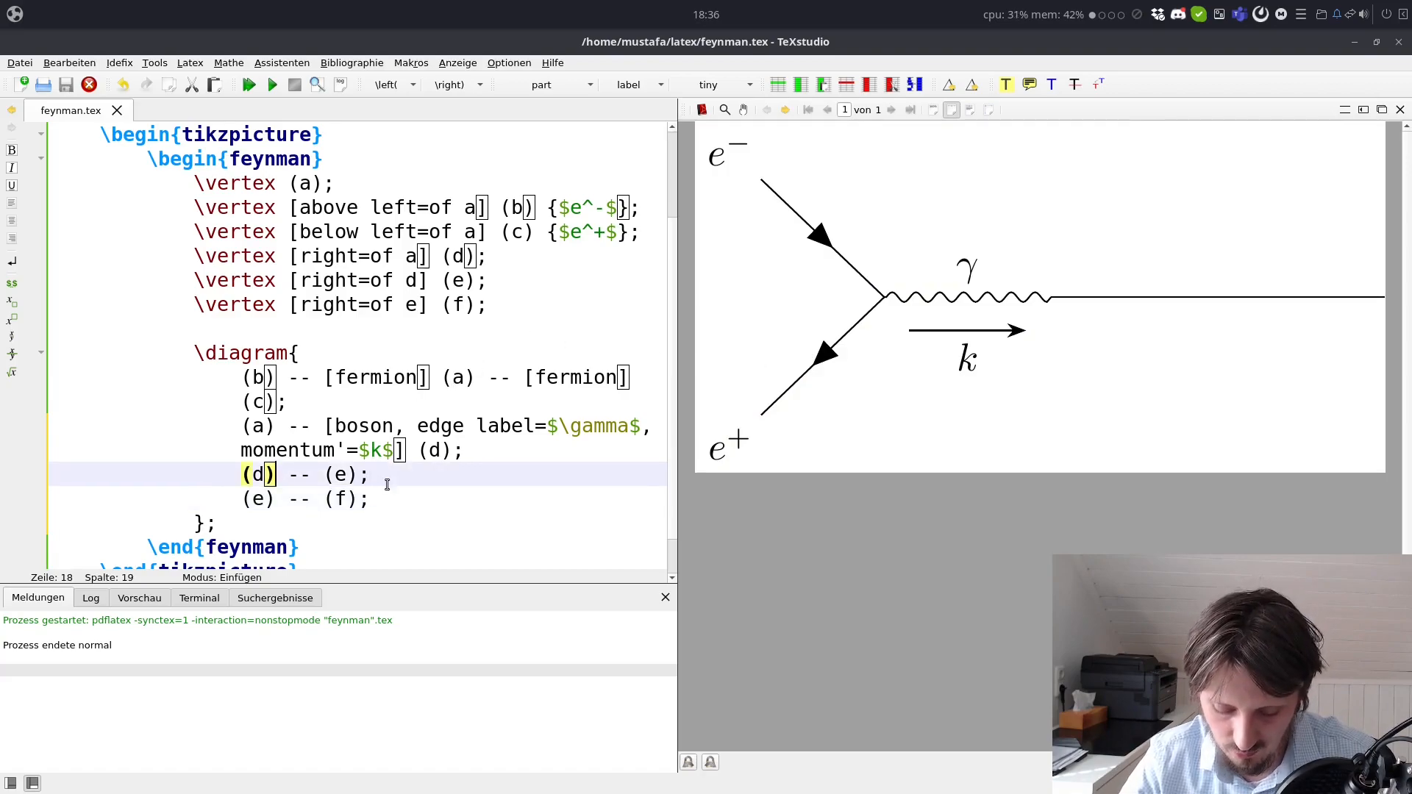
Step: Make the (e)–(f) edge a [boson] wavy line, leaving (d)–(e) plain
type("[]")
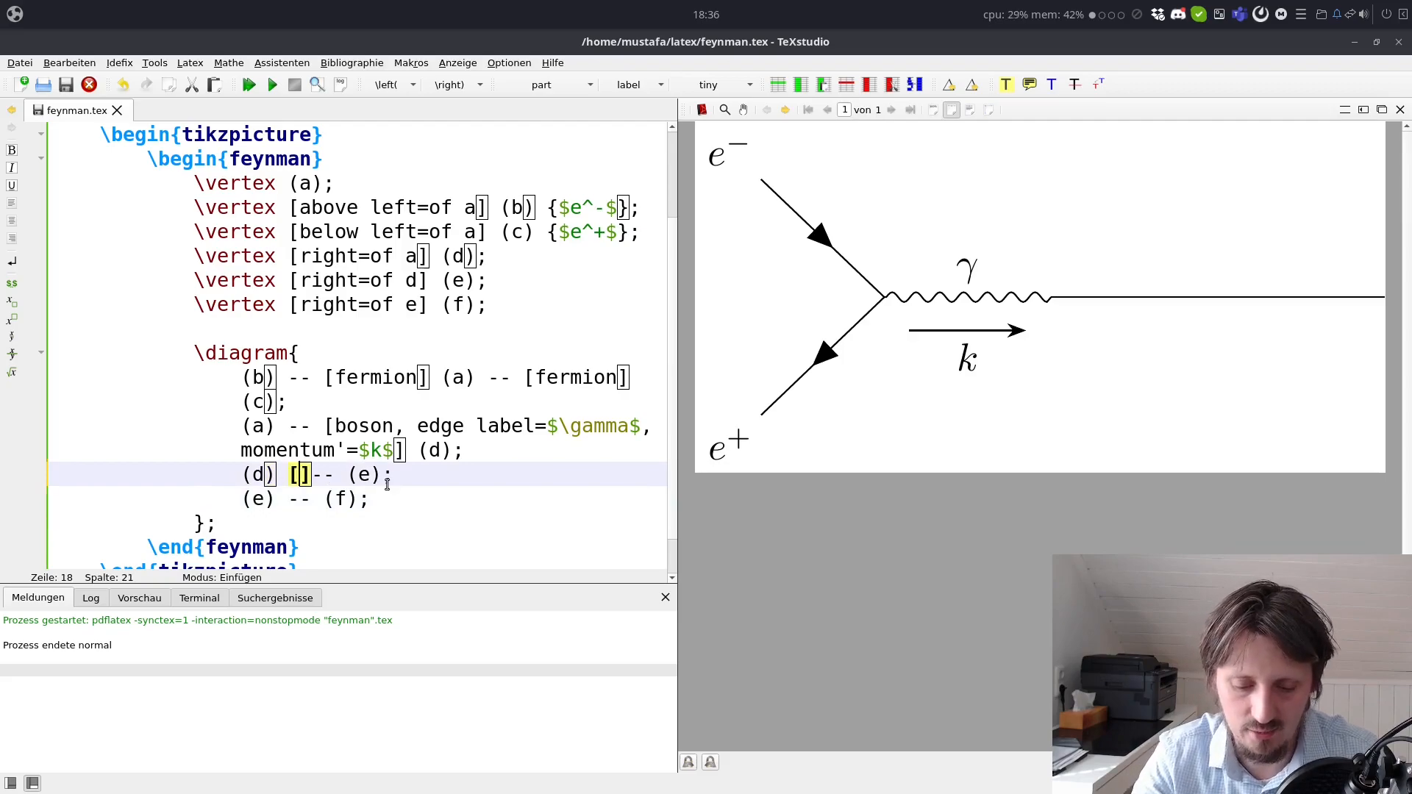
type("boson")
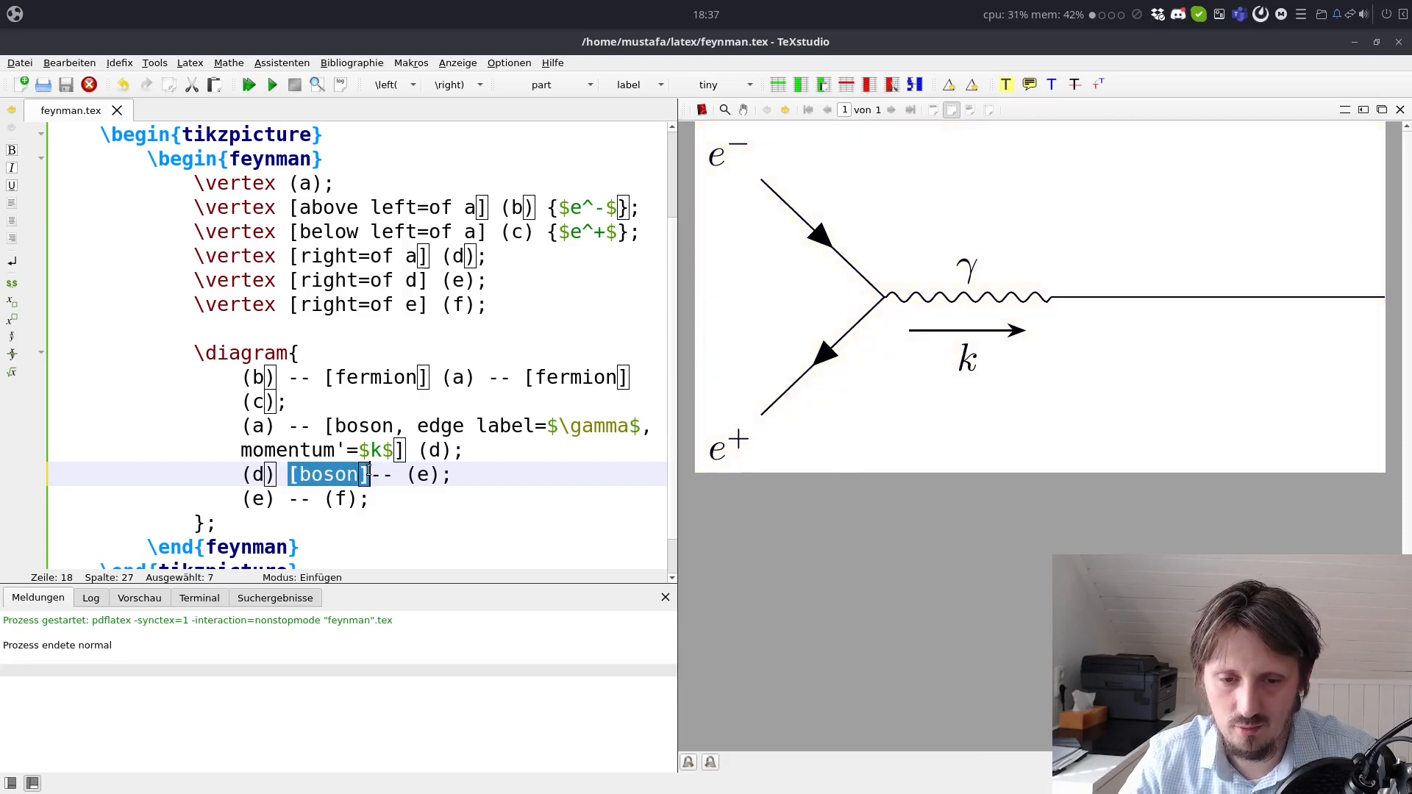
key("Delete")
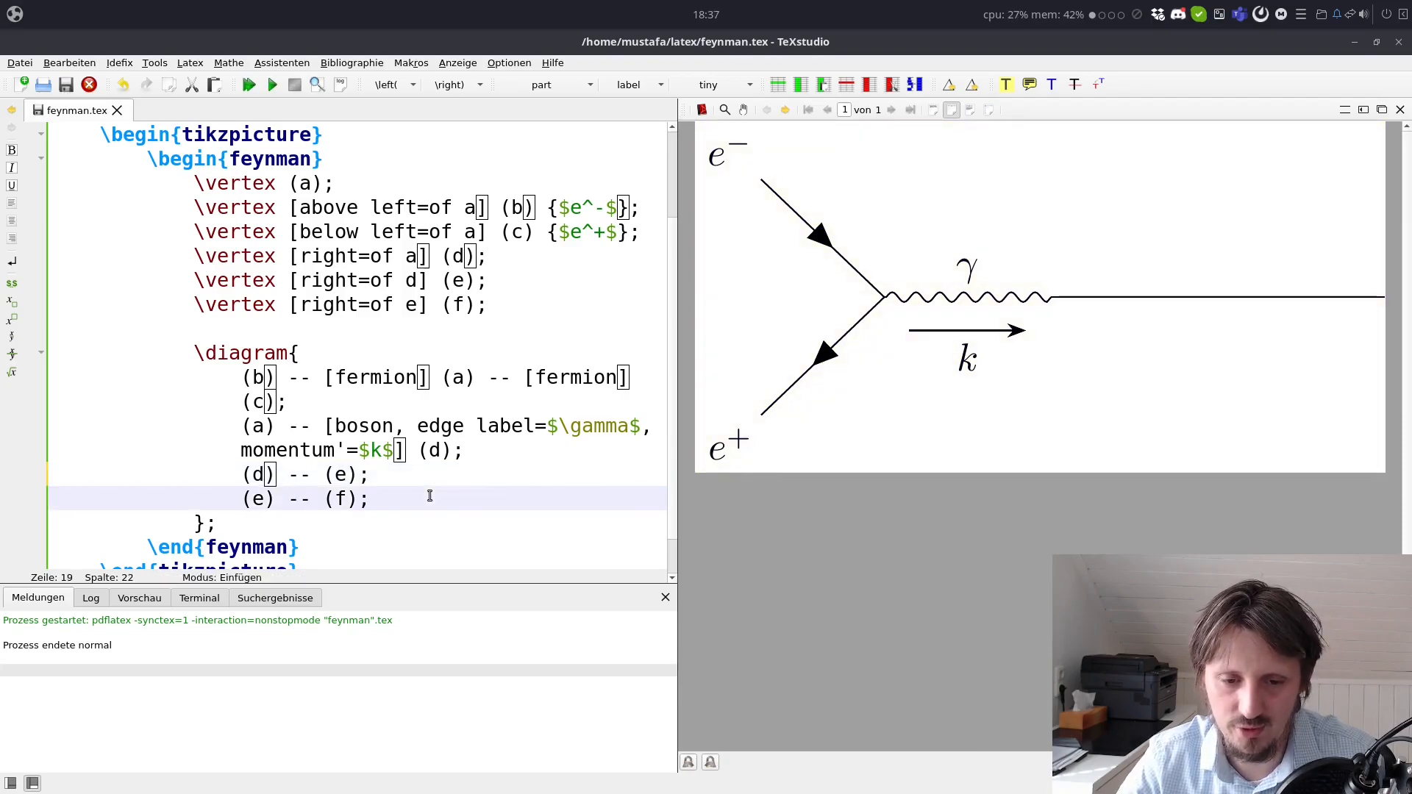
type("[boson]")
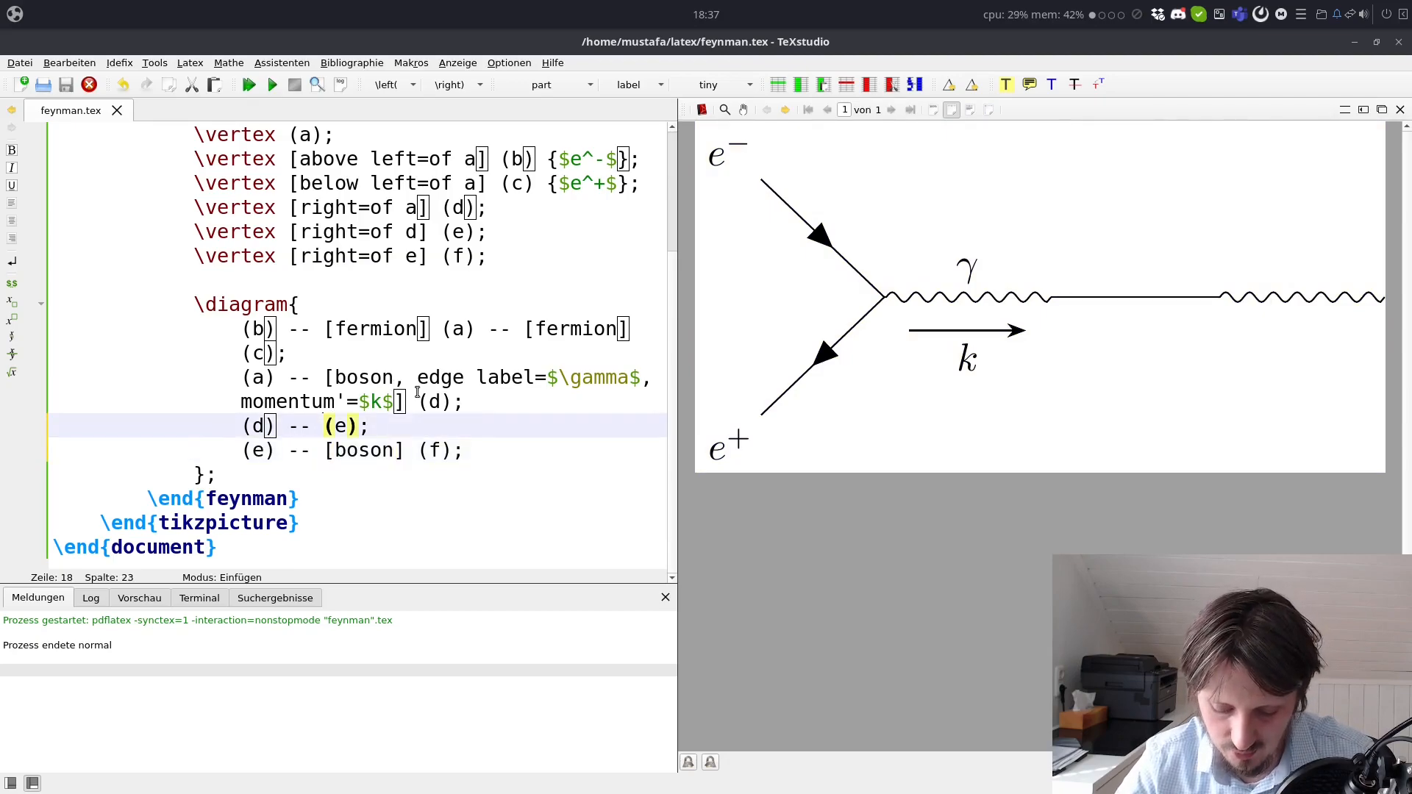
Step: Style the (d)–(e) edge as [fermion, quarter left, edge label=$e^-$] electron arc
type("[")
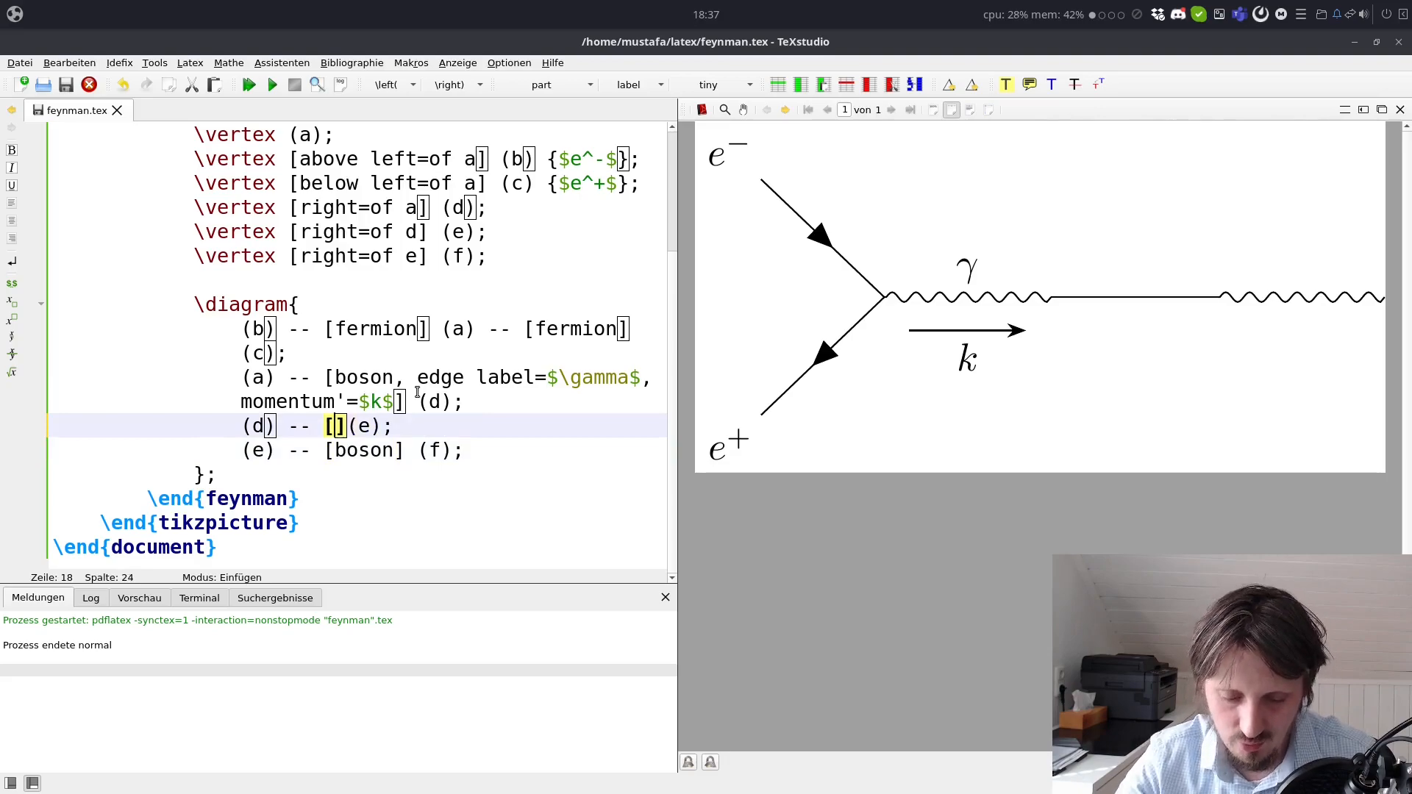
type("fermion")
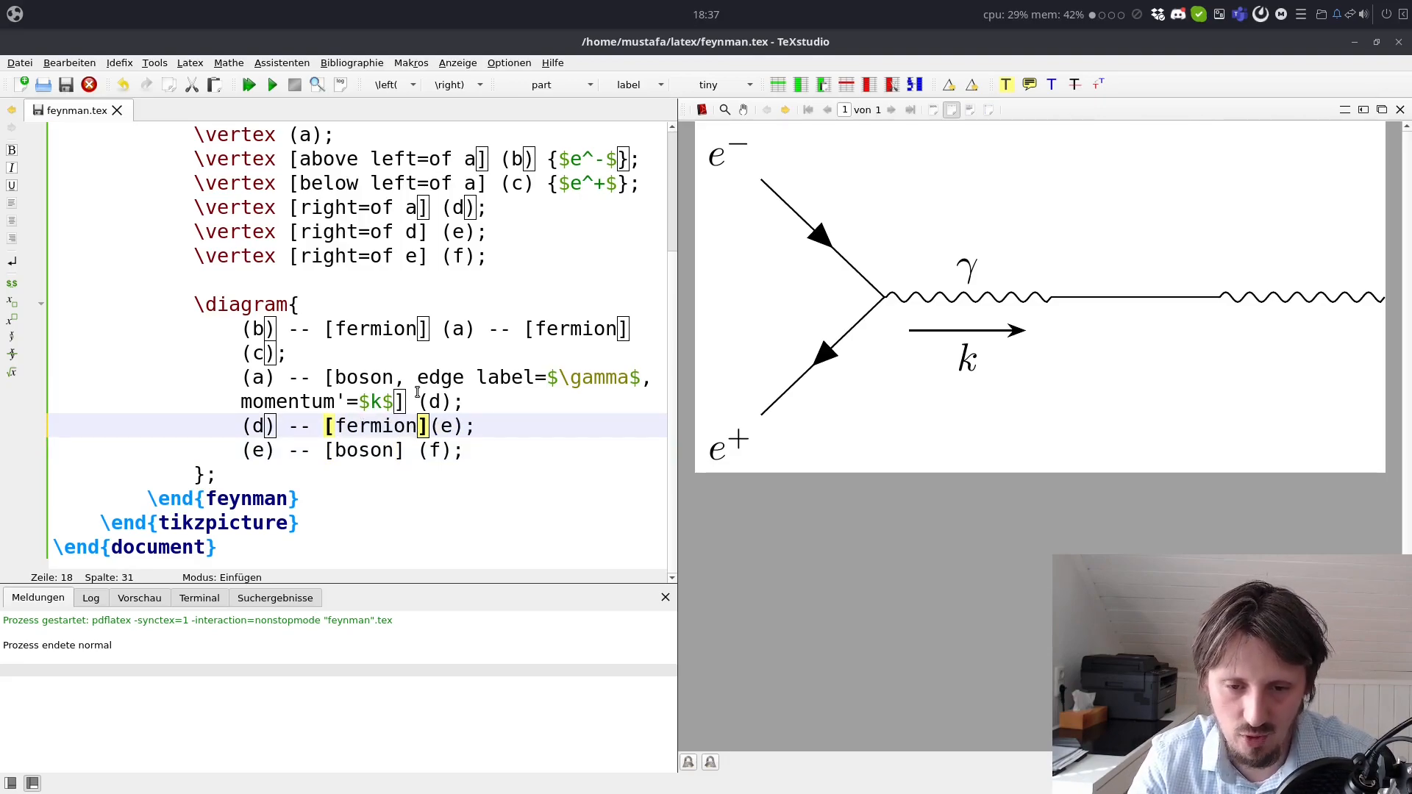
type(", half l")
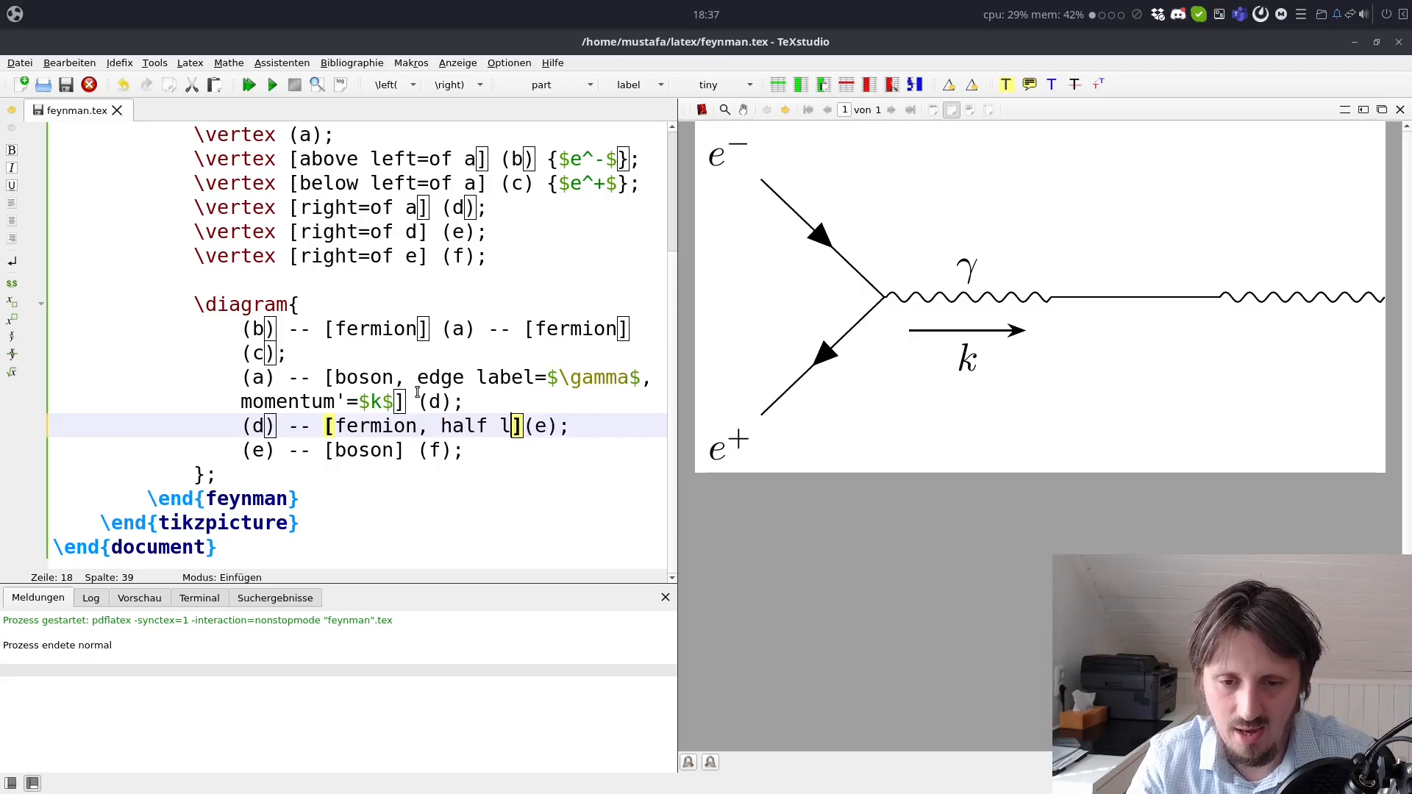
type("eft")
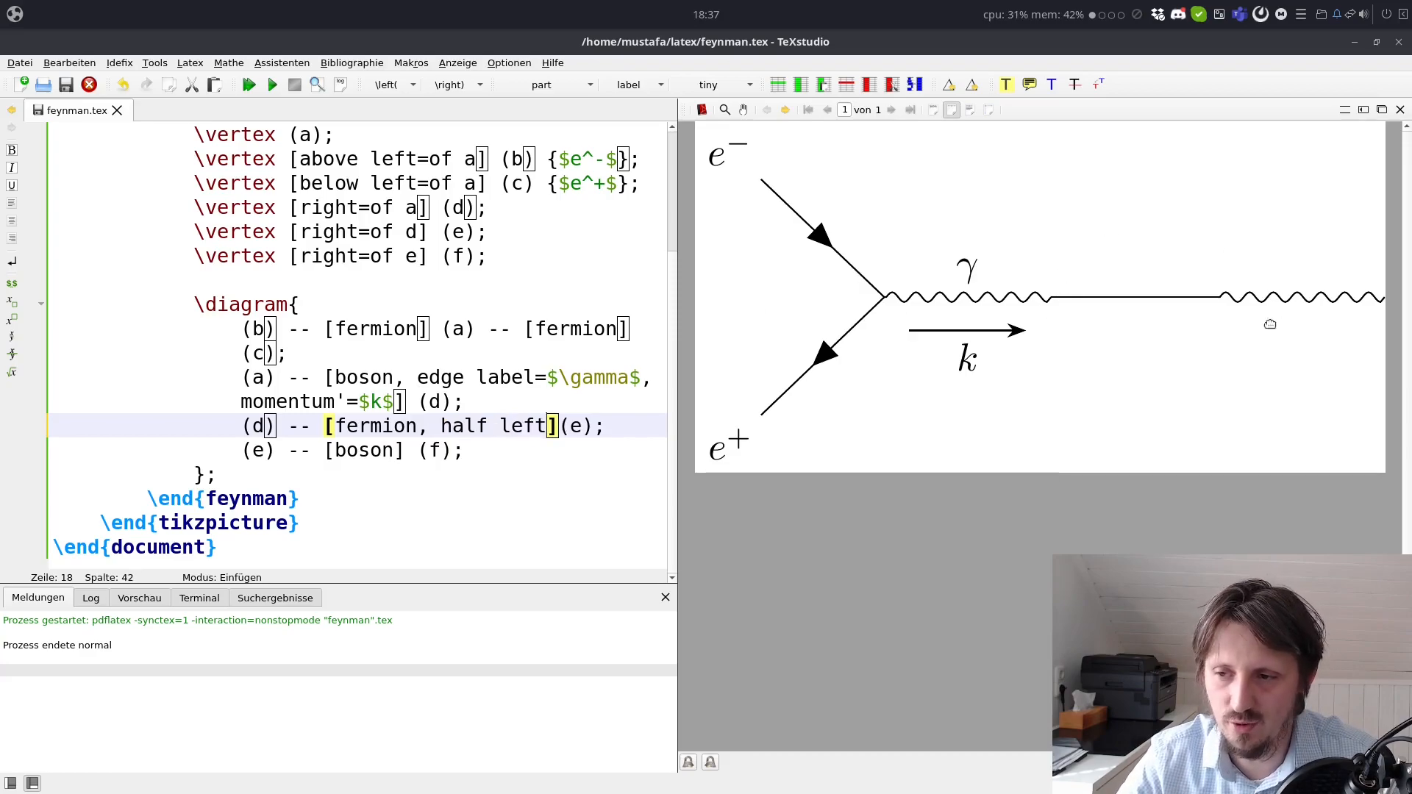
mouse_move(808, 294)
type(", edge")
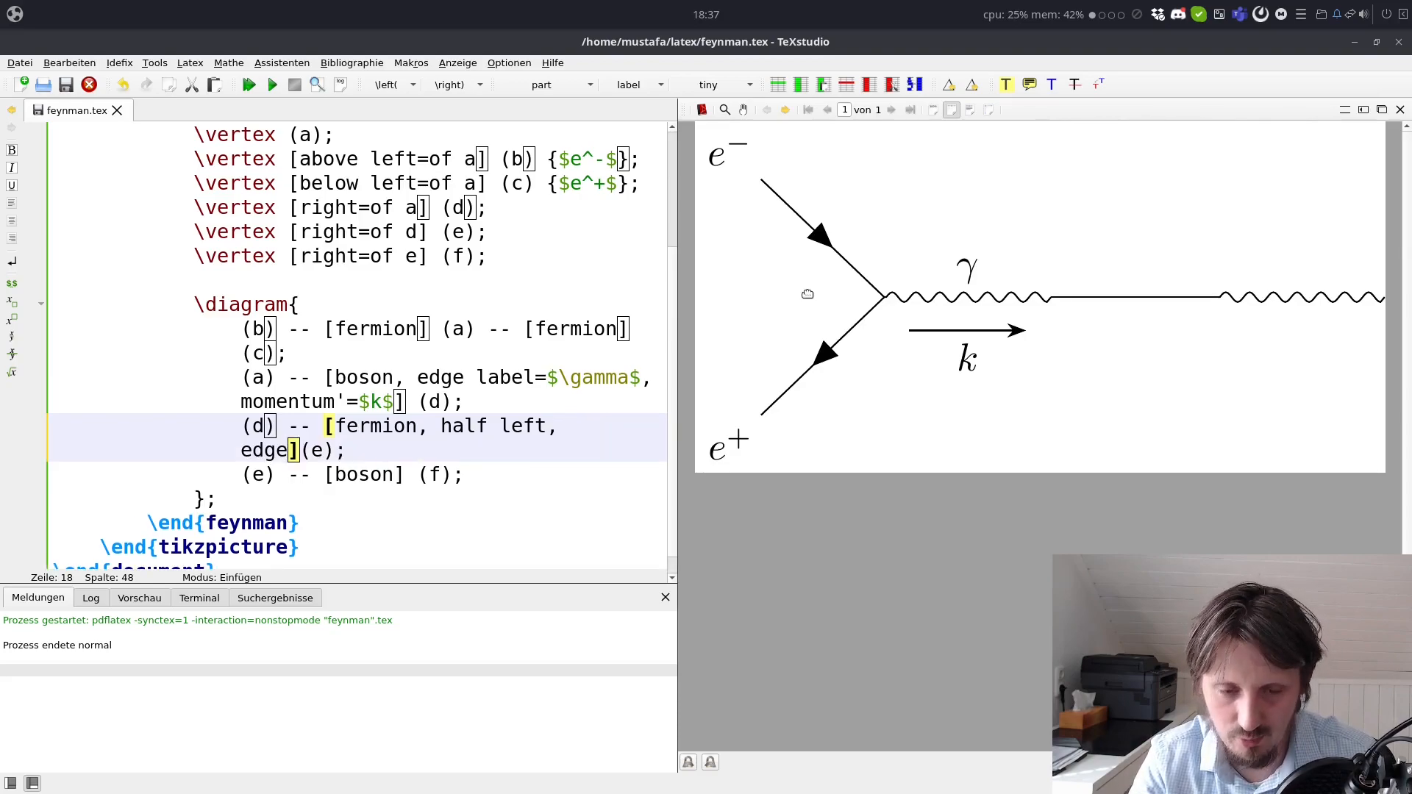
type("=$e$")
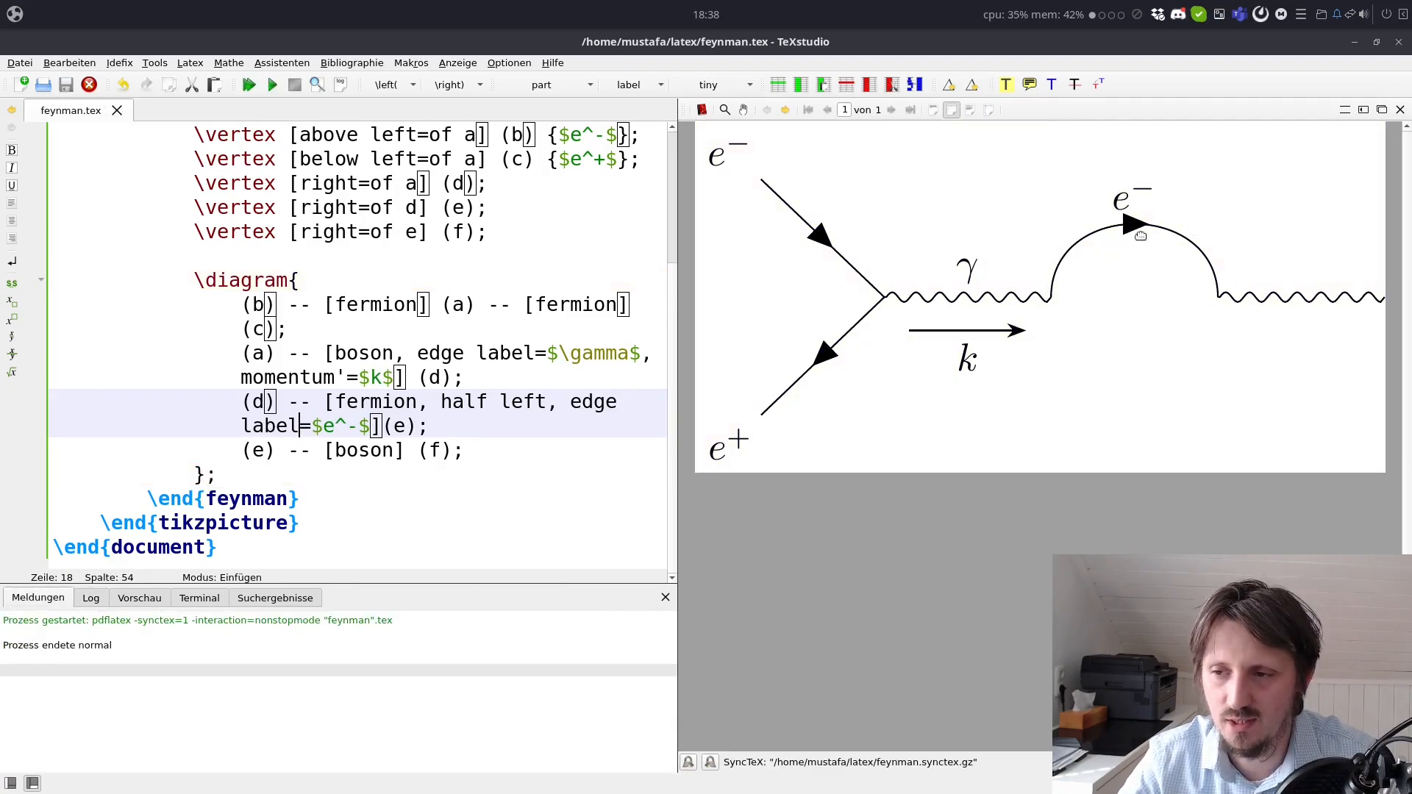
double_click(462, 402)
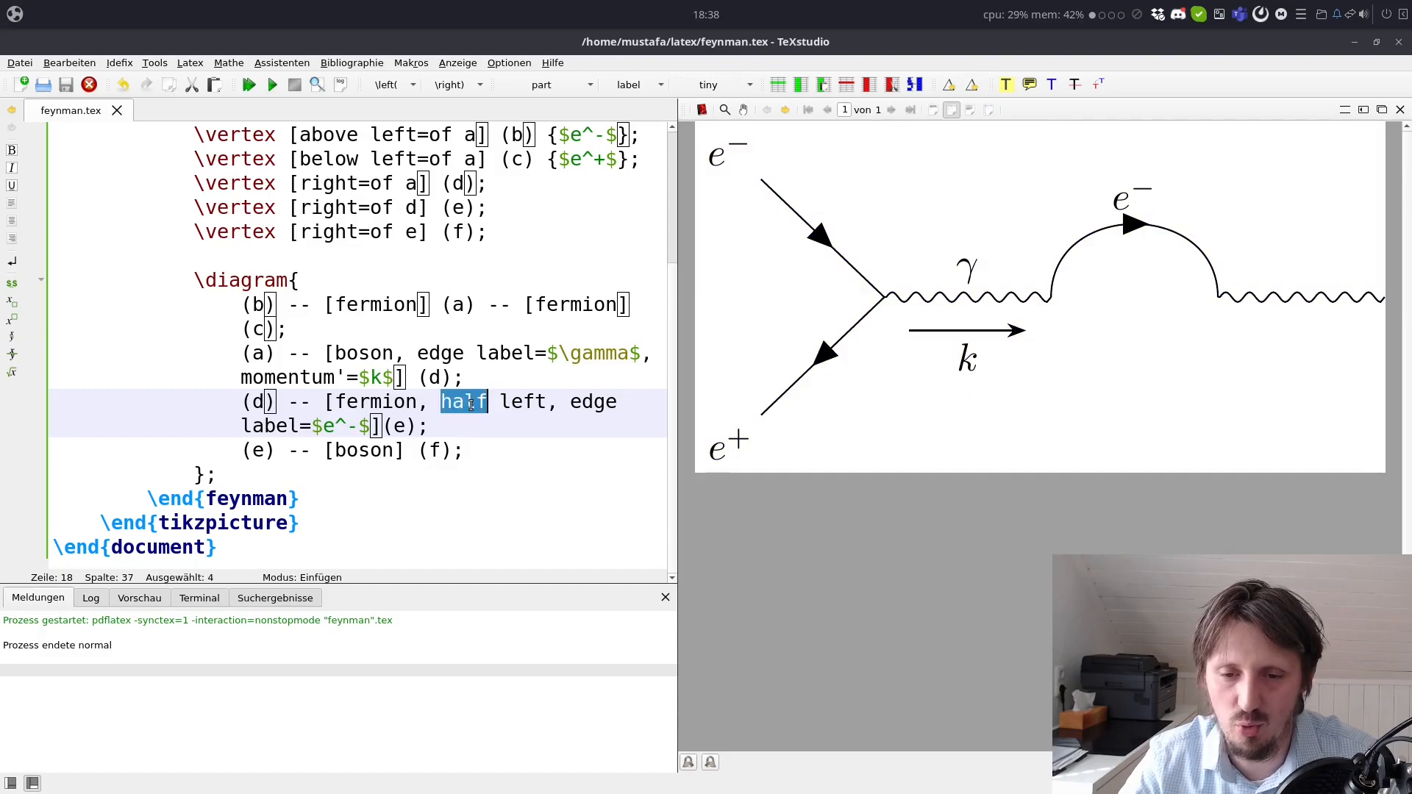
type("quarter")
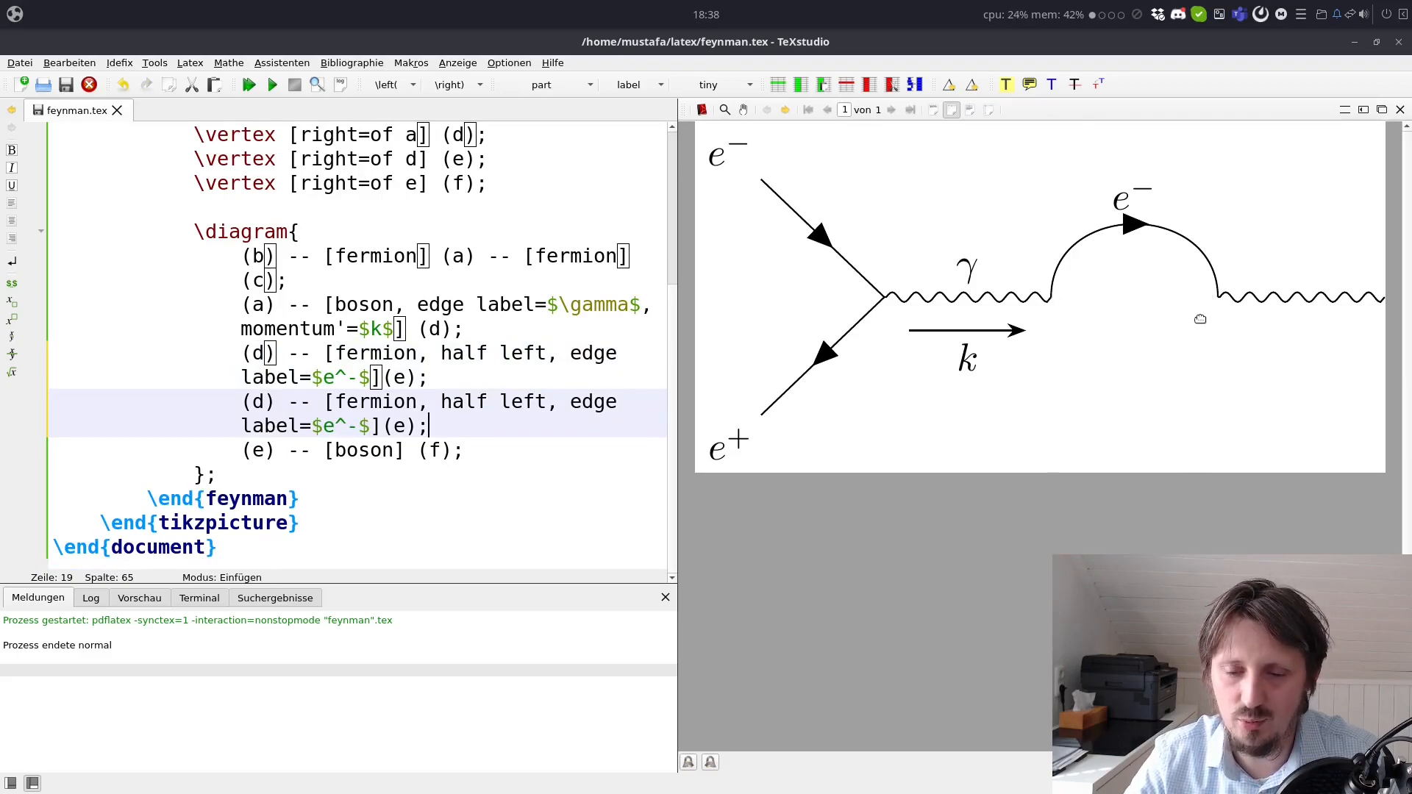
mouse_move(1026, 383)
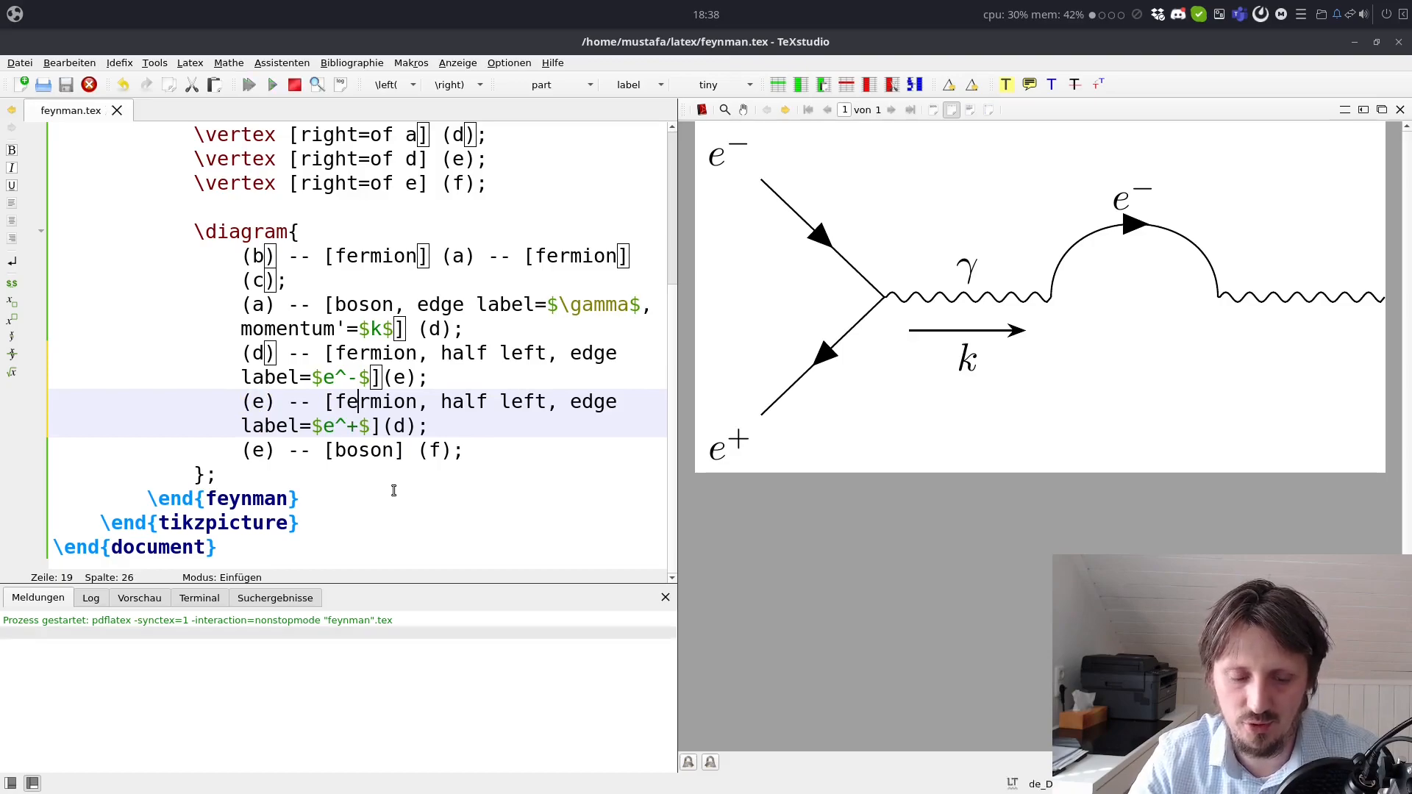
Step: Place the insertion point after the vertex definitions for new vertices
left_click(271, 84)
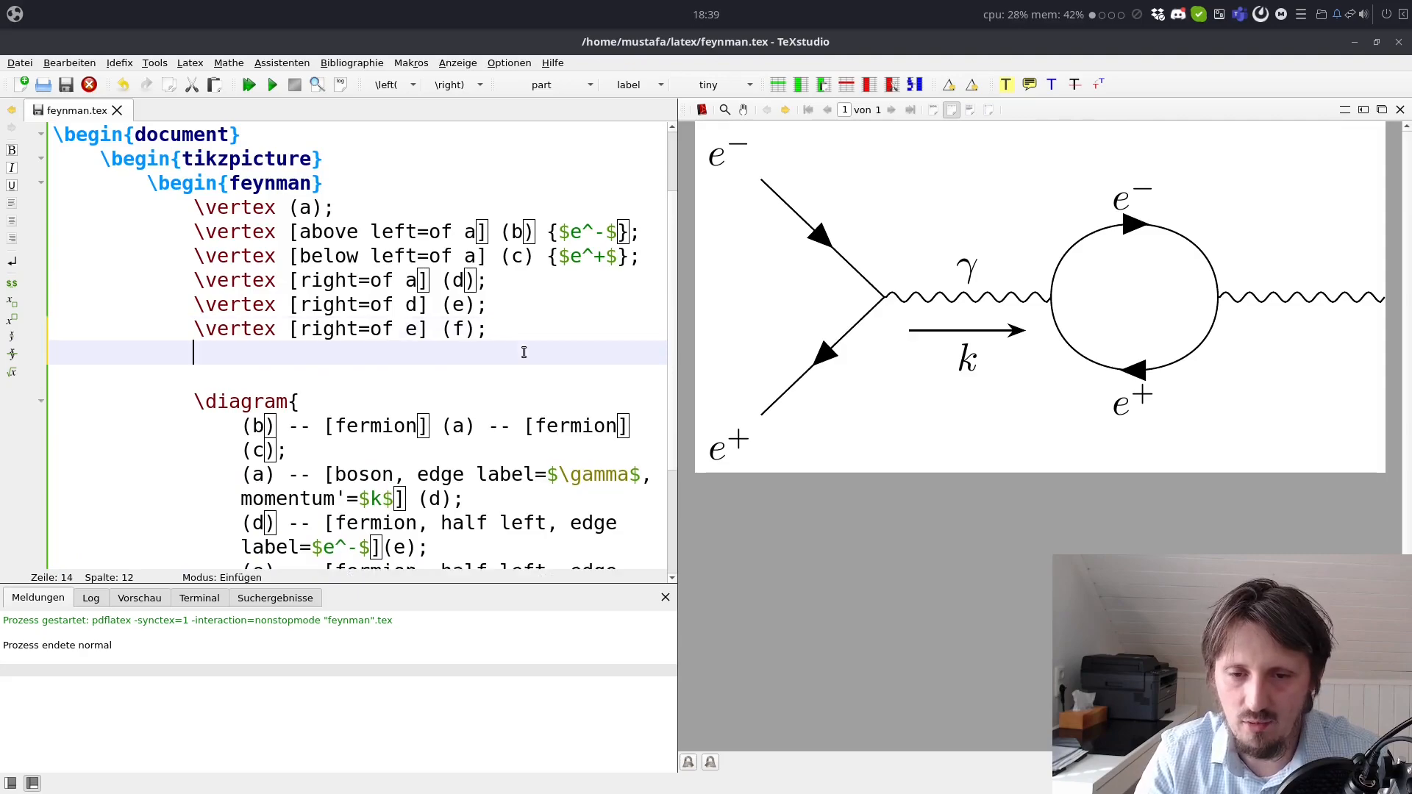
Step: Declare vertices (g) above right and (h) below right of f
type("\\vertex [")
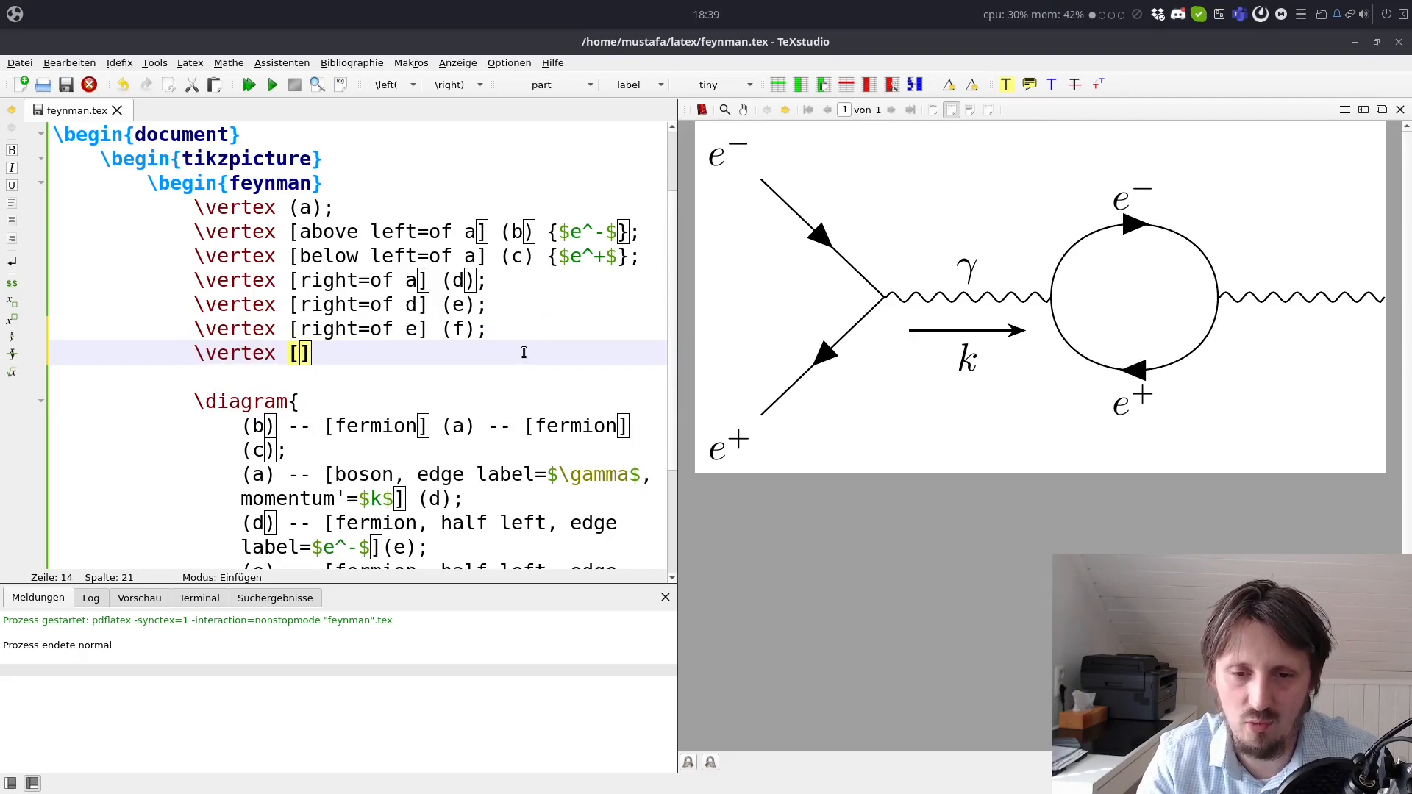
mouse_move(679, 290)
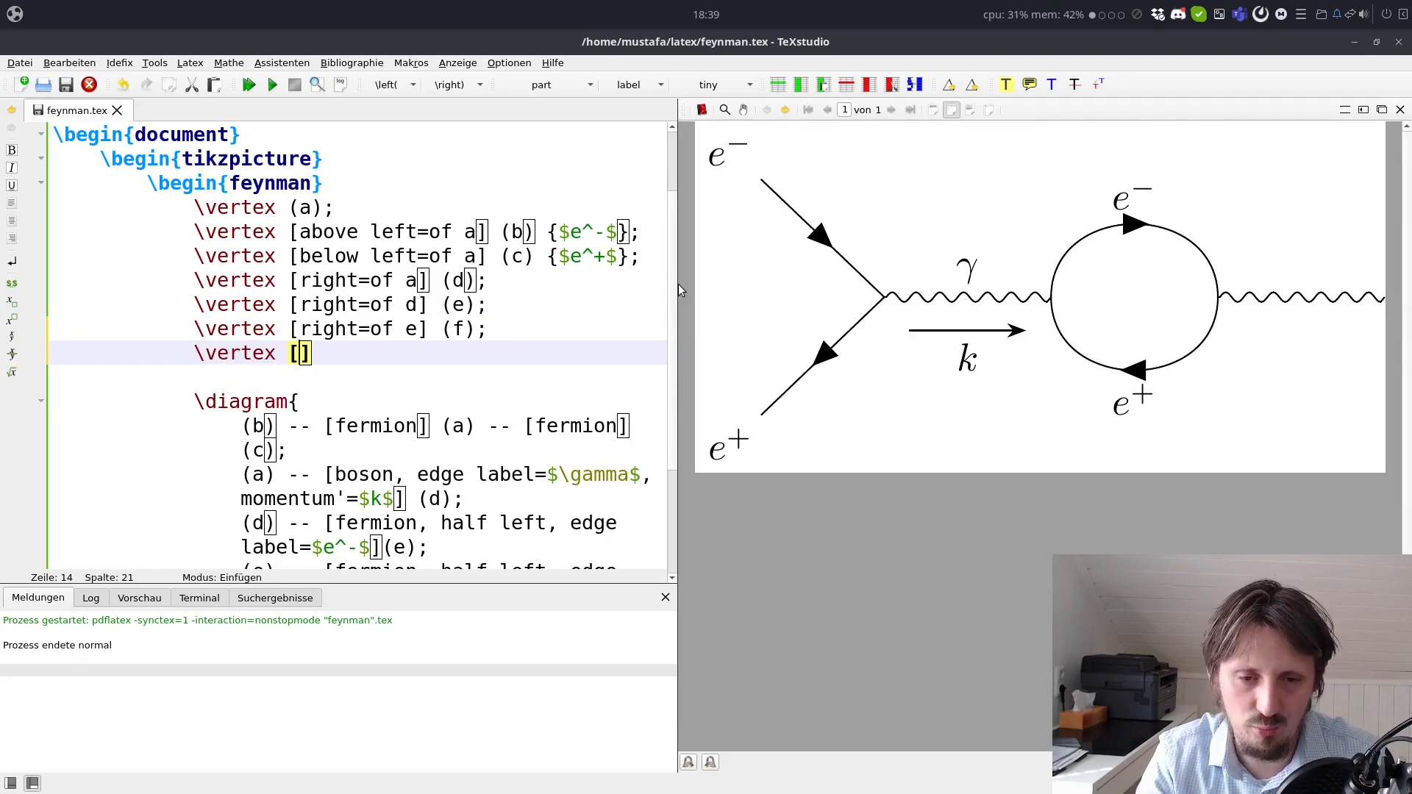
type("right")
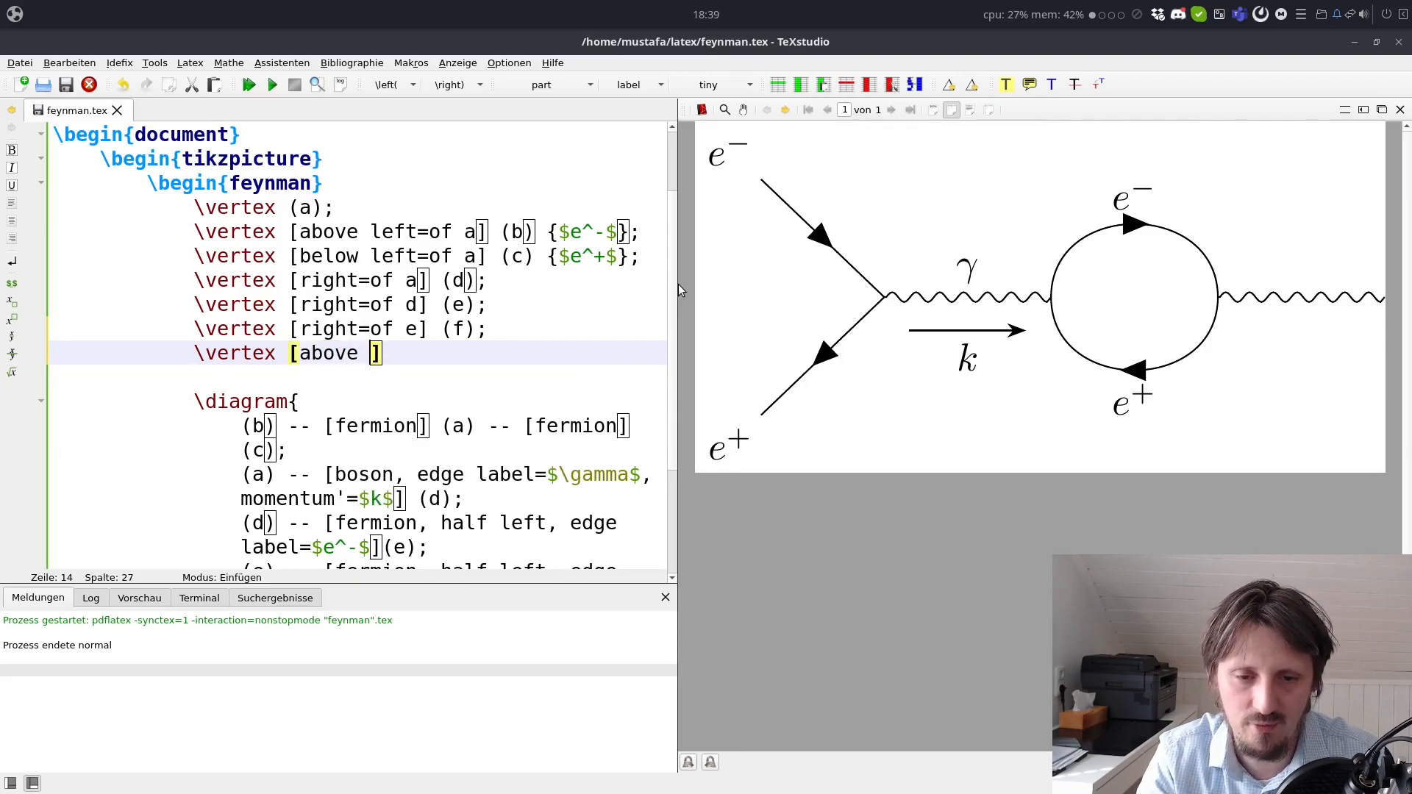
type("right=of f")
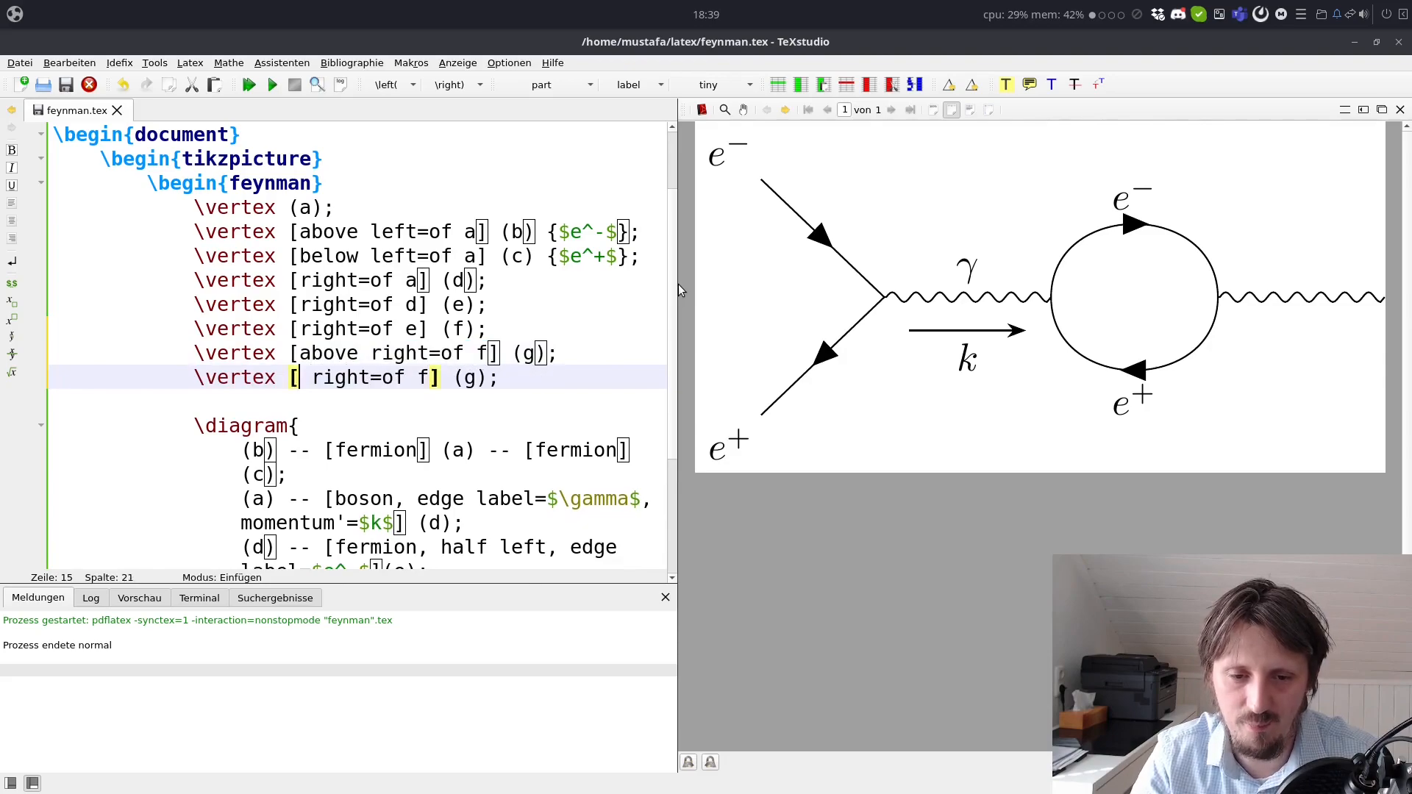
type("below")
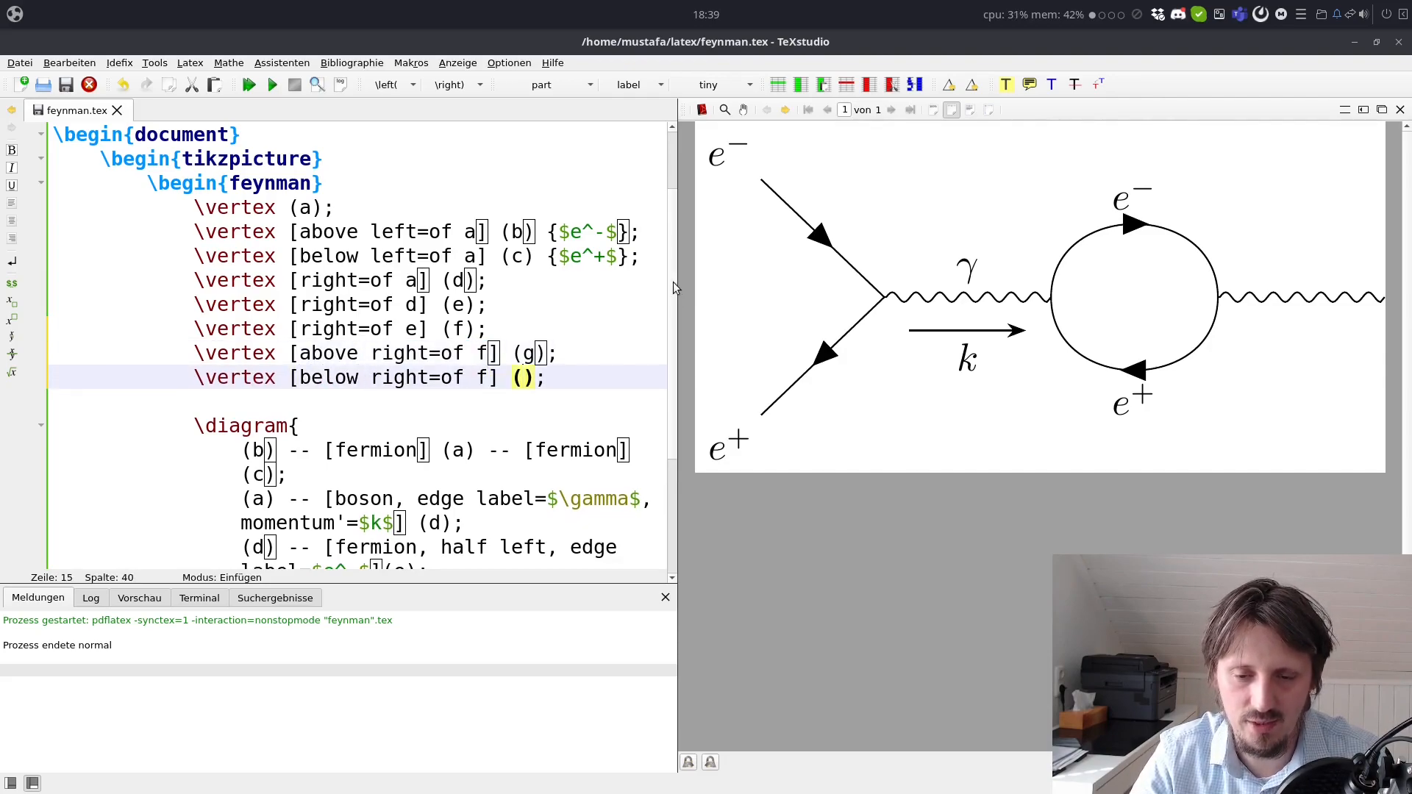
type("h")
type("(")
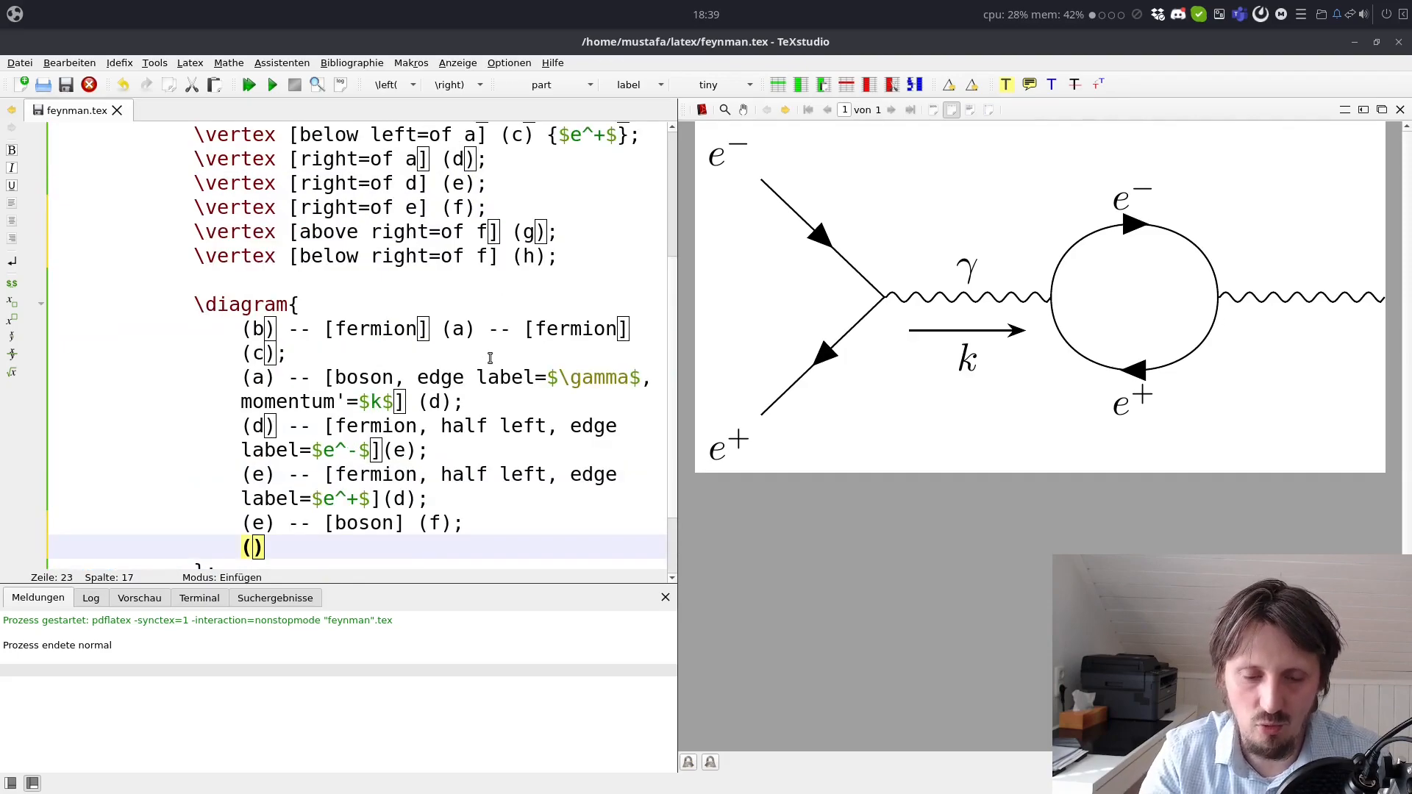
Step: Add the edge chain (g) -- [fermion] (f) -- [fermion] (h)
type("g")
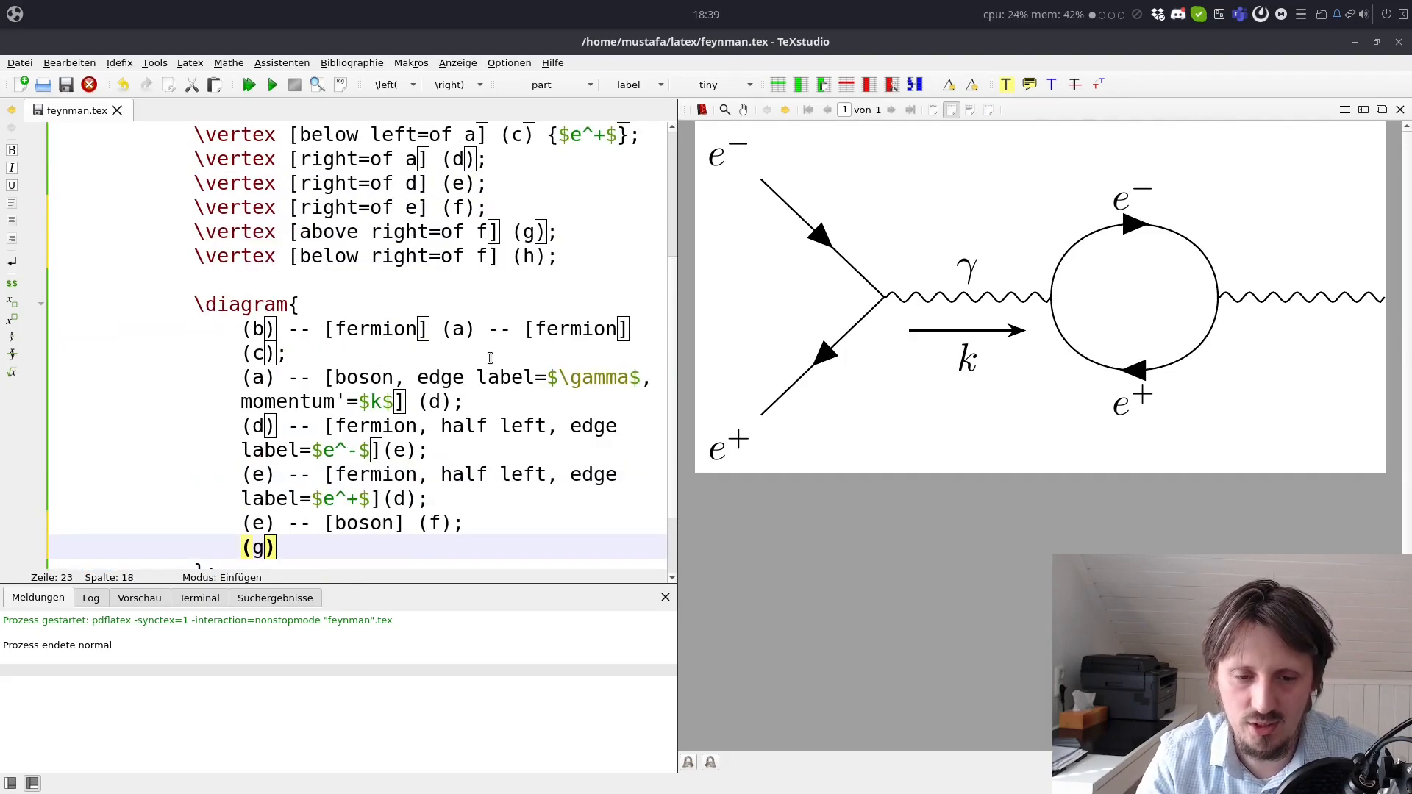
type("--")
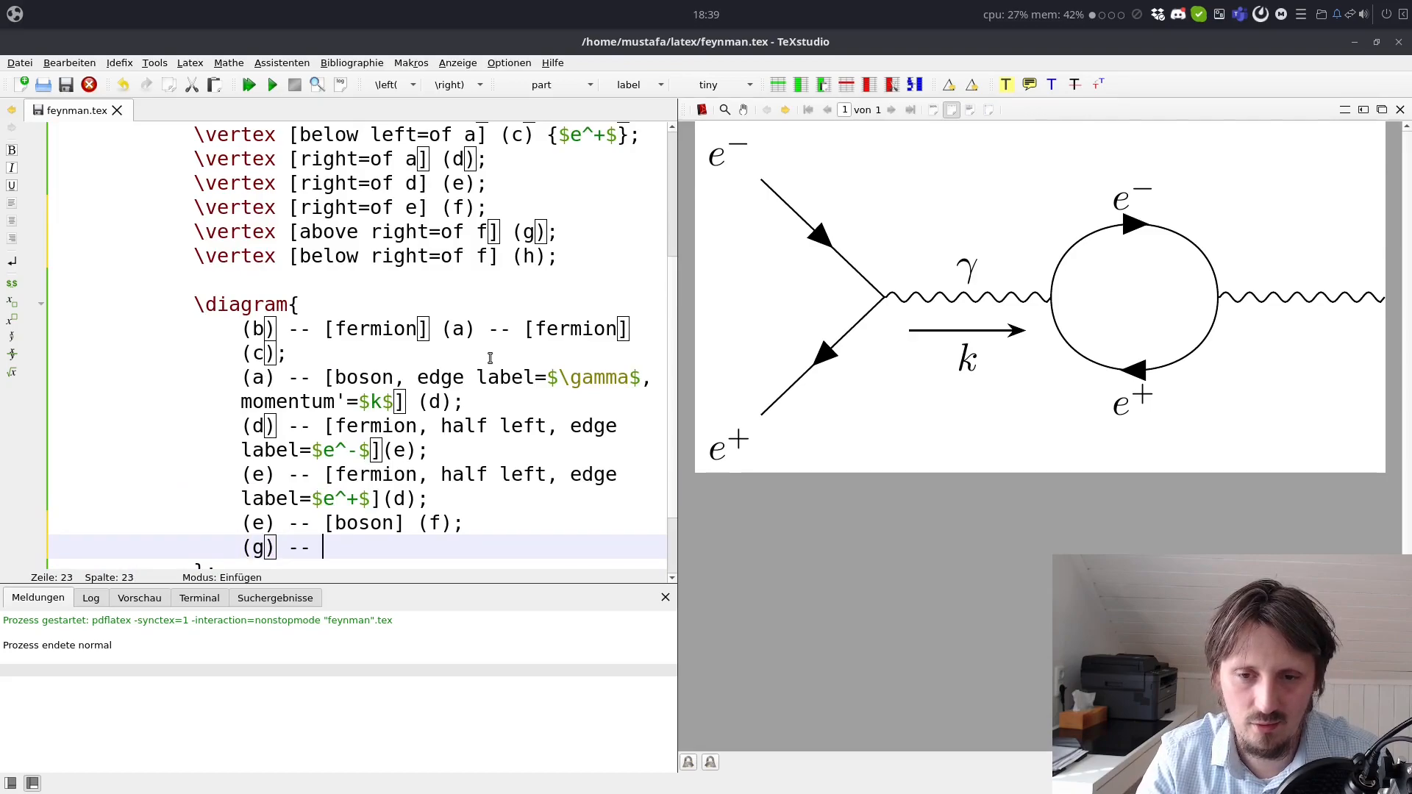
type("[]")
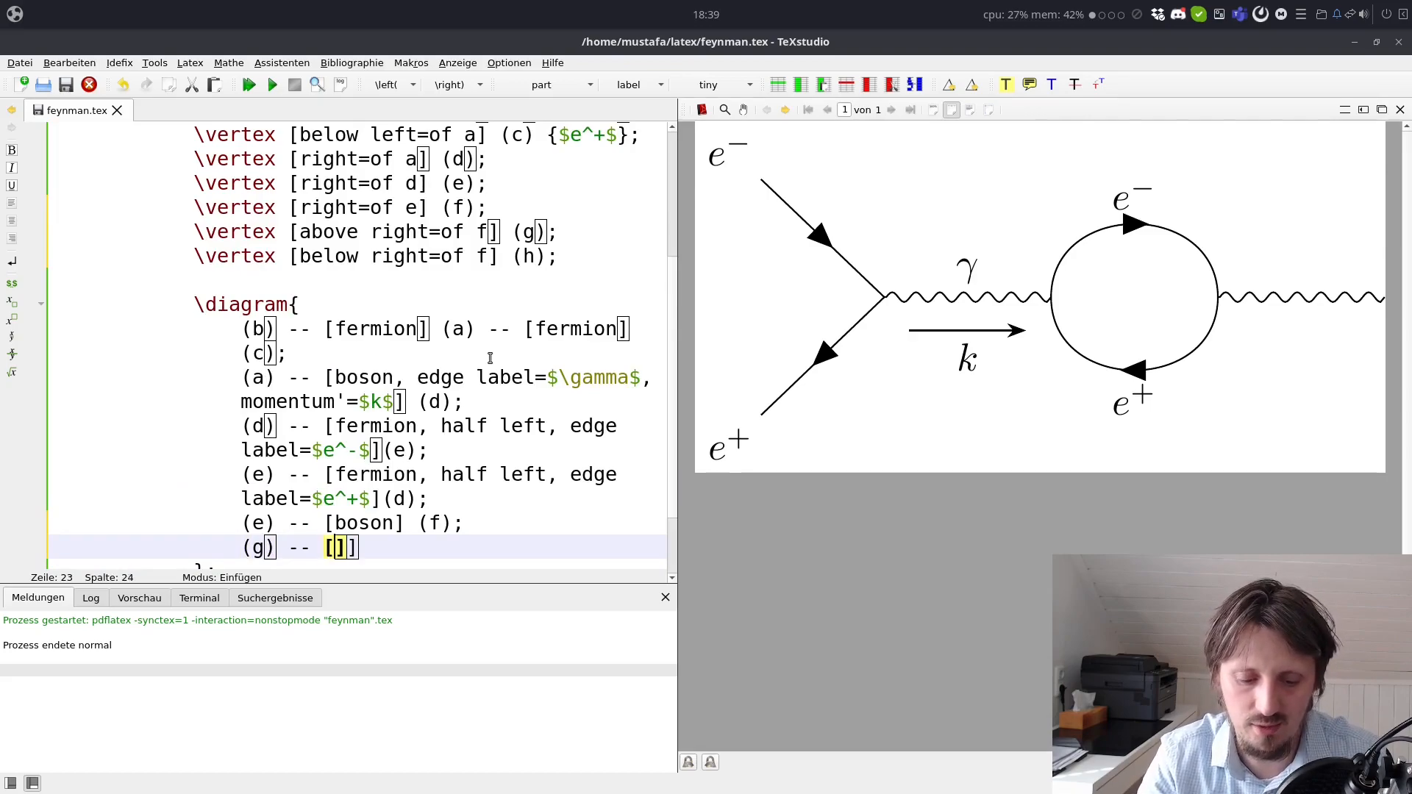
type("fermion")
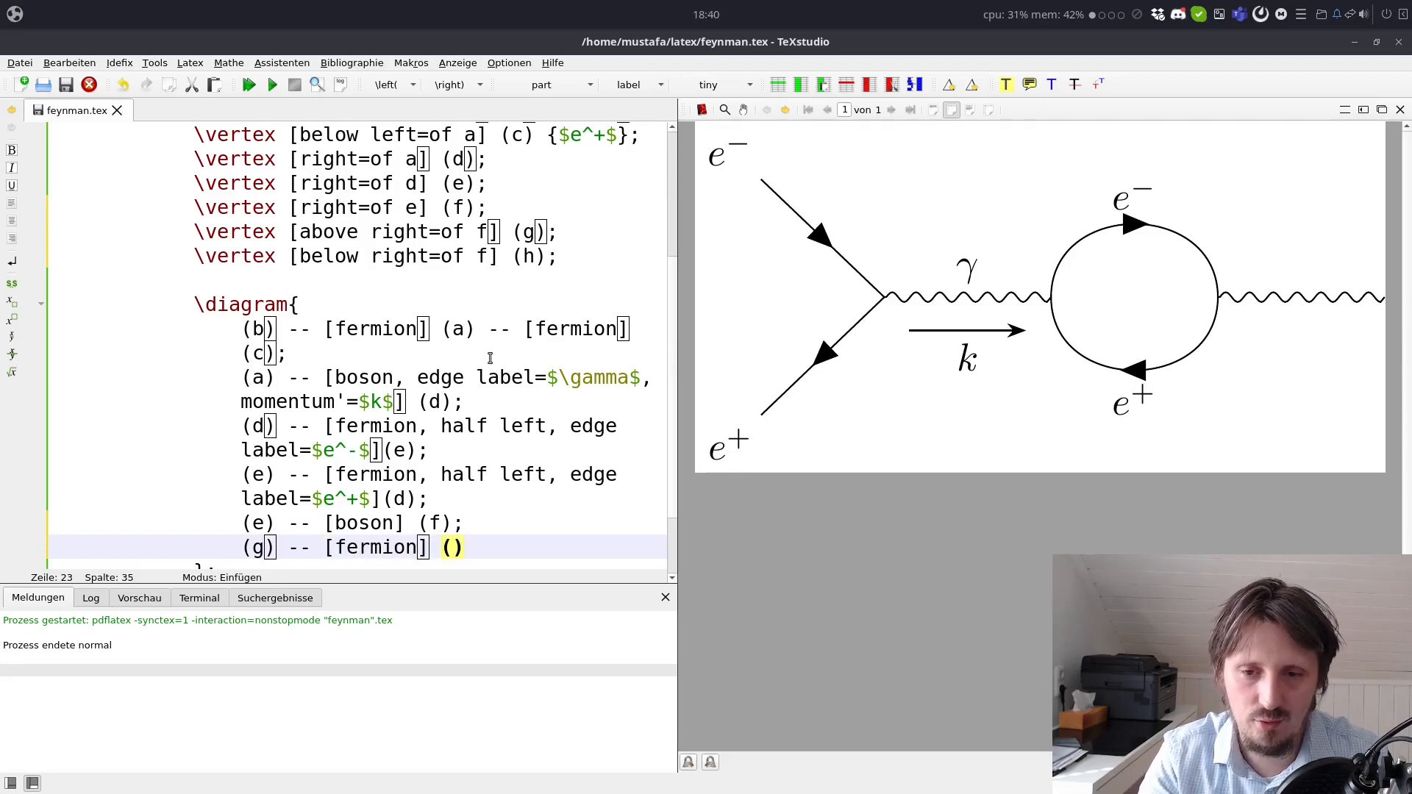
type("g")
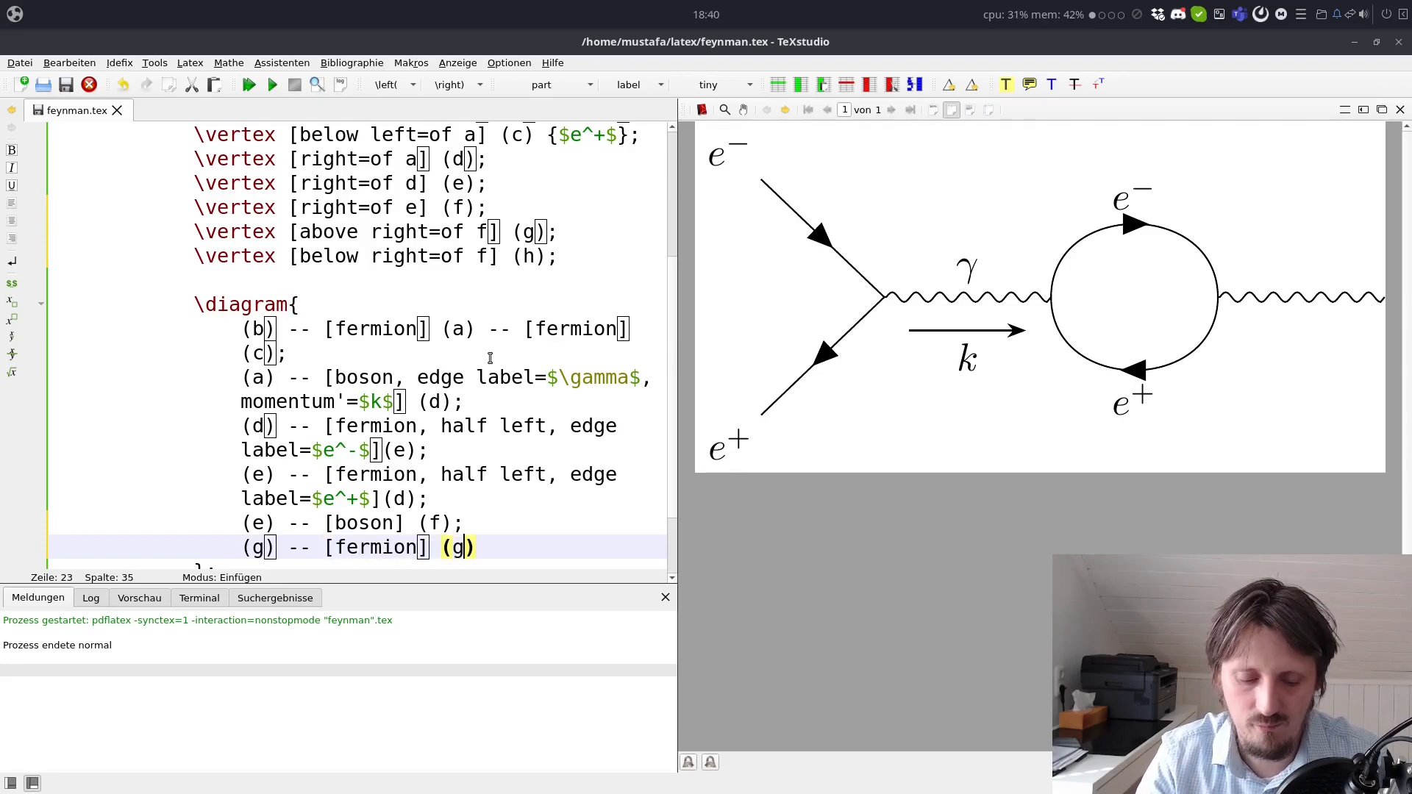
type("(f) -- [")
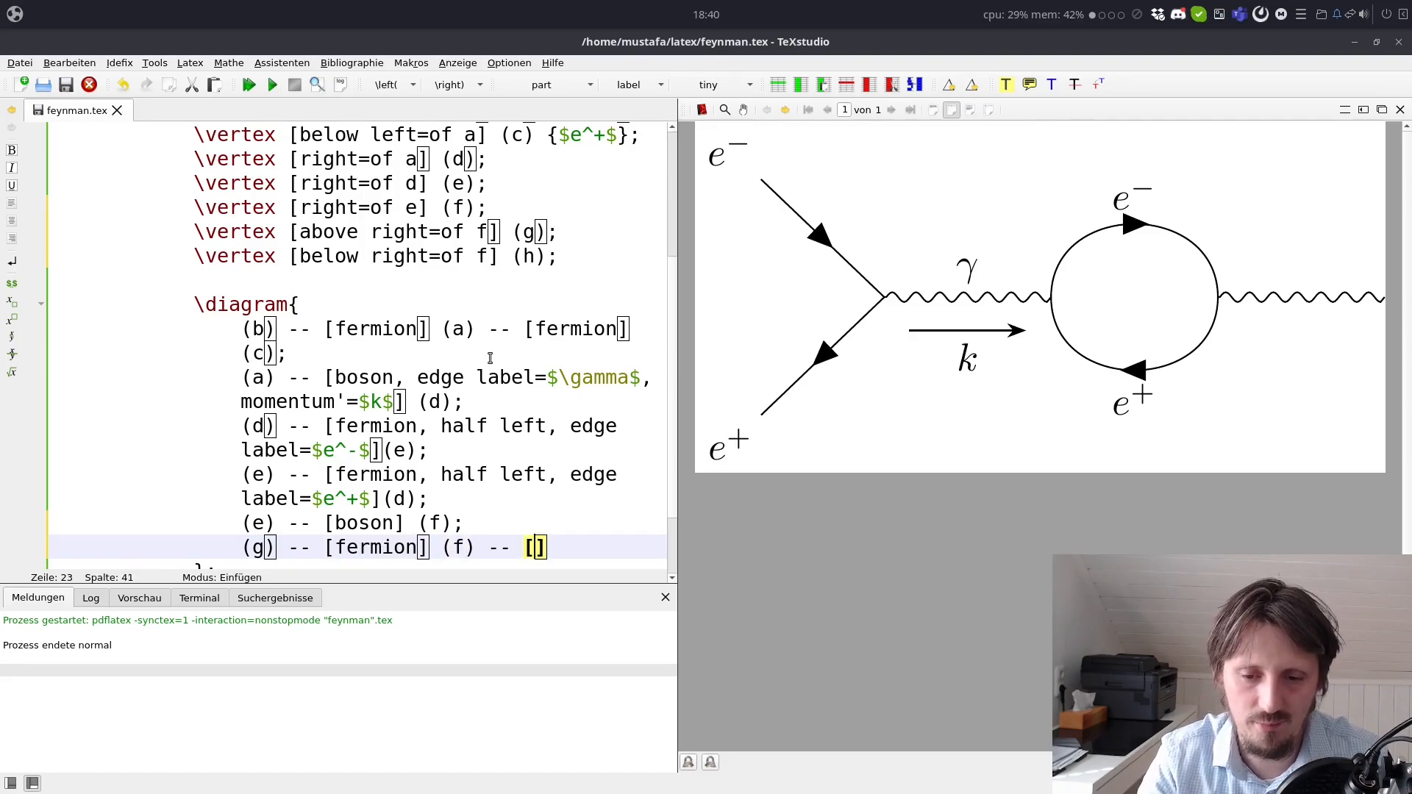
type("fermion")
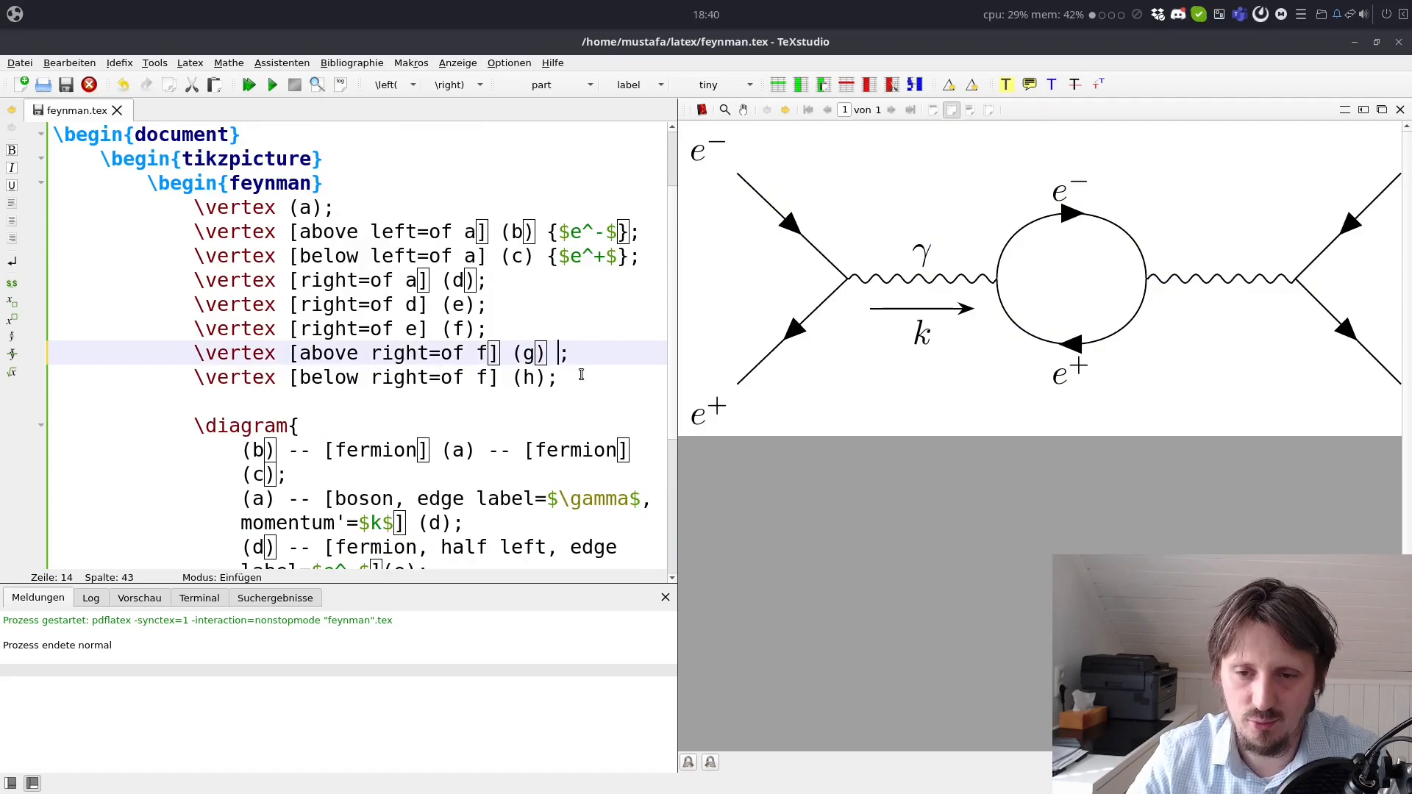
Step: Label vertices (g) and (h) with {$\mu^+$}
type("{$")
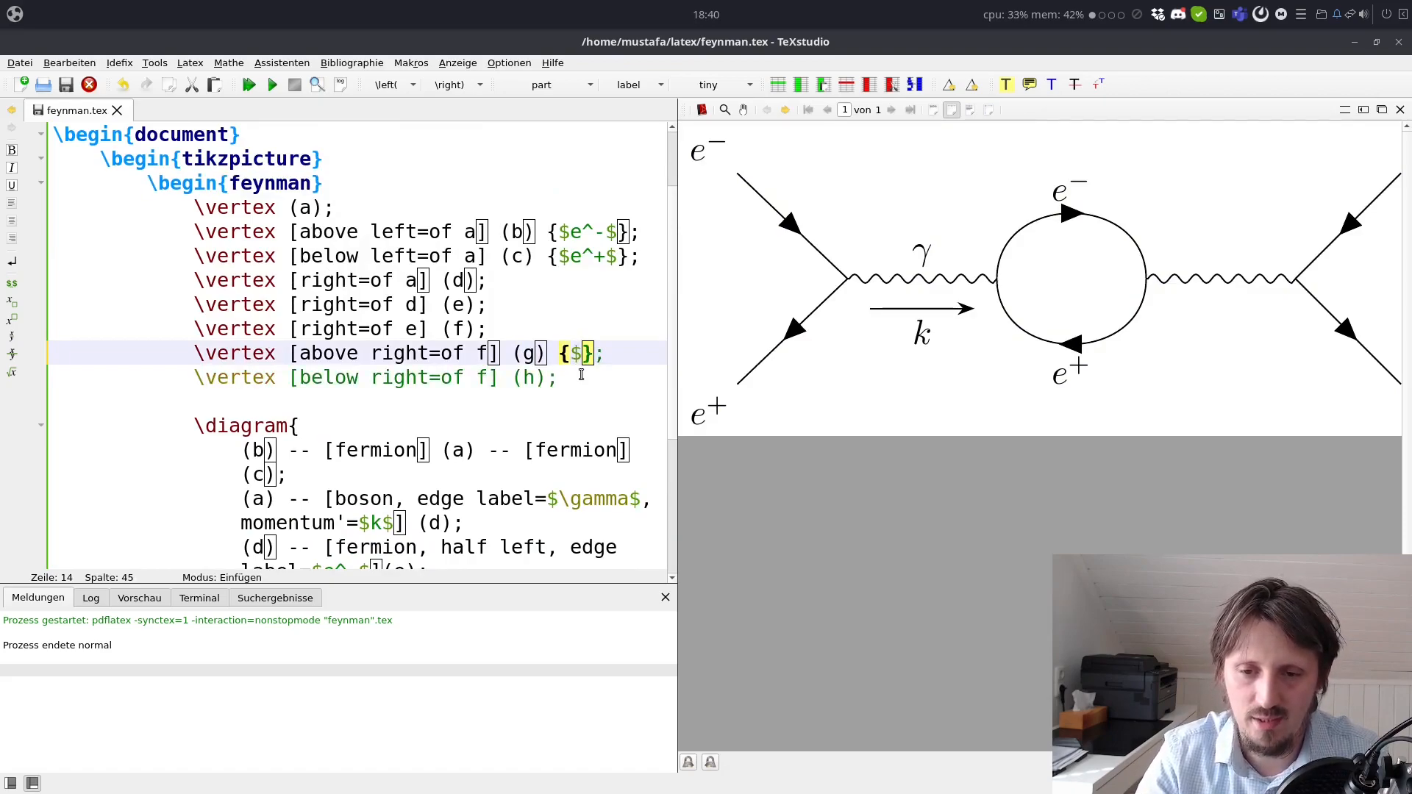
type("\\mu^+")
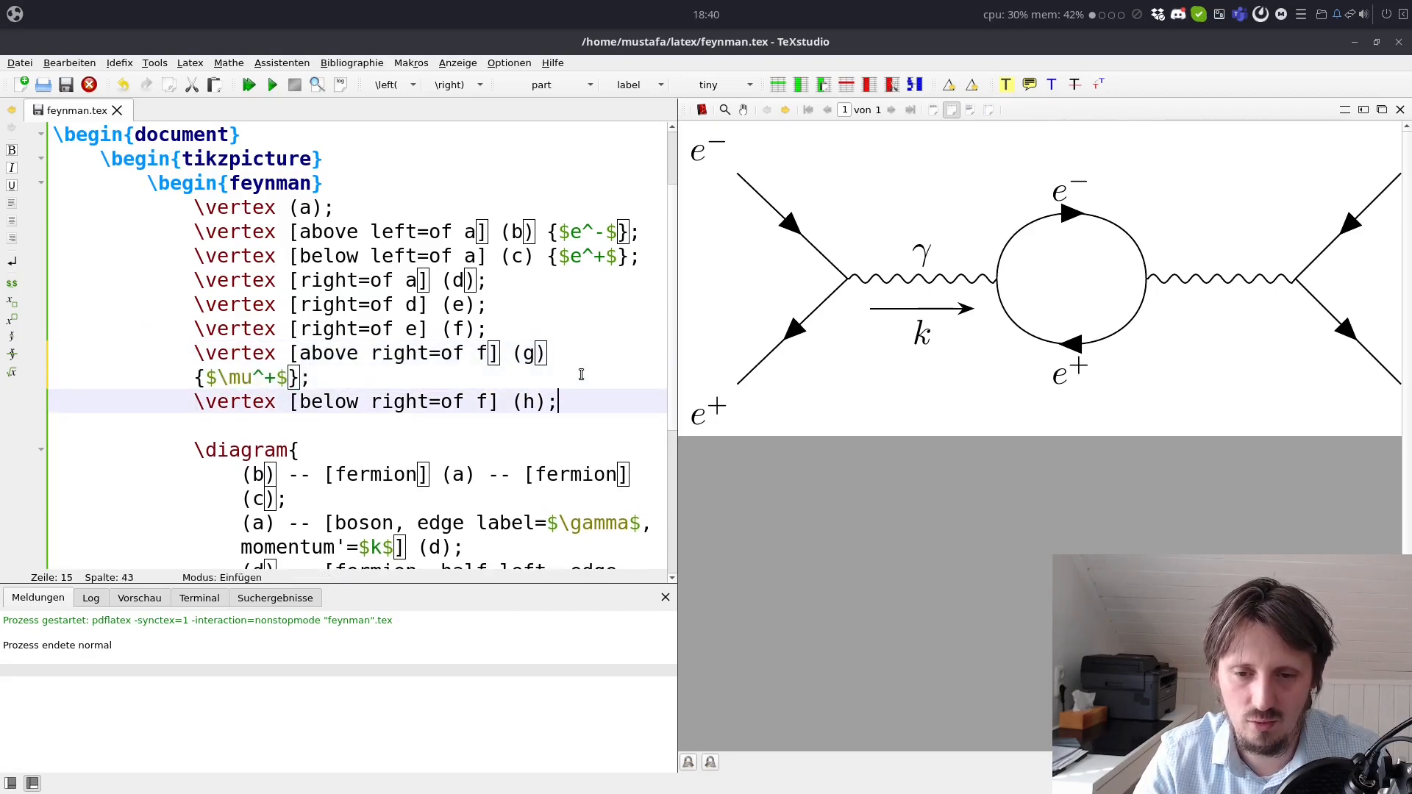
type("{$\\mu^+$};")
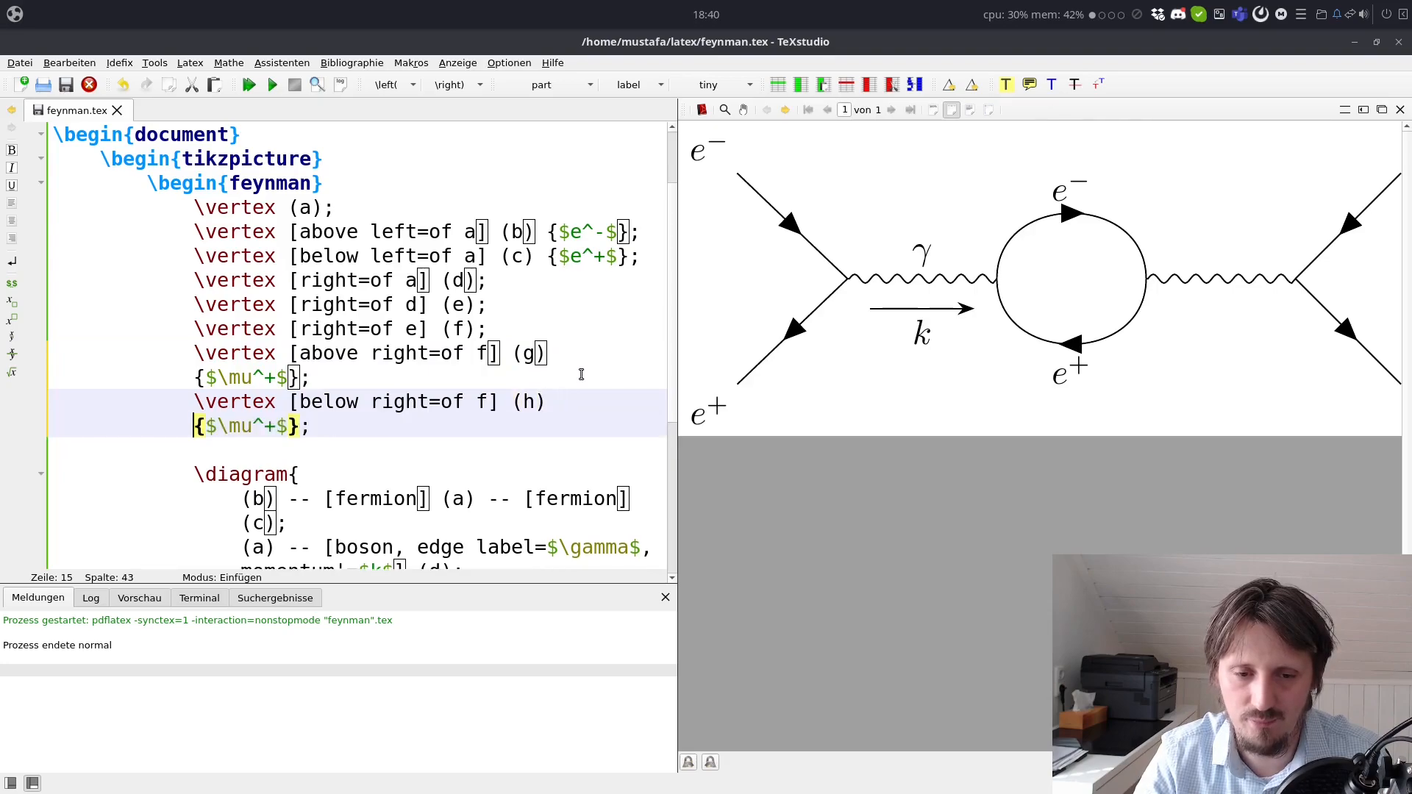